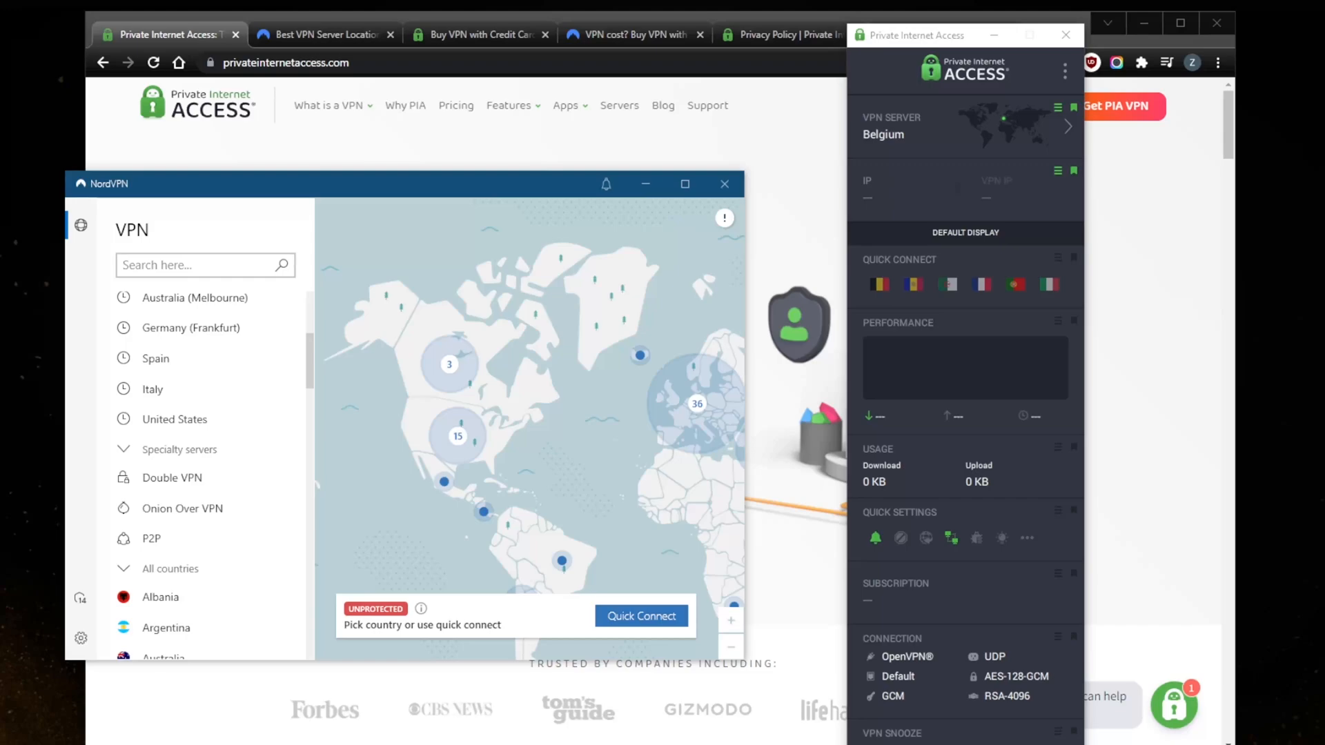
pyautogui.moveTo(723, 124)
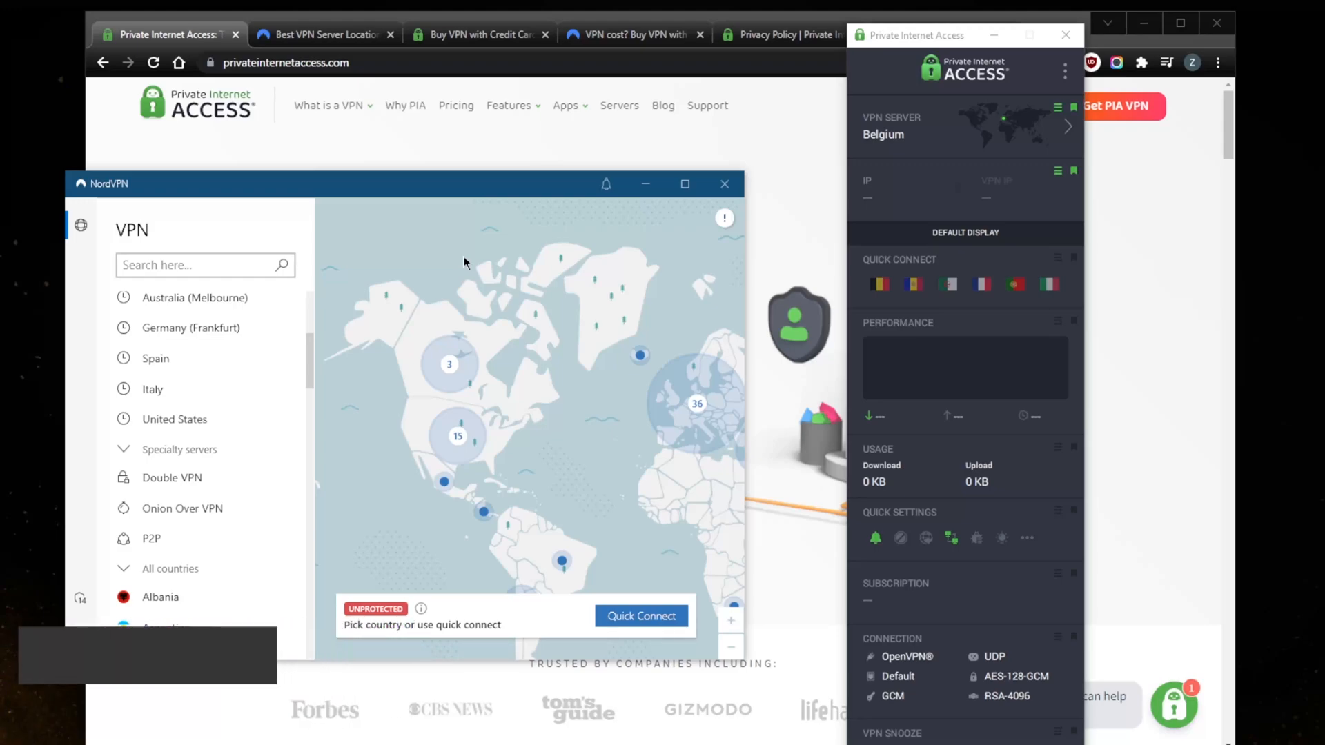
# Open NordVPN's auto-connect settings, check the protocol list and keep NordLynx
pyautogui.scroll(-3)
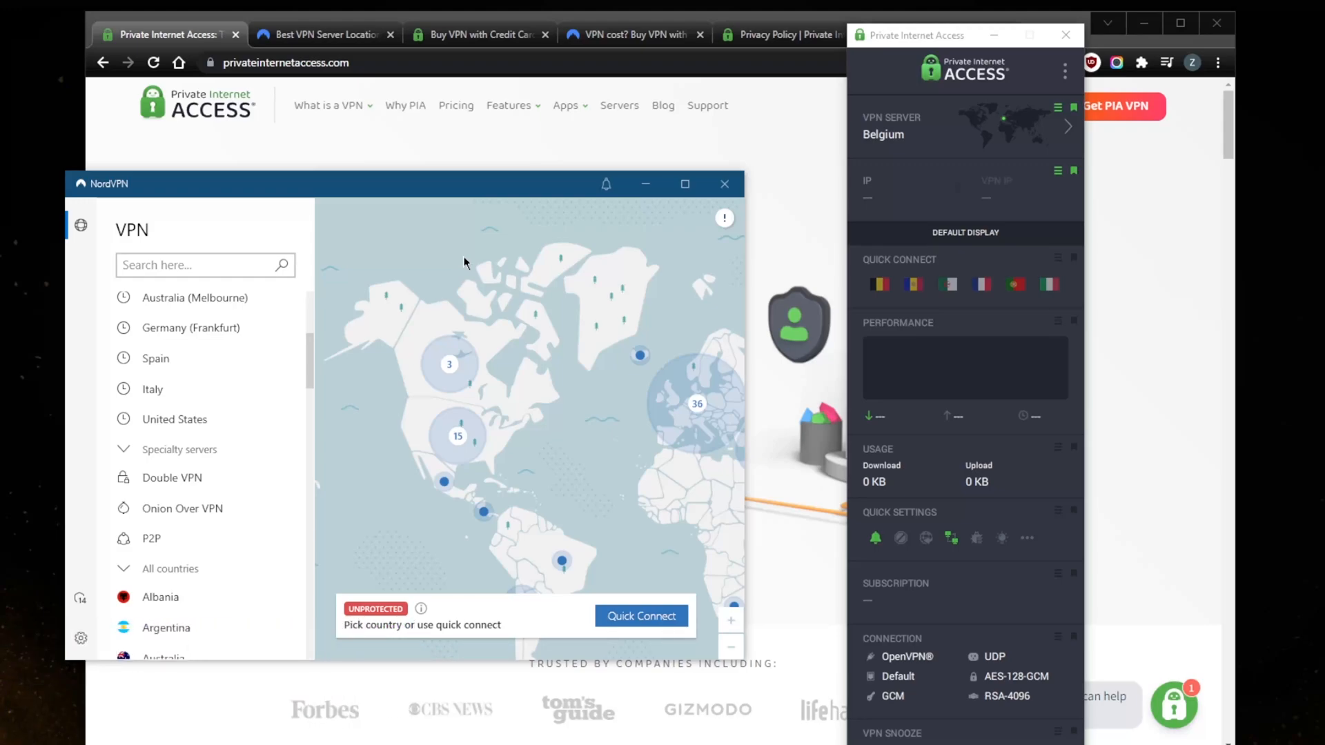
pyautogui.moveTo(358, 176)
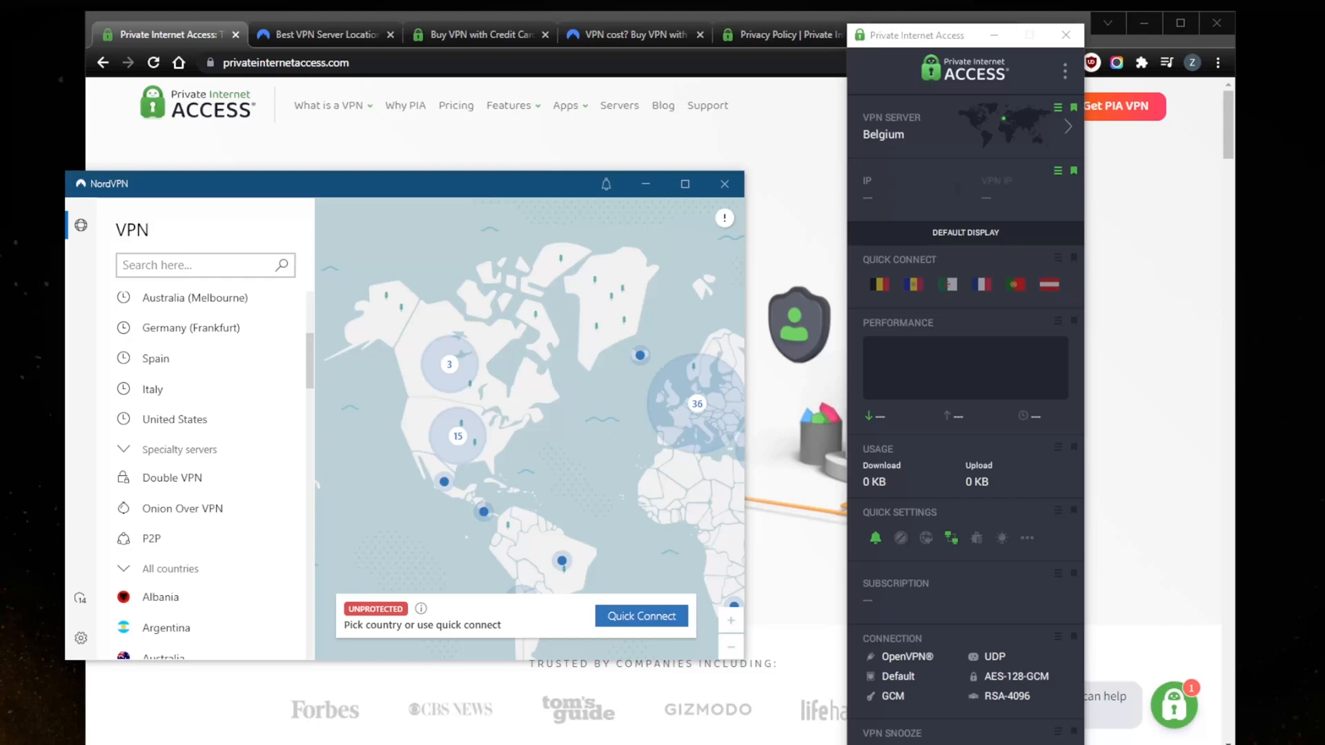
pyautogui.moveTo(1047, 283)
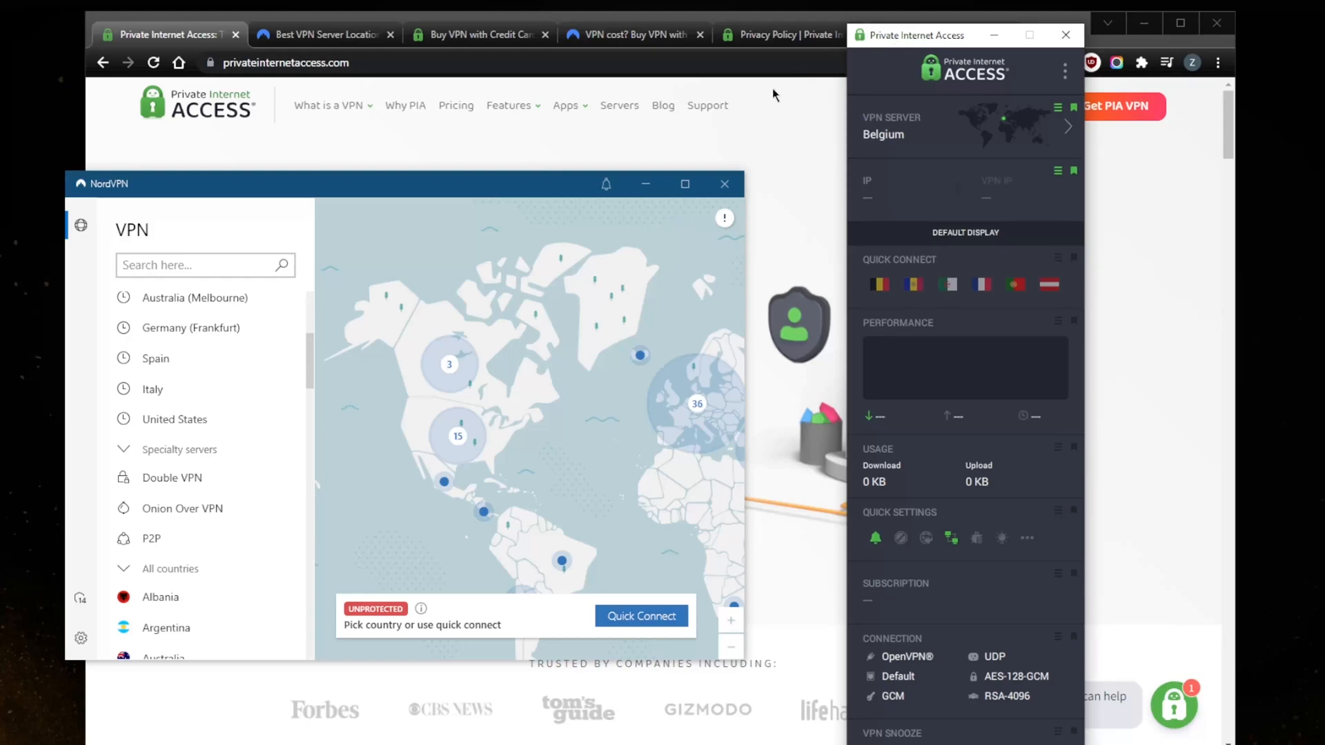
pyautogui.moveTo(929, 161)
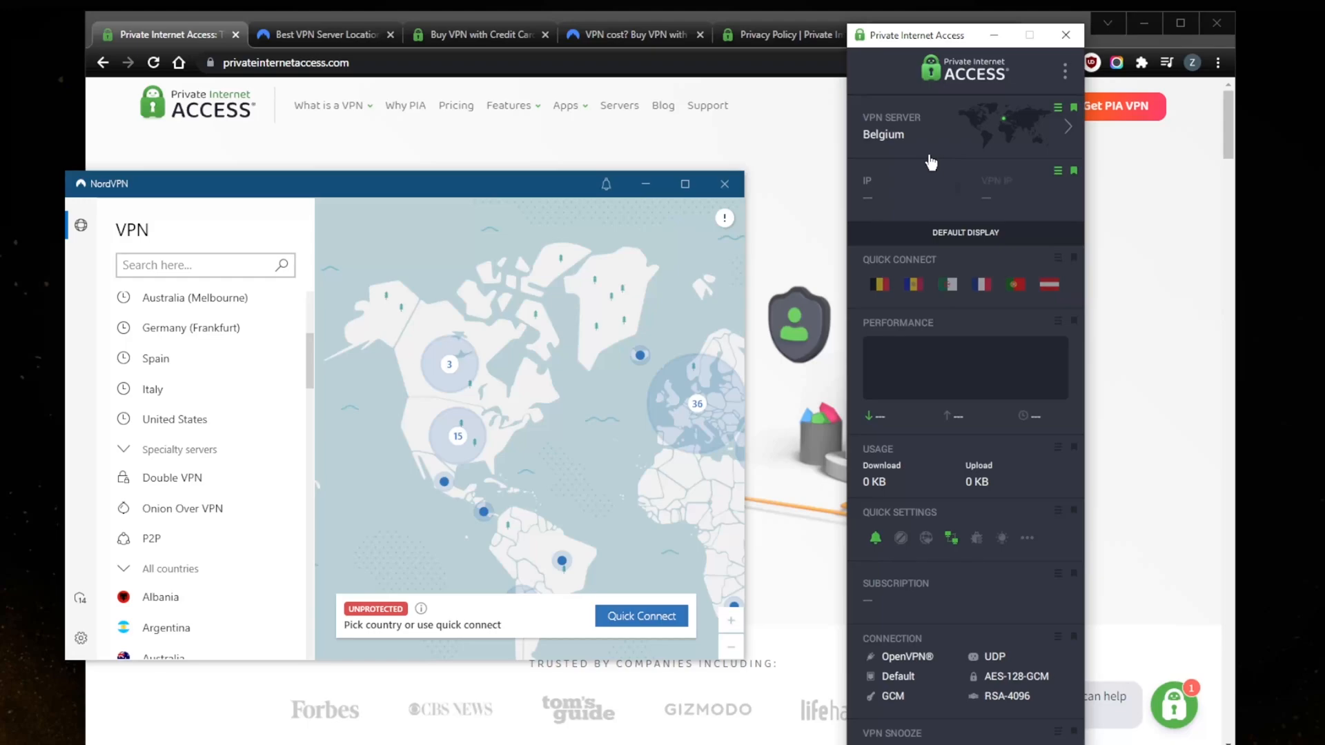
pyautogui.moveTo(934, 161)
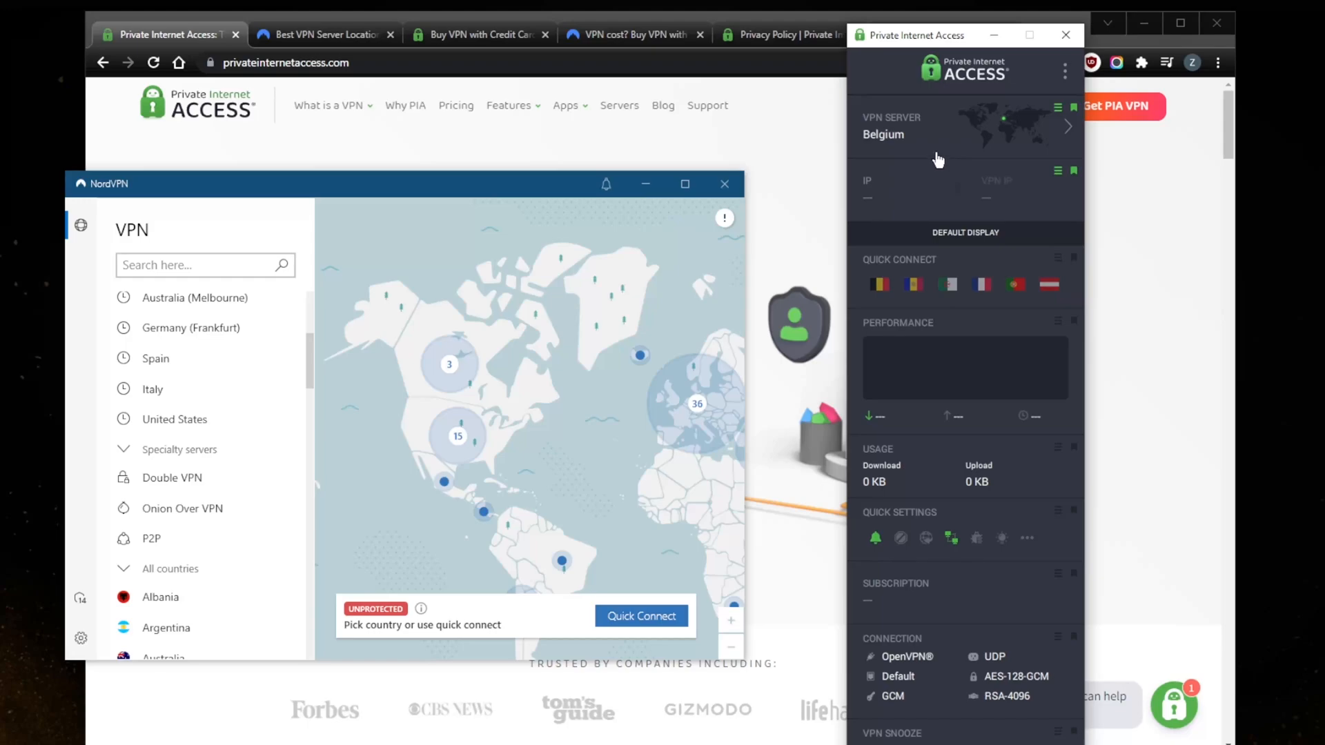
pyautogui.moveTo(971, 162)
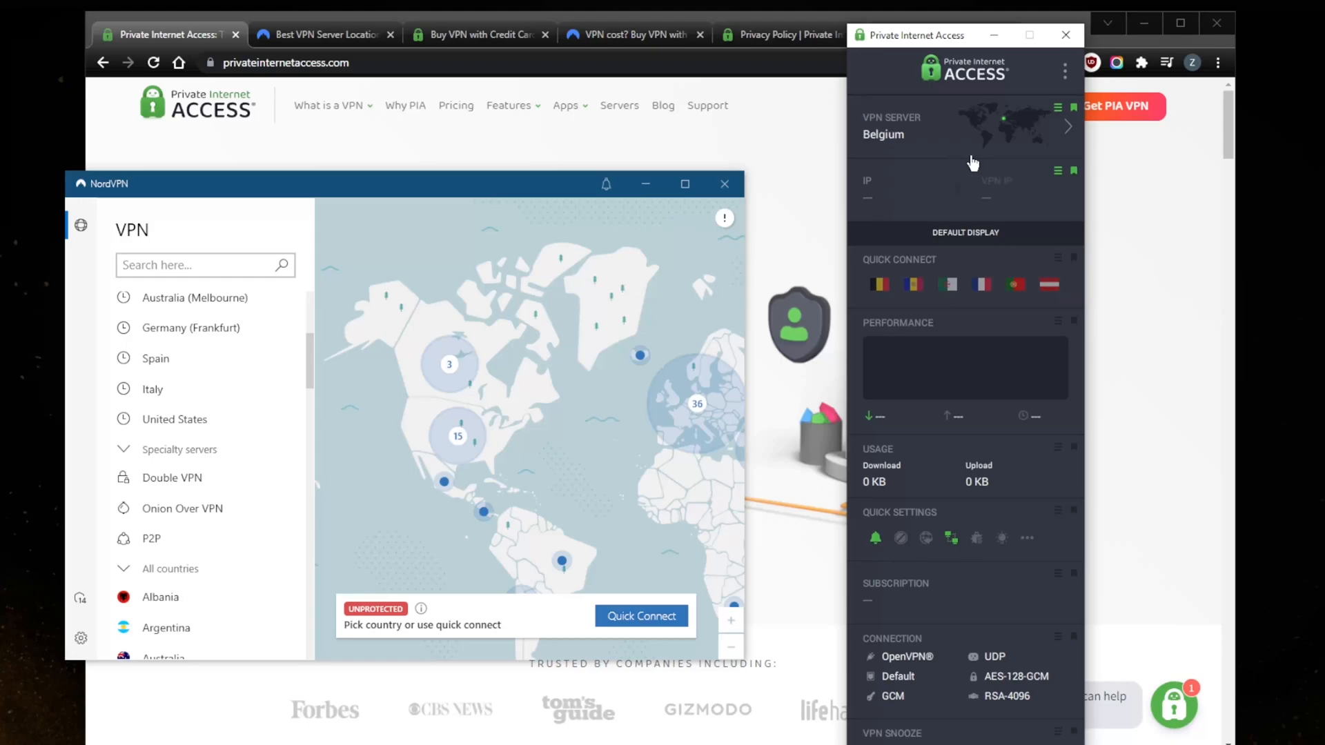
pyautogui.moveTo(1004, 160)
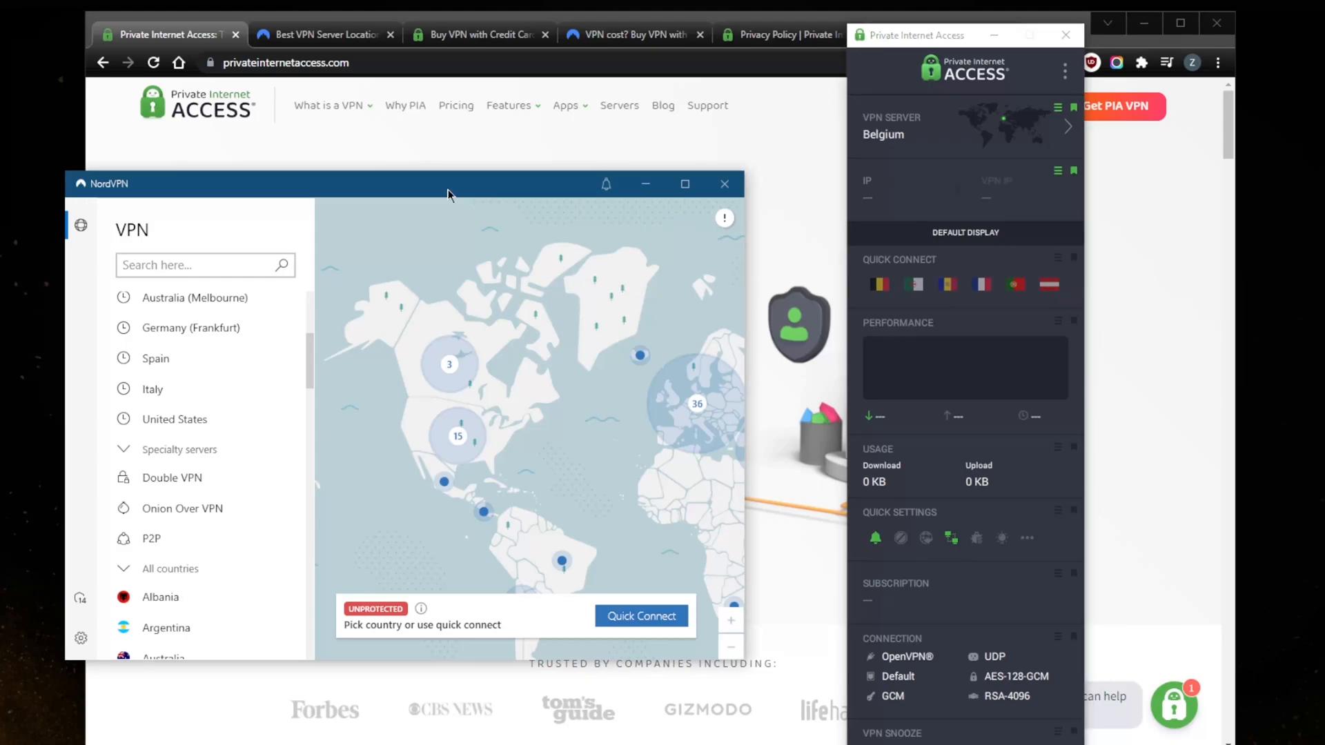
pyautogui.moveTo(448, 194)
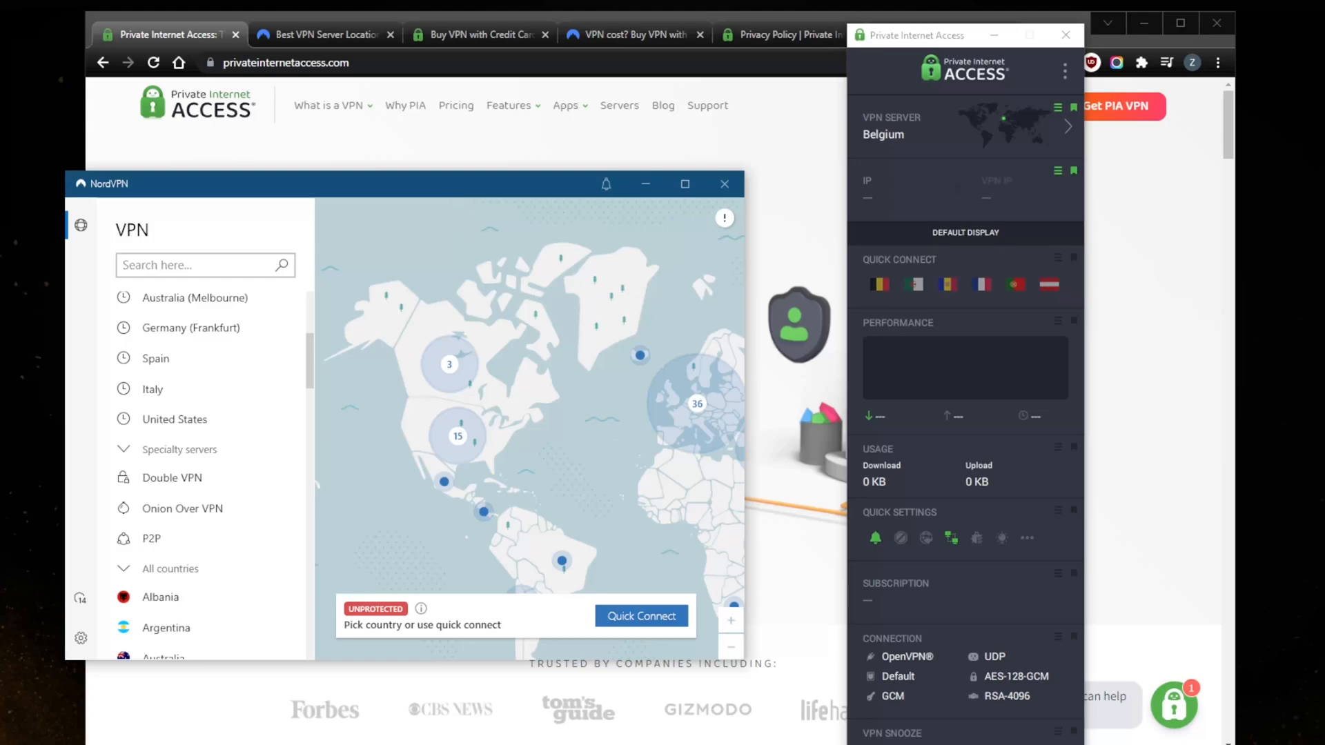
pyautogui.moveTo(946, 284)
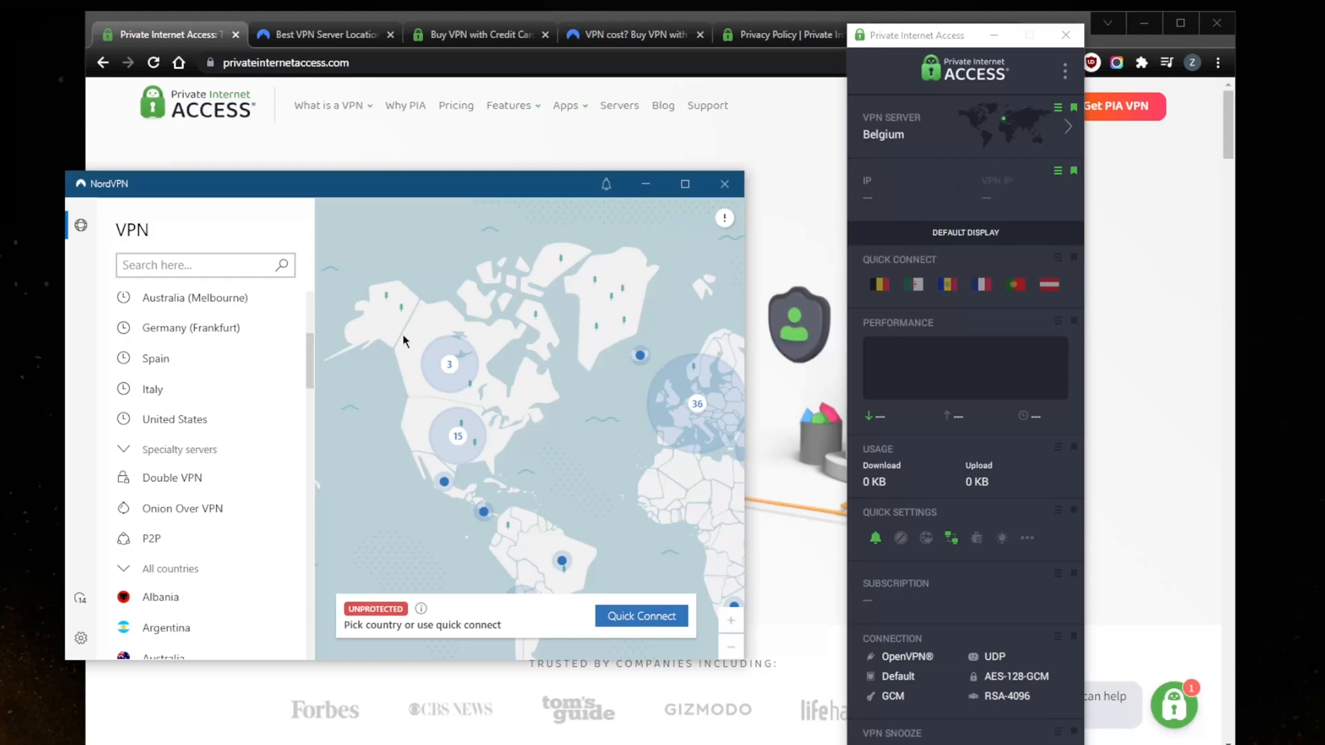
pyautogui.moveTo(98, 655)
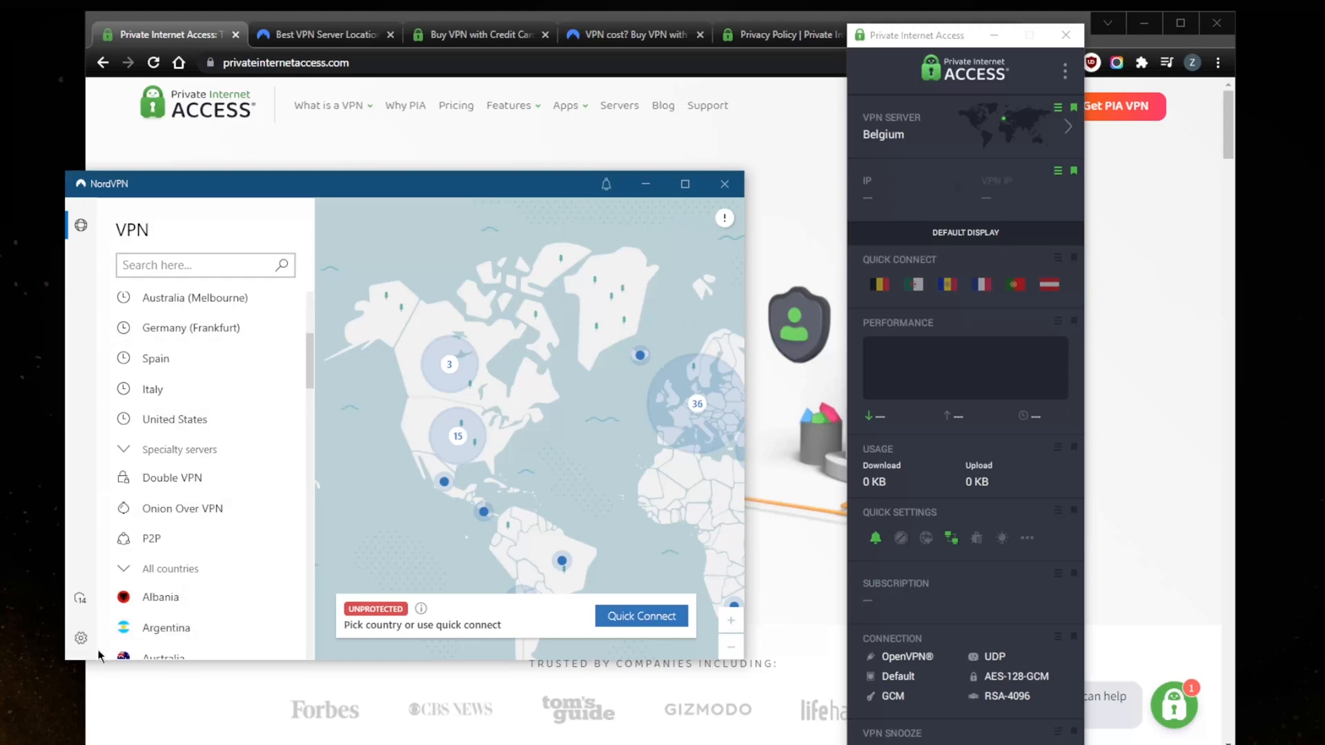
pyautogui.click(80, 638)
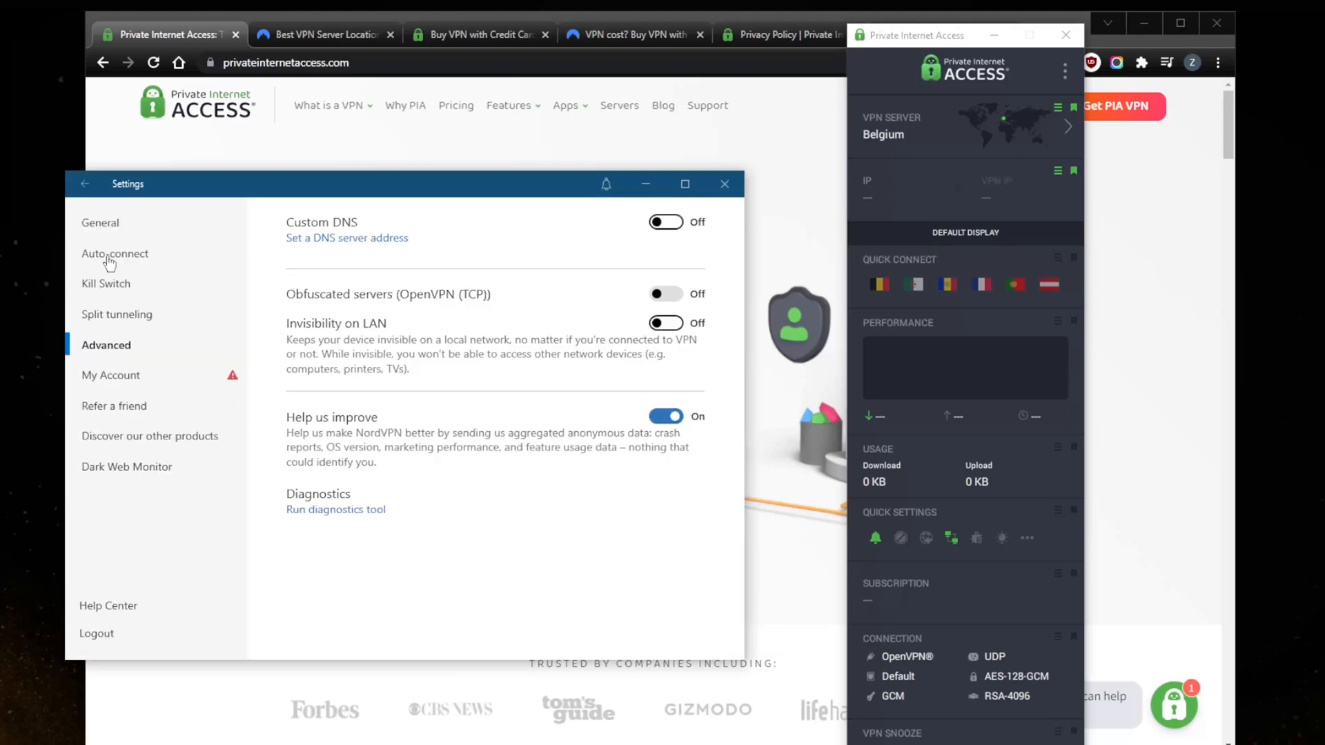
pyautogui.click(114, 253)
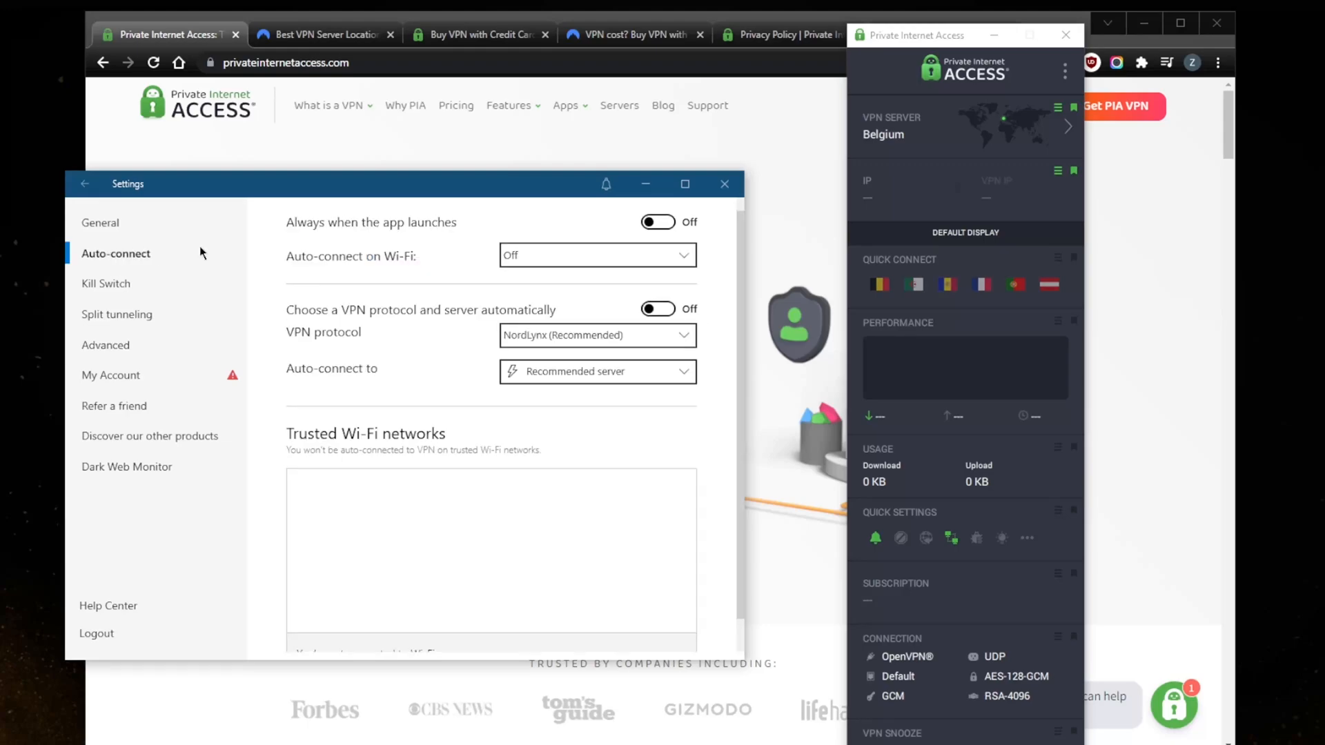
pyautogui.click(595, 334)
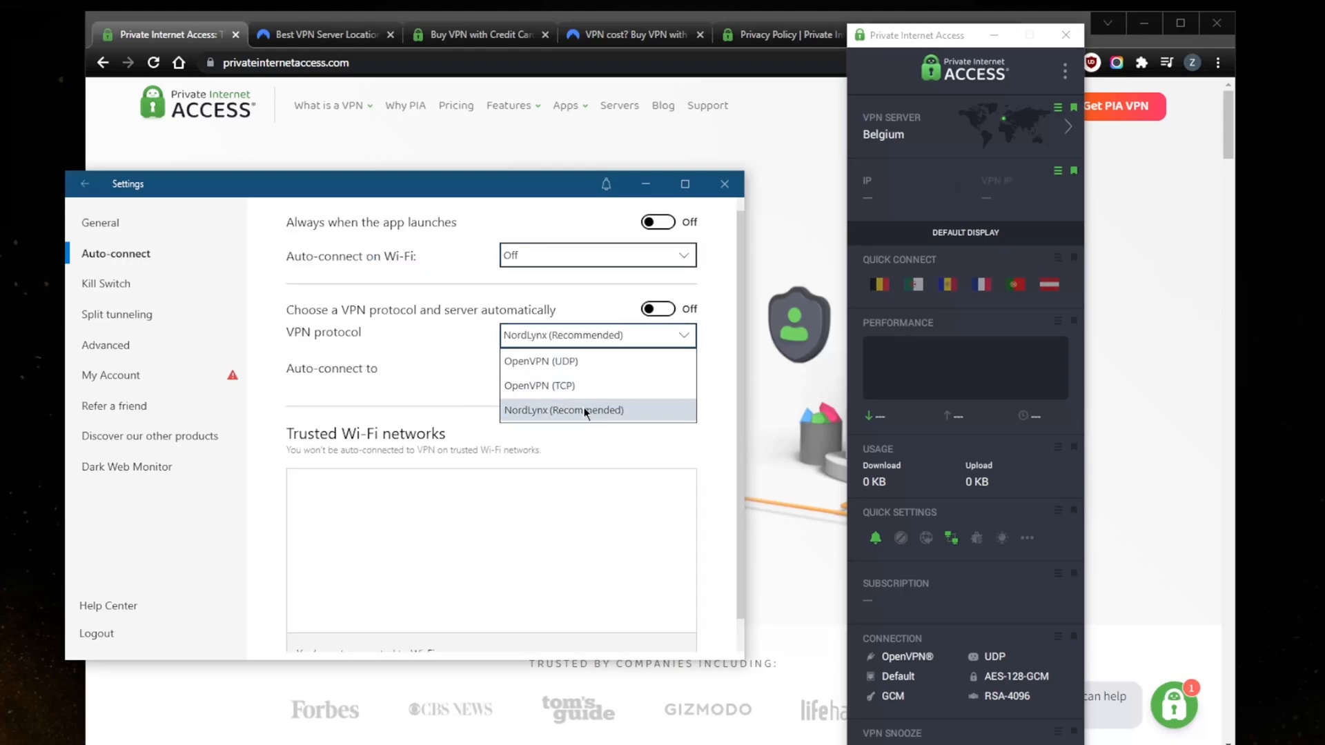
pyautogui.click(563, 410)
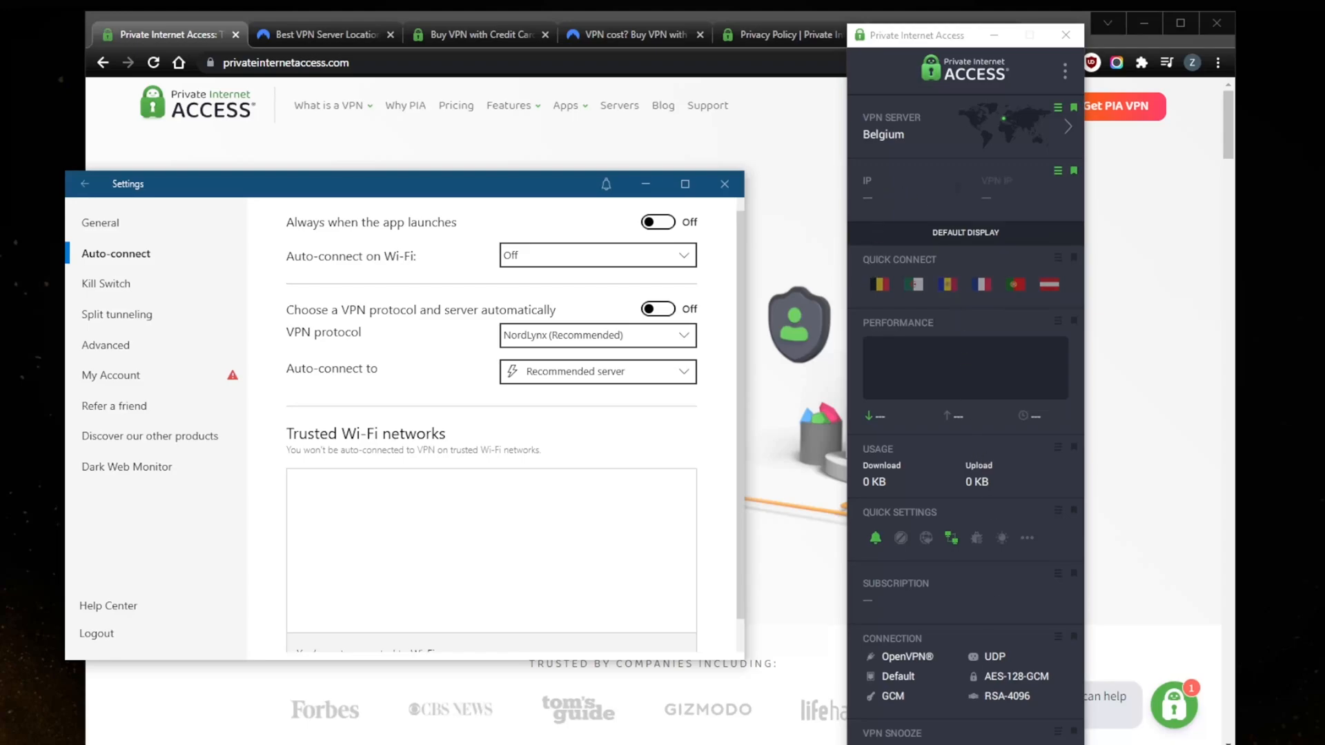
pyautogui.click(1064, 70)
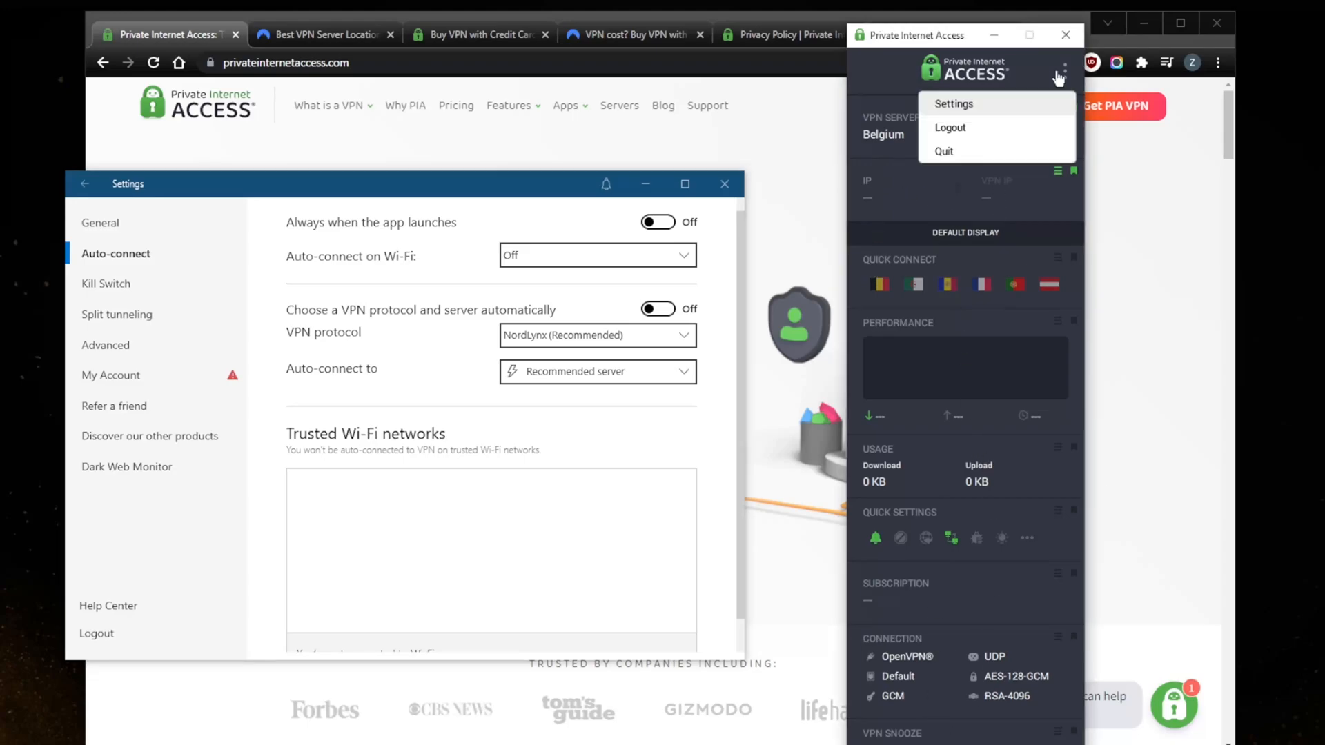
# In PIA's Protocols settings, try OpenVPN, then switch back to WireGuard
pyautogui.click(952, 103)
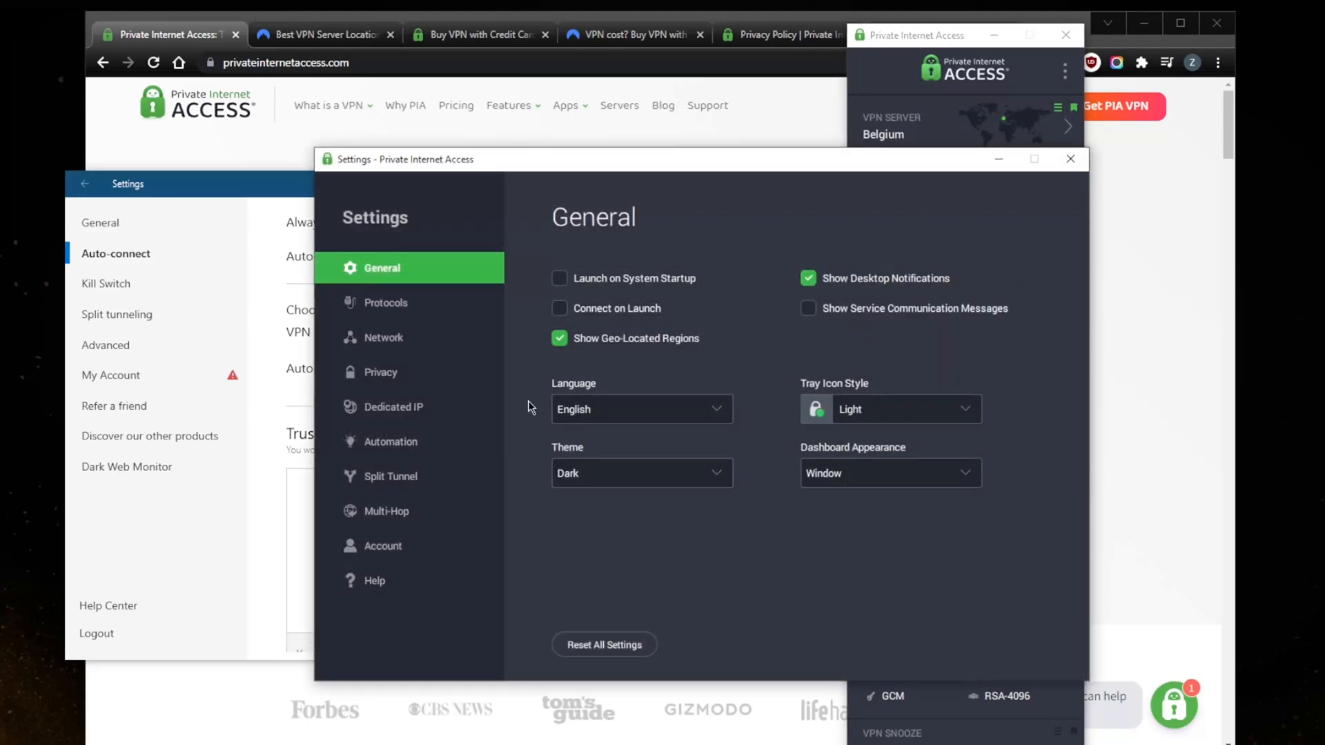
pyautogui.click(385, 302)
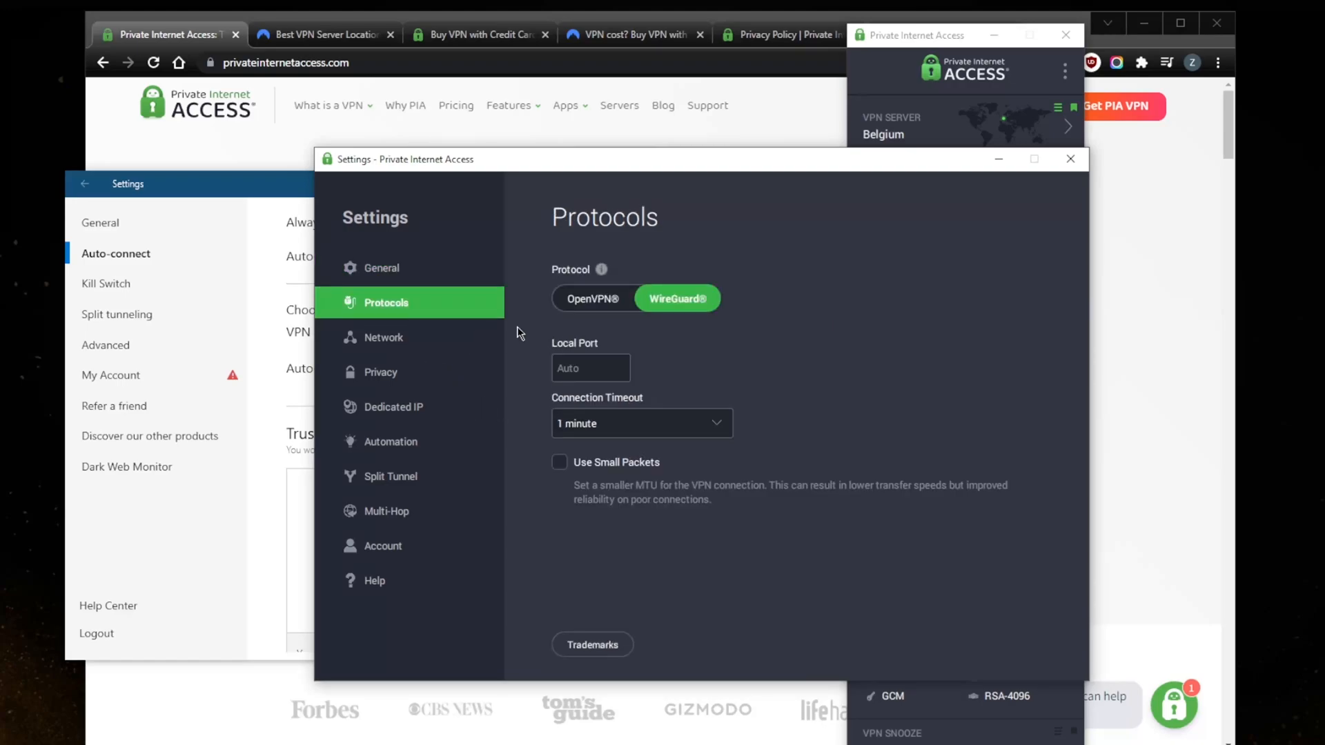
pyautogui.click(592, 298)
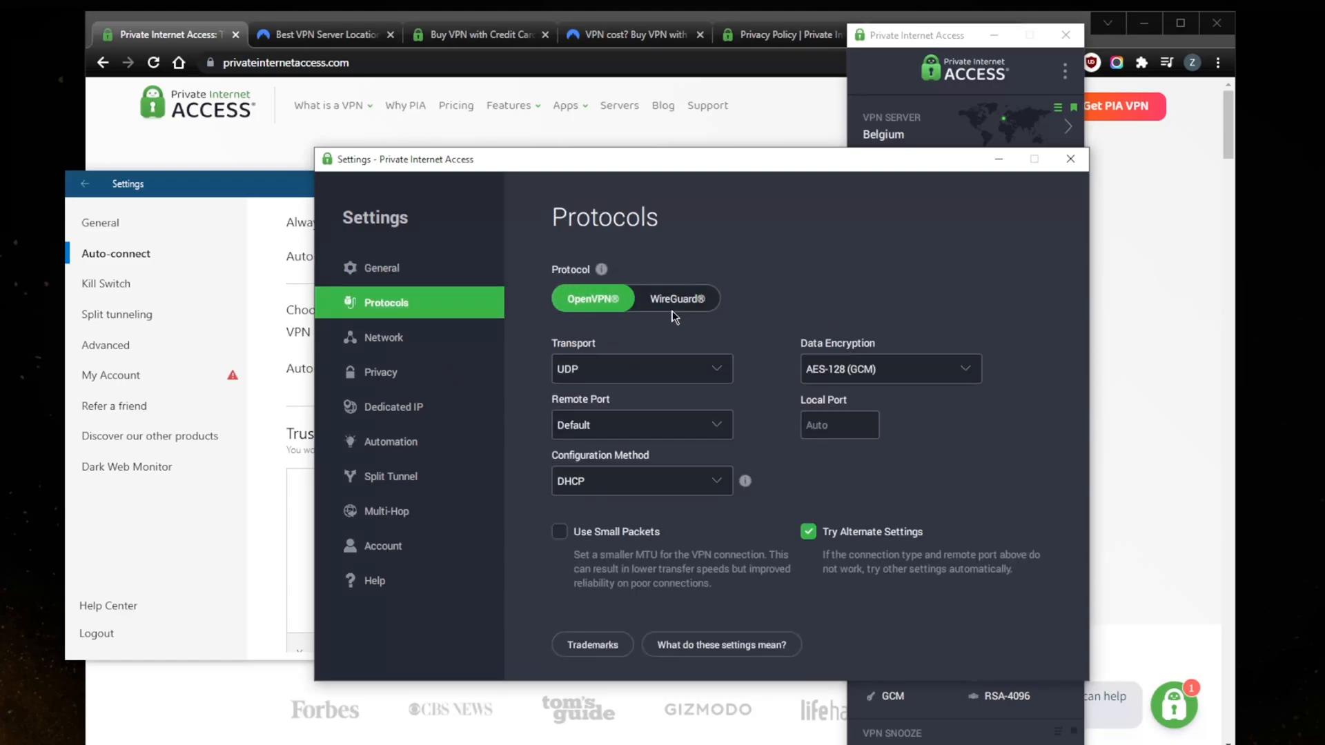
pyautogui.moveTo(662, 365)
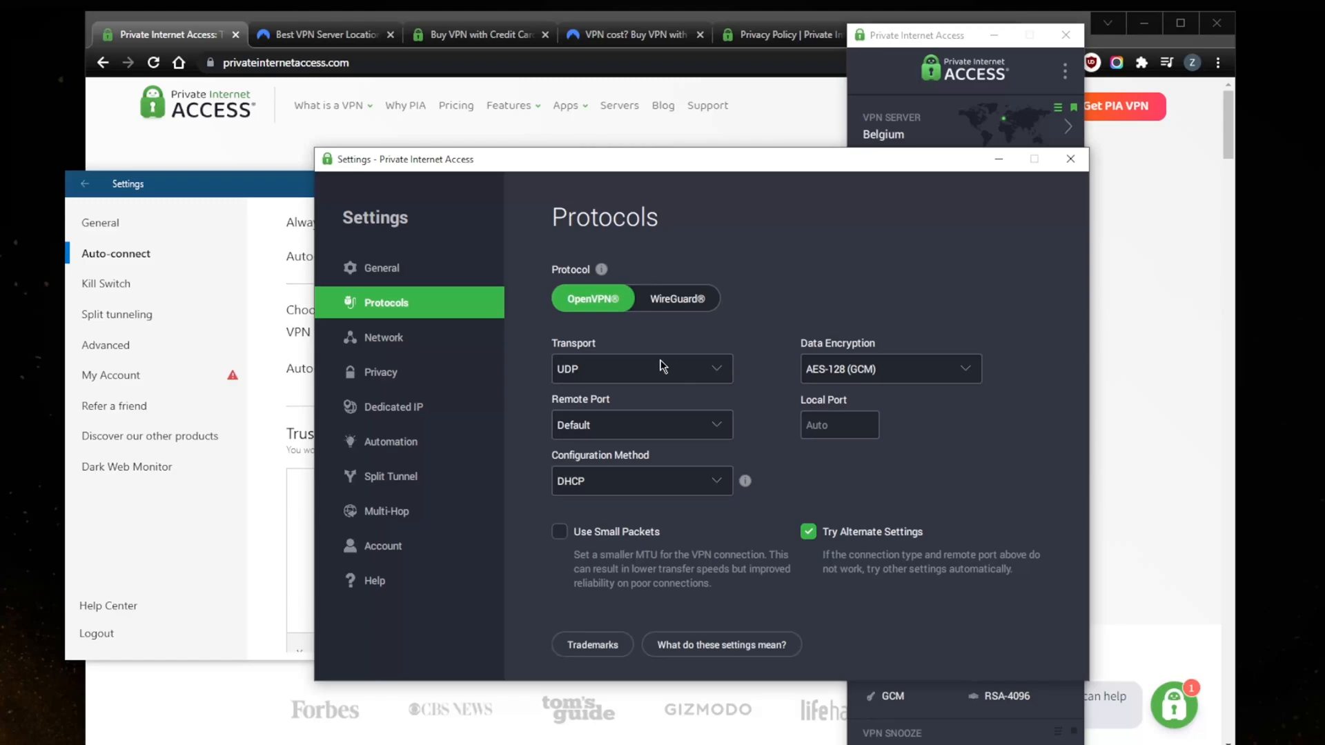
pyautogui.moveTo(421, 260)
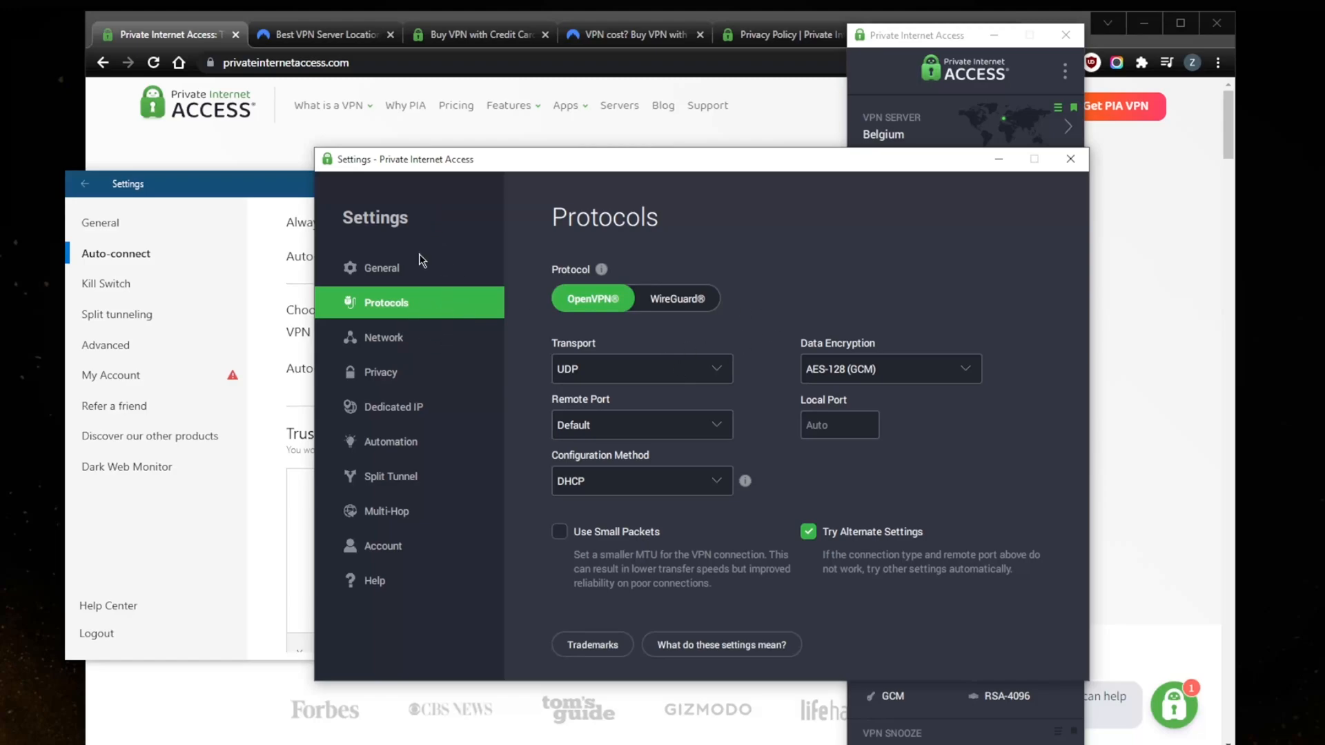
pyautogui.moveTo(532, 351)
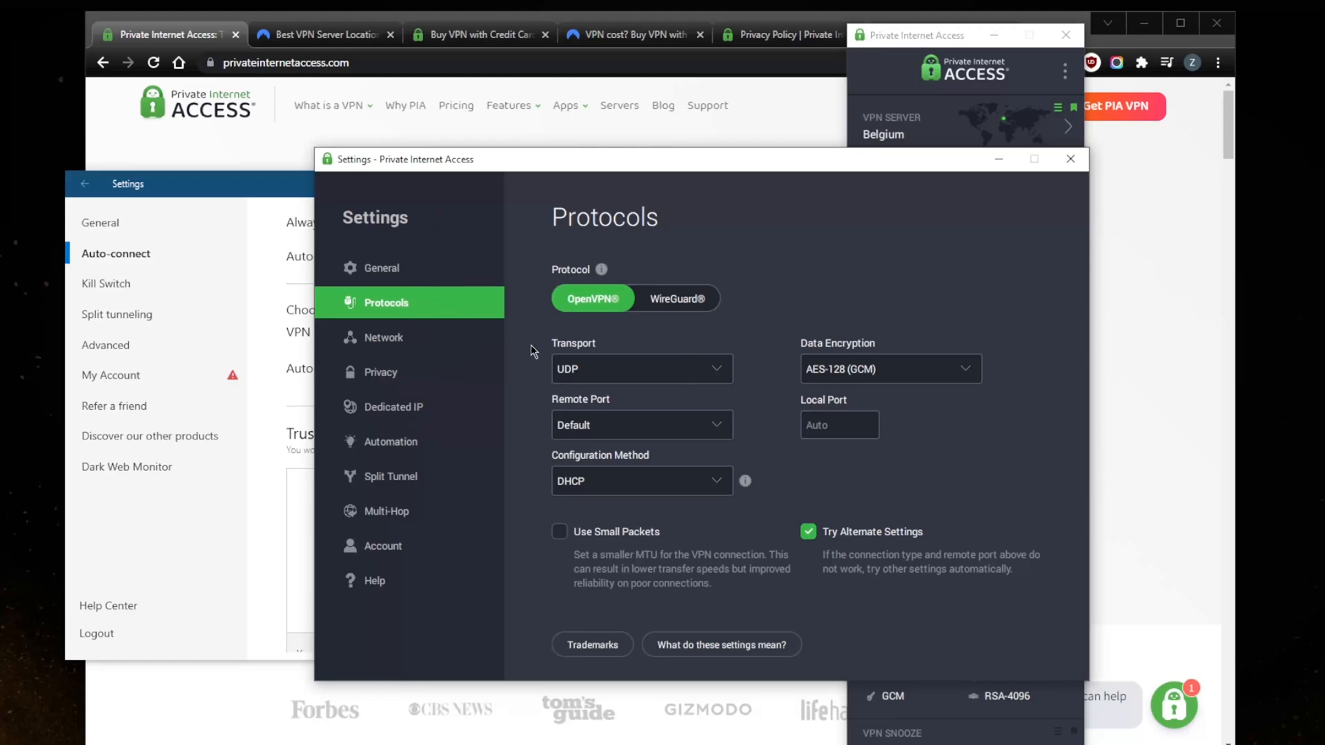
pyautogui.moveTo(425, 383)
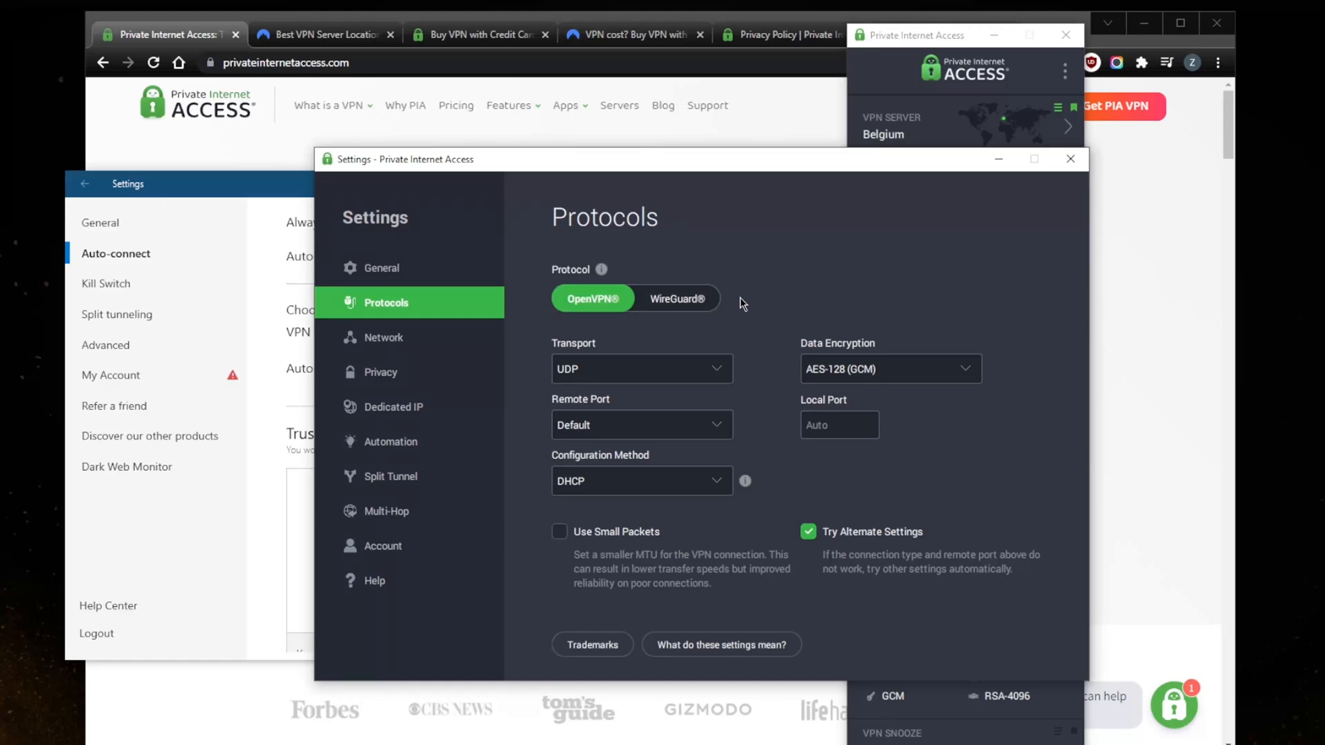
pyautogui.click(677, 298)
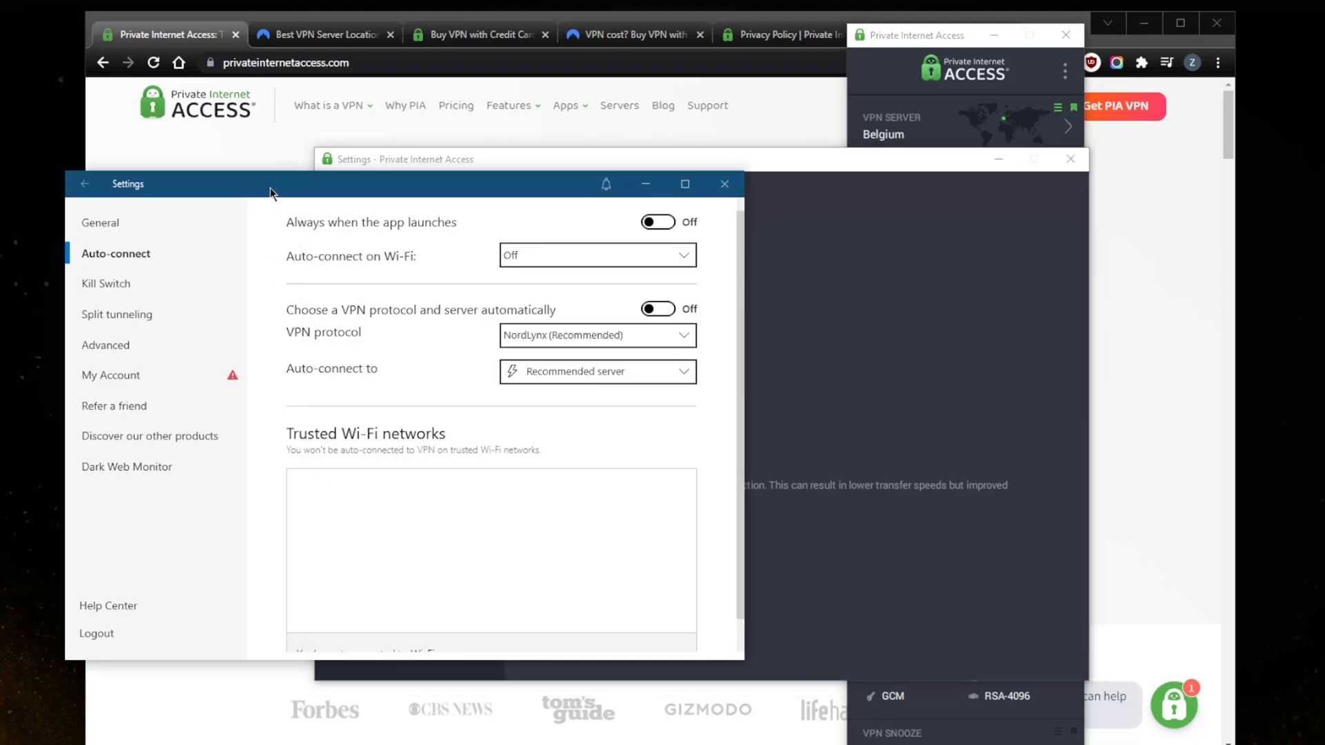
pyautogui.moveTo(878, 177)
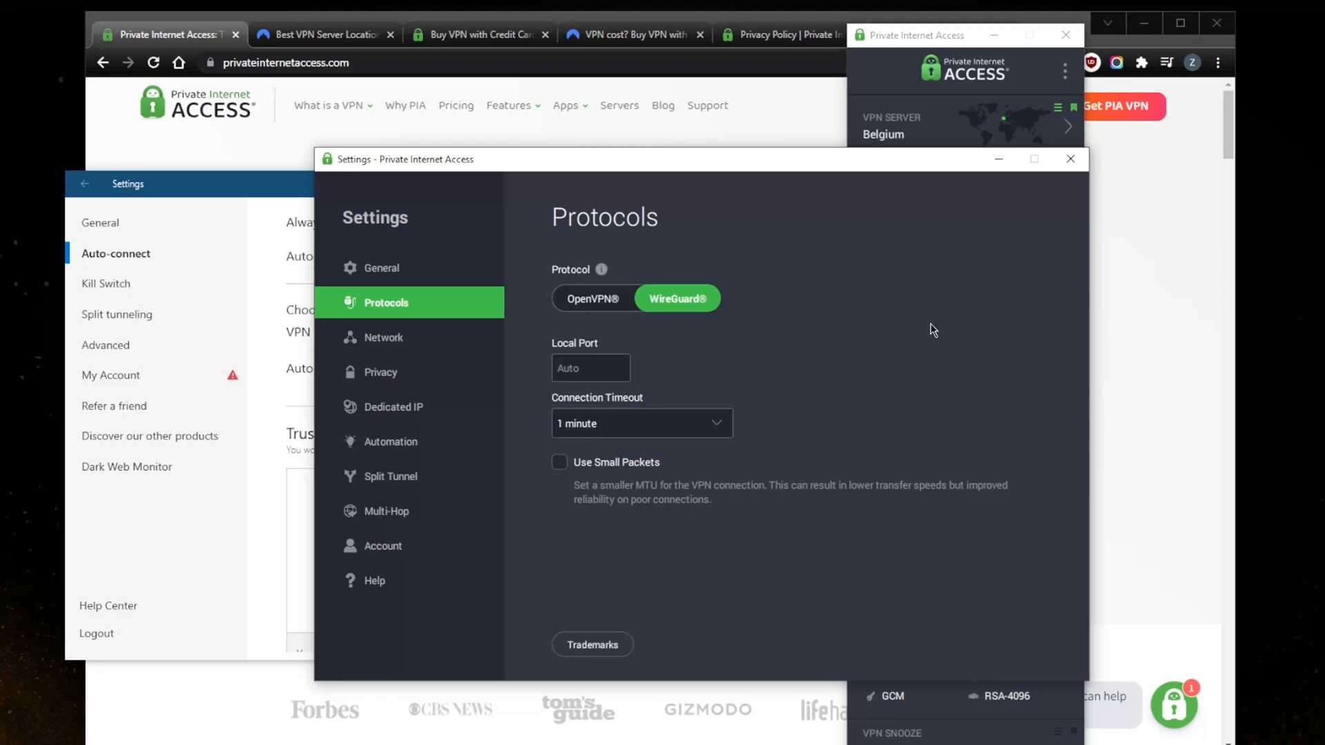
pyautogui.moveTo(933, 330)
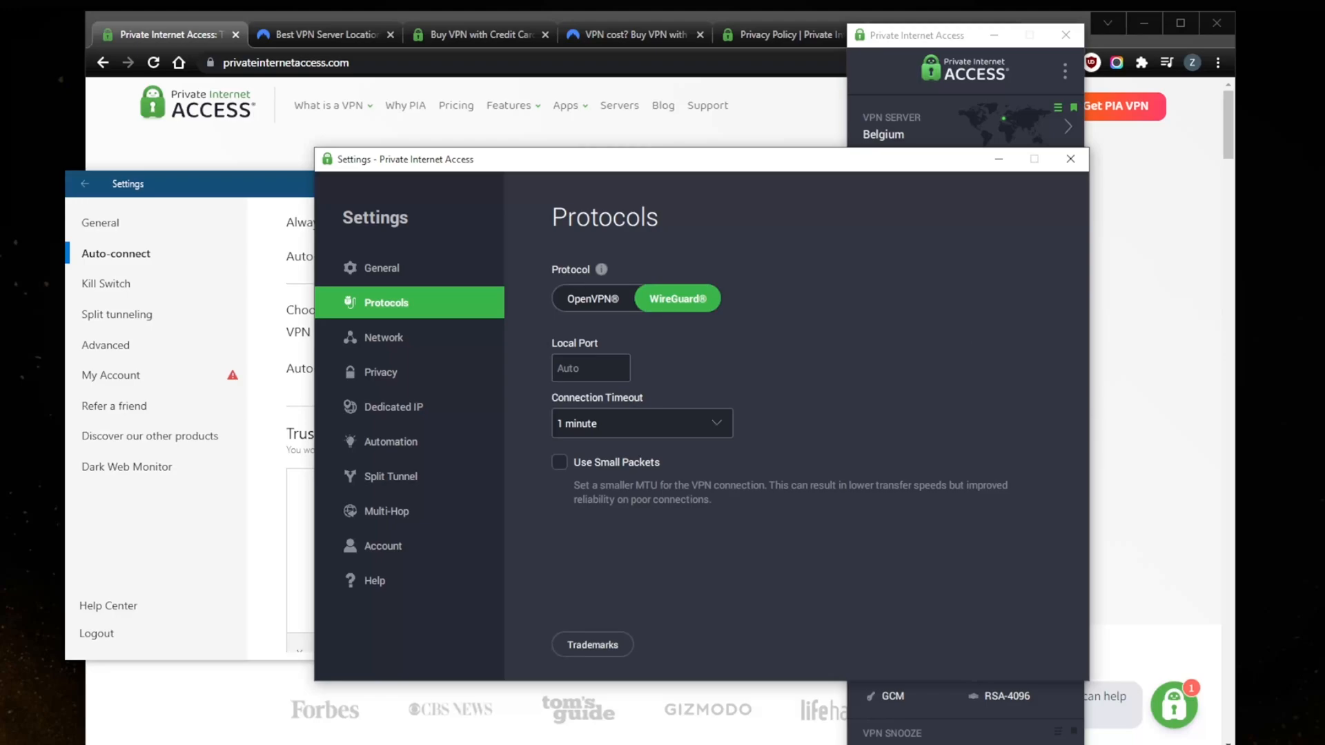
pyautogui.moveTo(1058, 440)
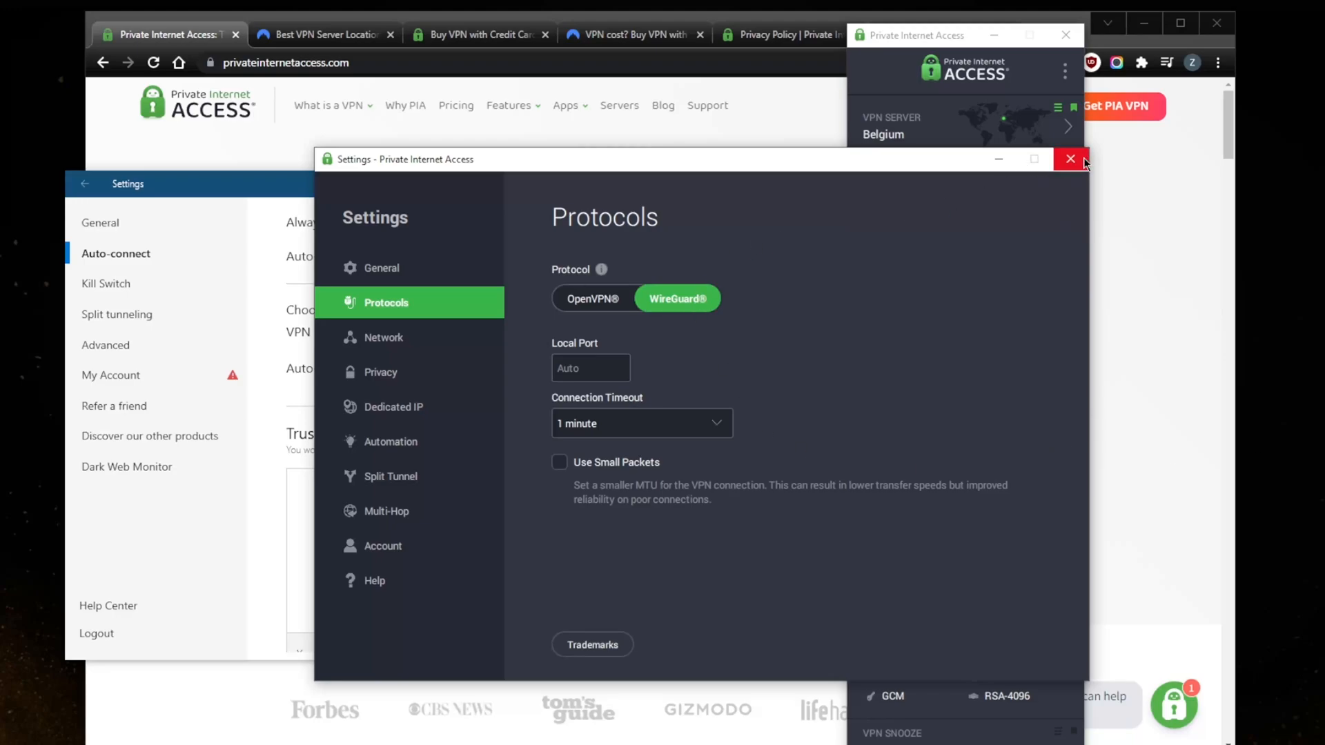
# Close and reopen PIA settings, viewing the Protocols and Network pages
pyautogui.click(1070, 159)
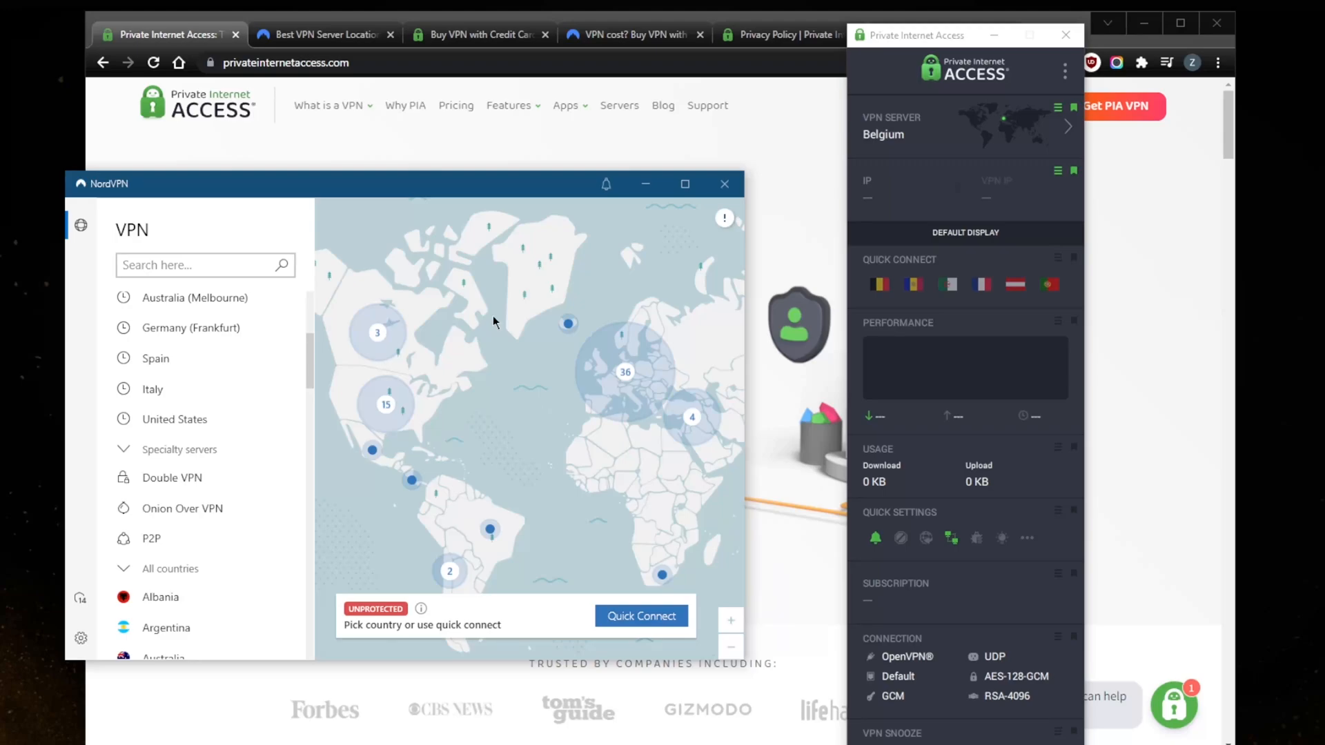
pyautogui.click(1064, 71)
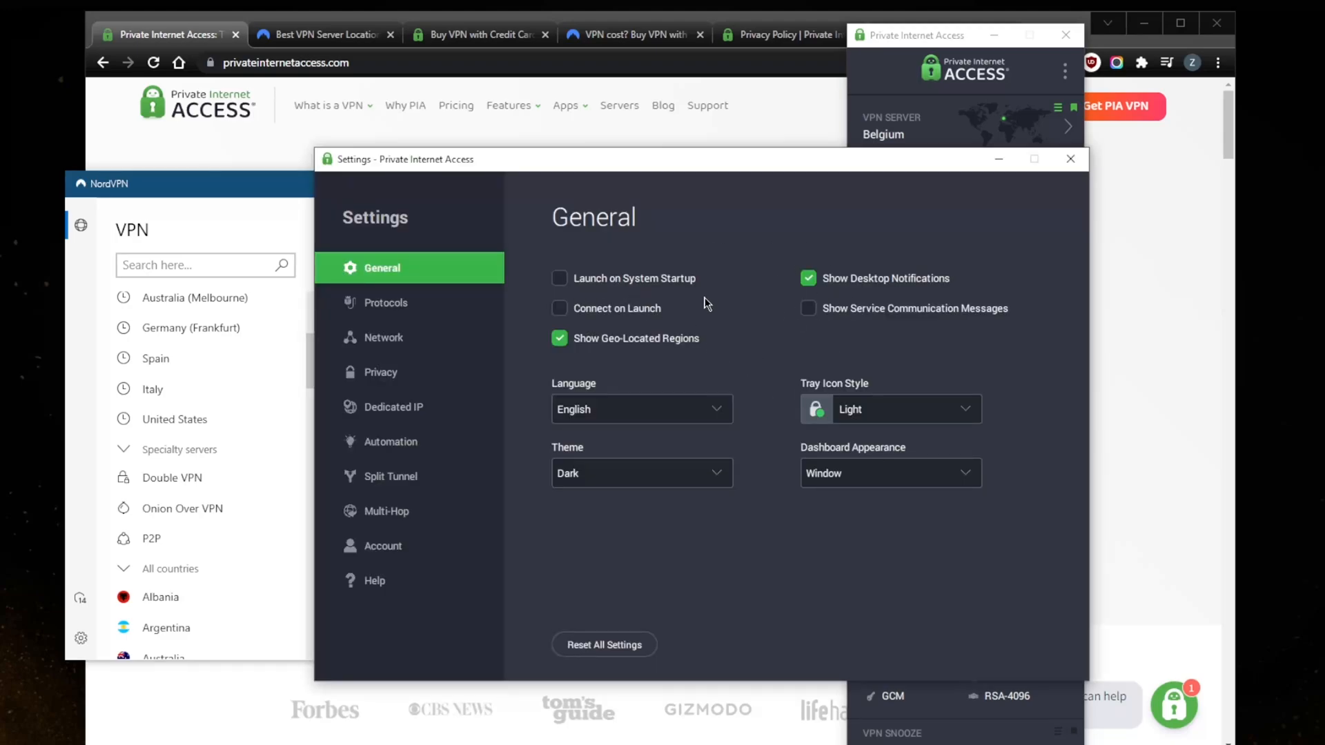
pyautogui.click(386, 302)
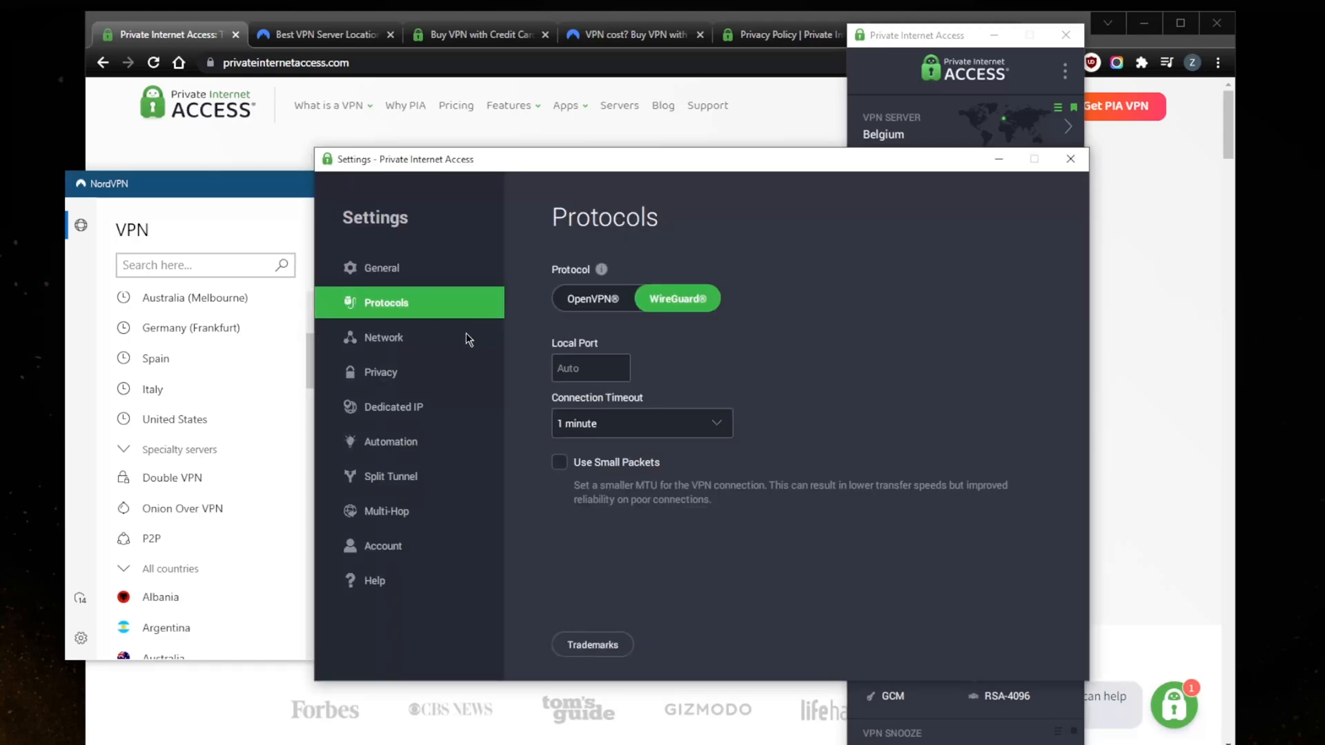
pyautogui.click(383, 337)
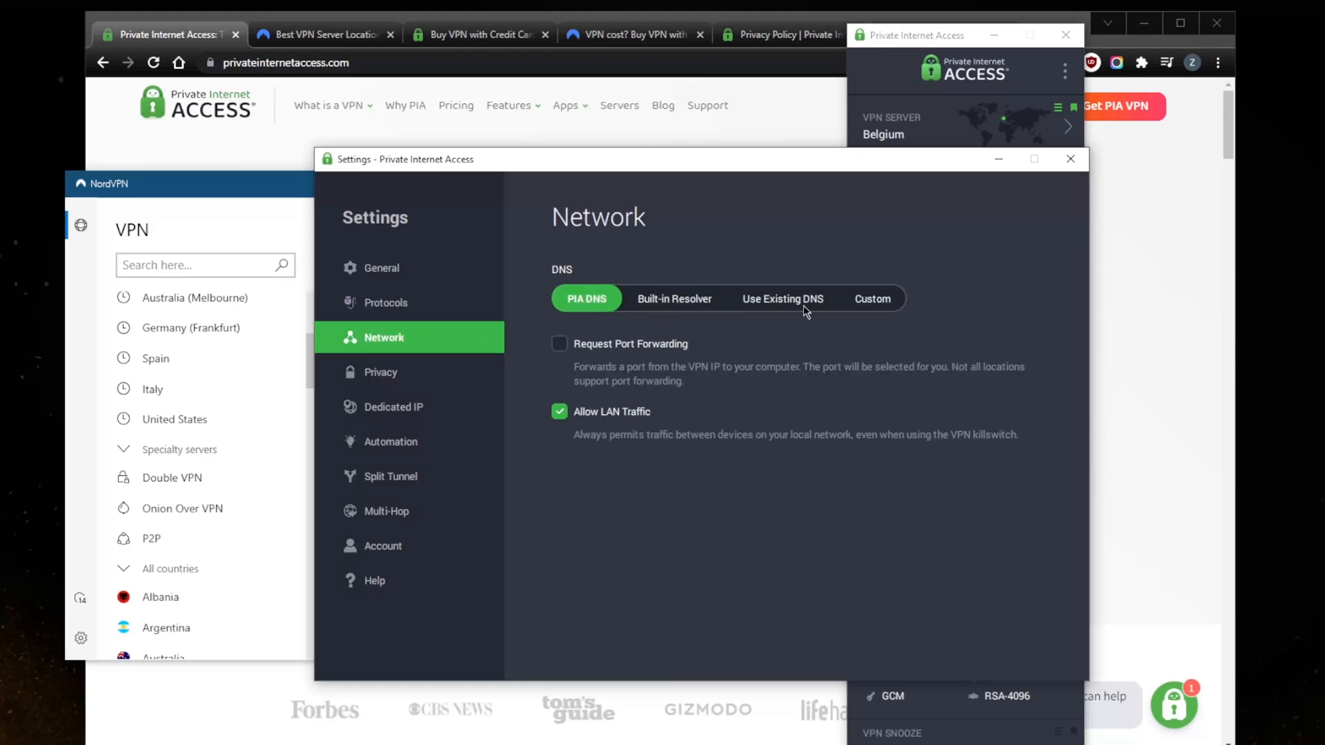
pyautogui.moveTo(383, 388)
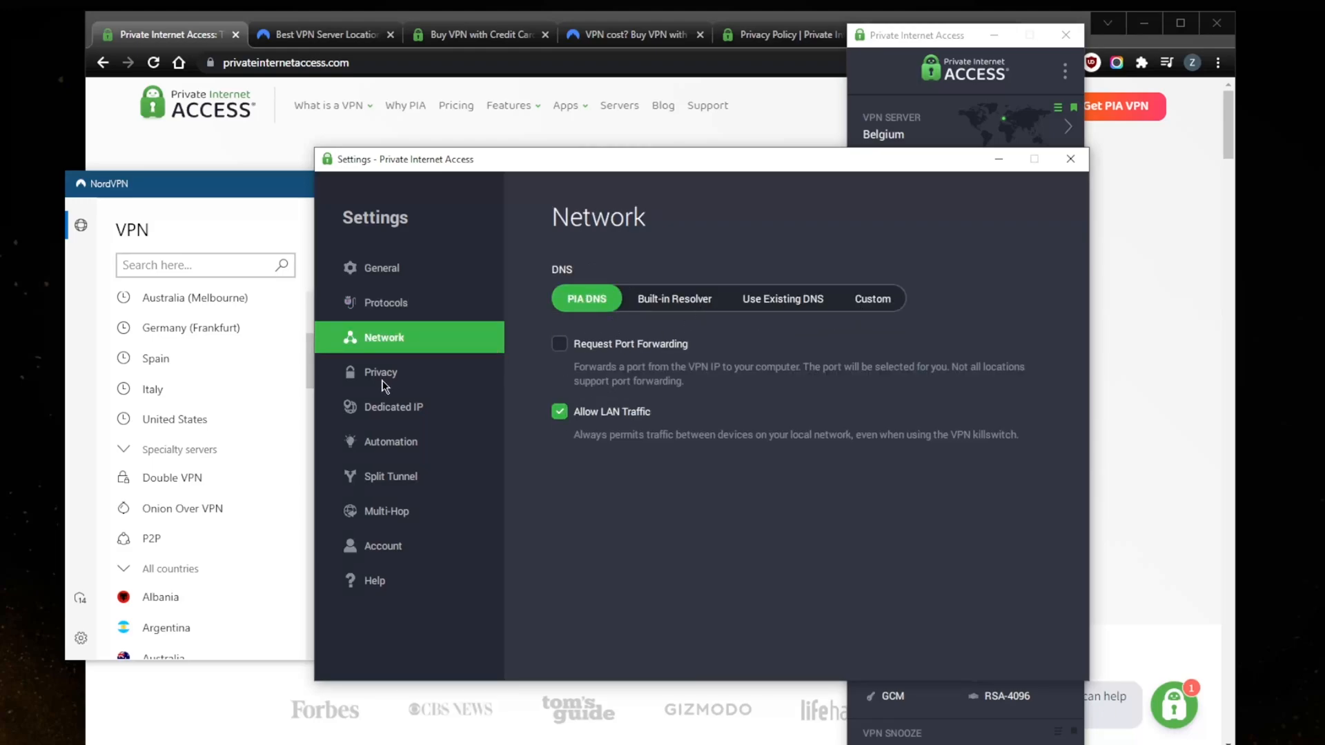
pyautogui.moveTo(745, 274)
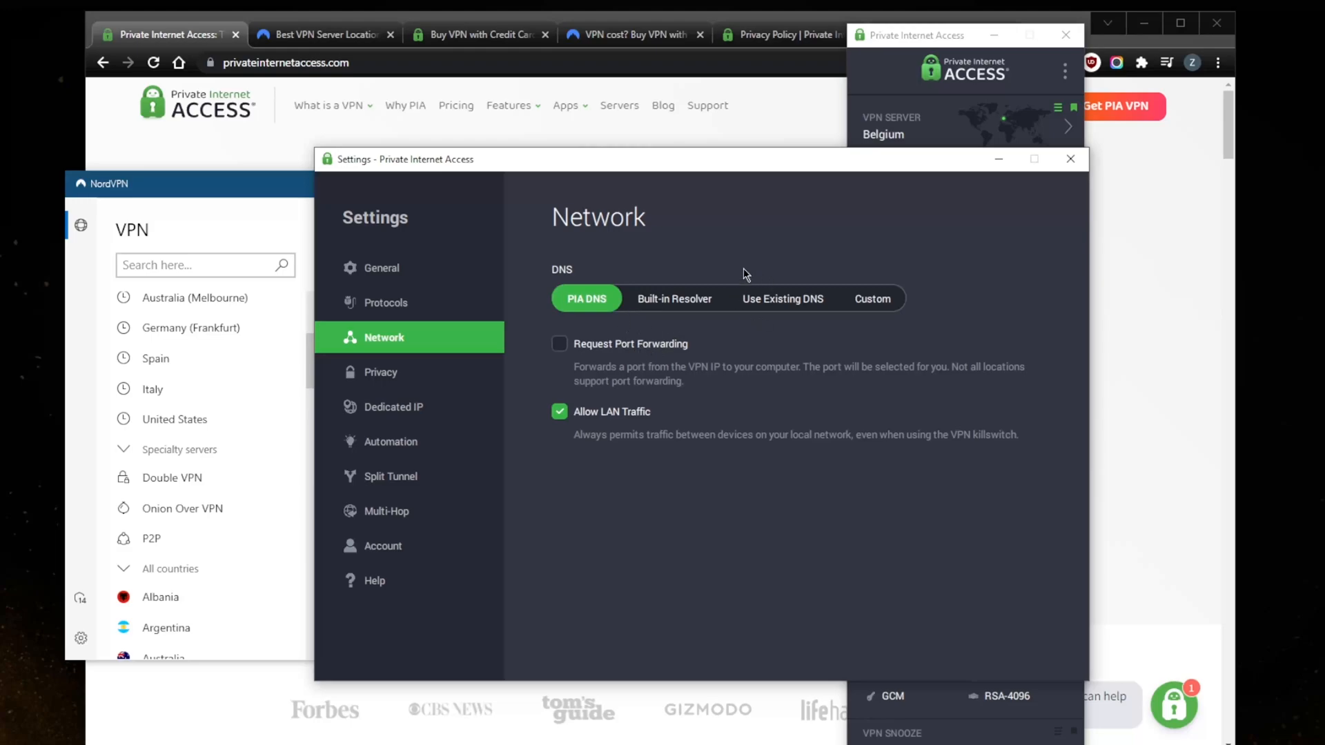
# Browse PIA's Privacy, Dedicated IP, Automation and Split Tunnel pages, ending on Privacy
pyautogui.click(381, 371)
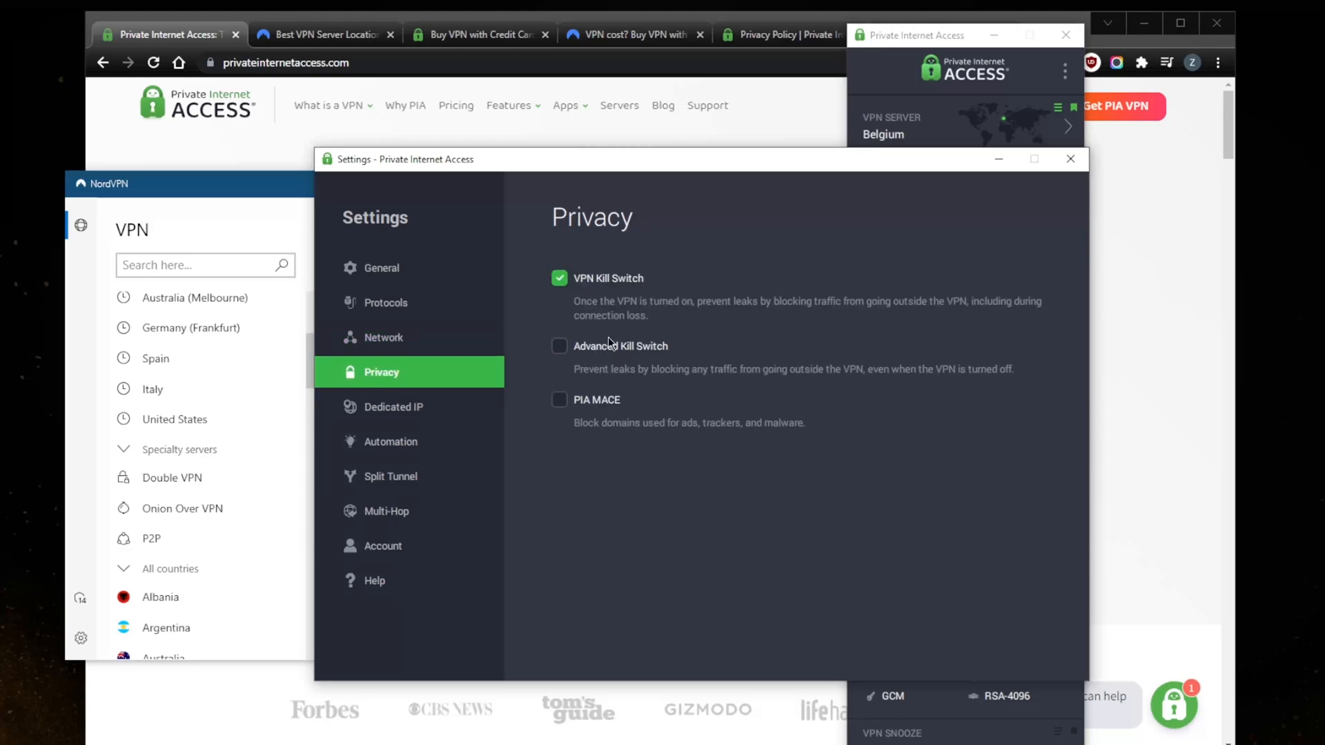
pyautogui.moveTo(565, 405)
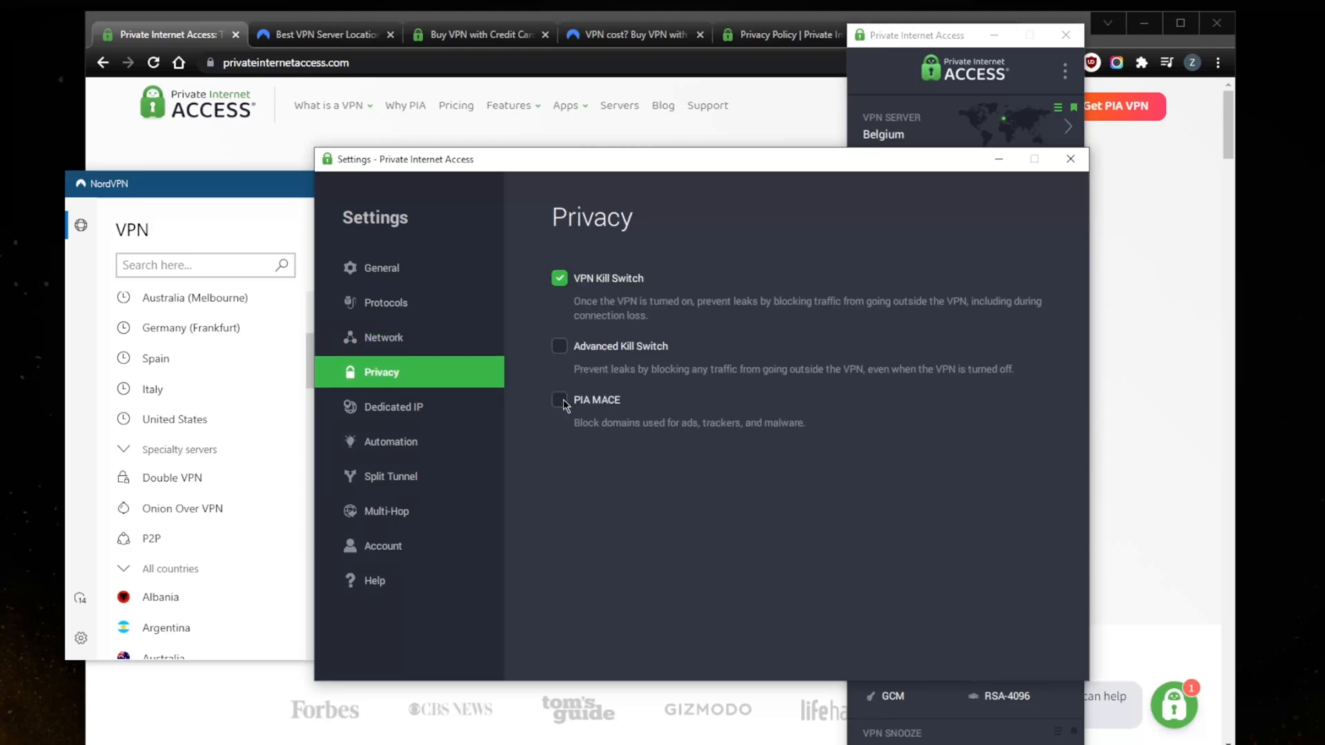
pyautogui.click(393, 406)
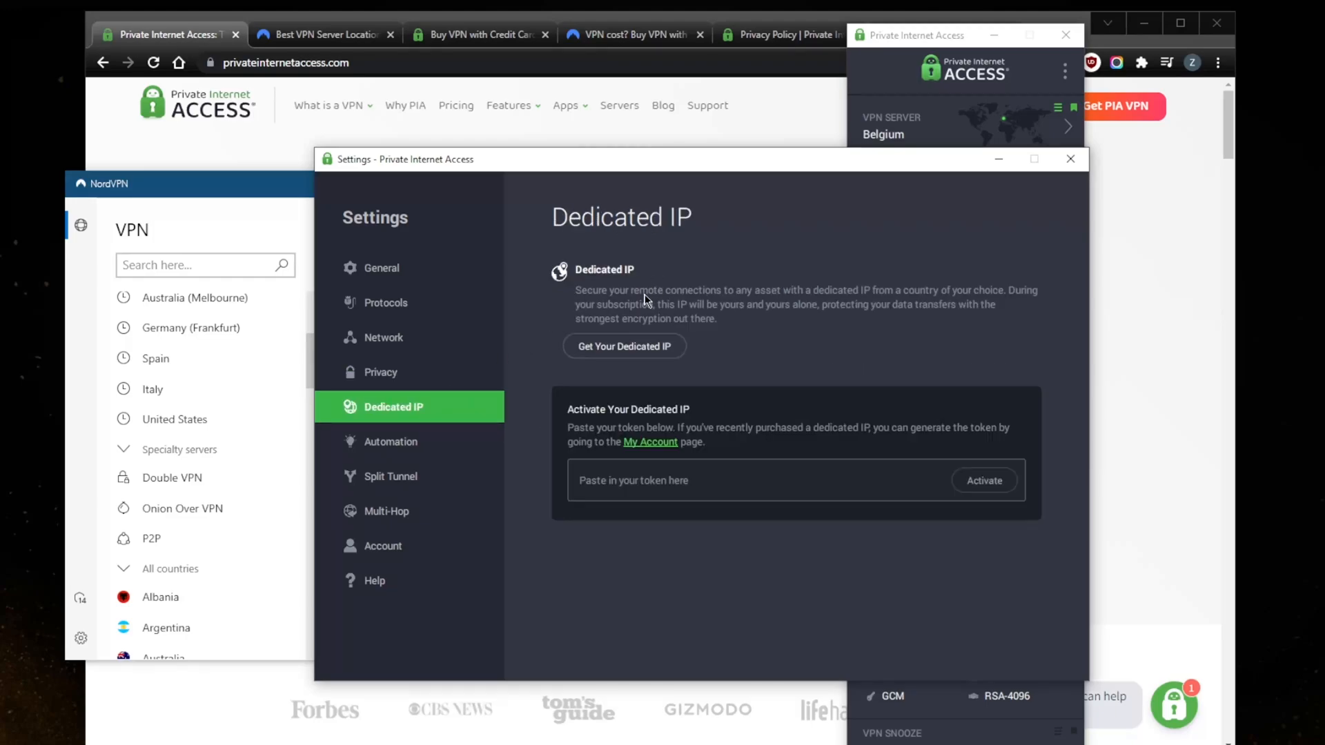
pyautogui.moveTo(380, 443)
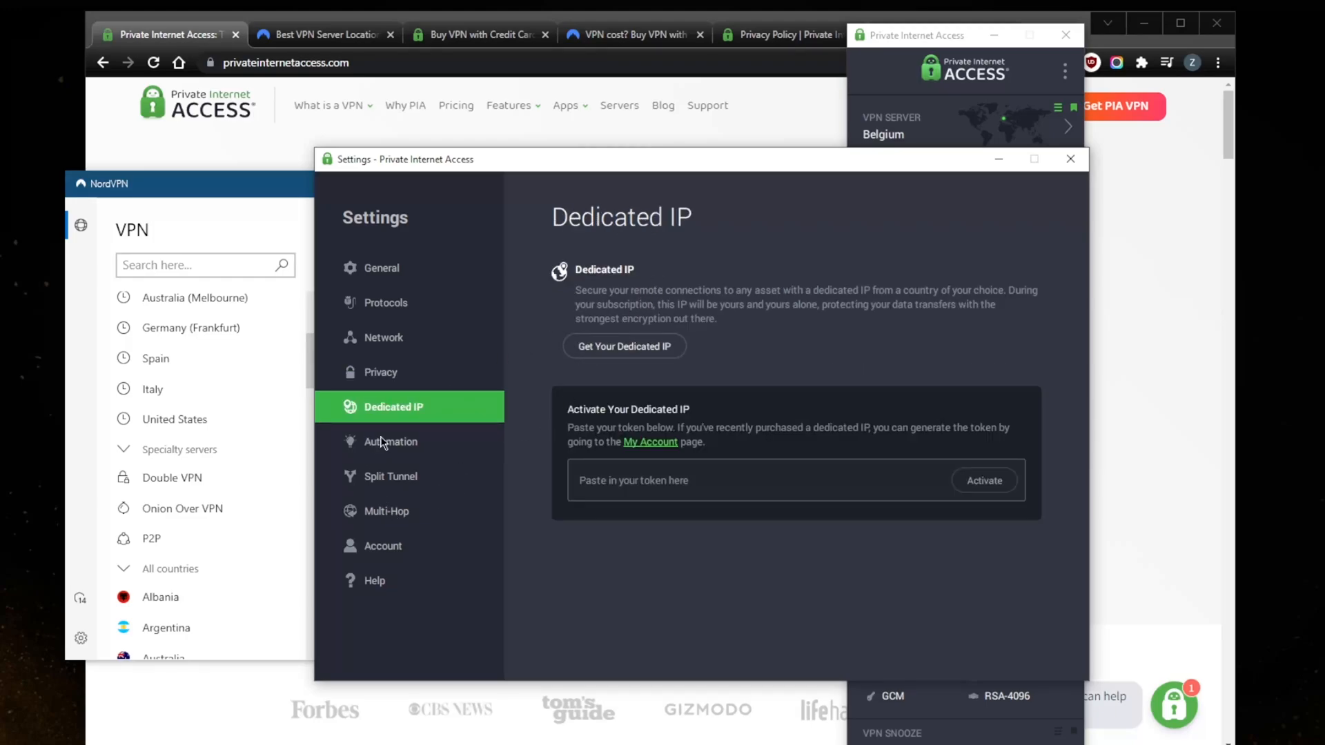
pyautogui.click(389, 441)
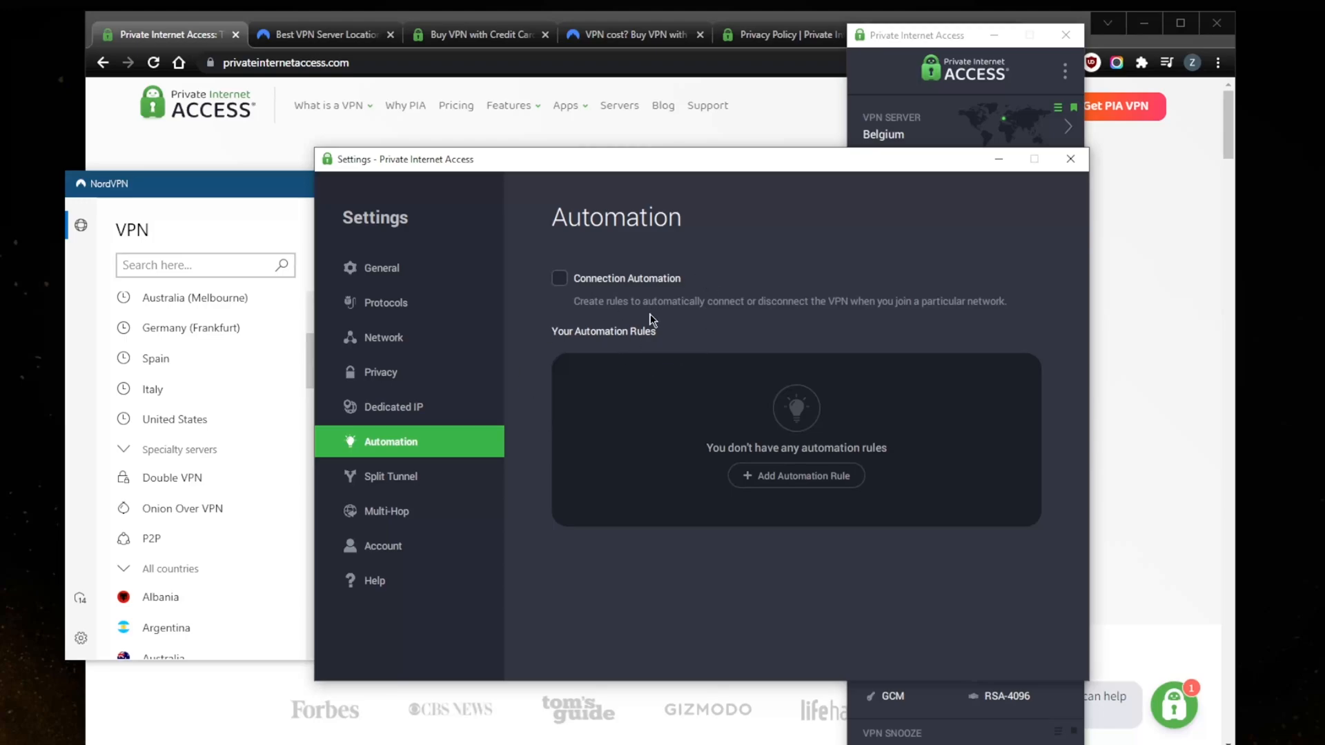
pyautogui.moveTo(571, 456)
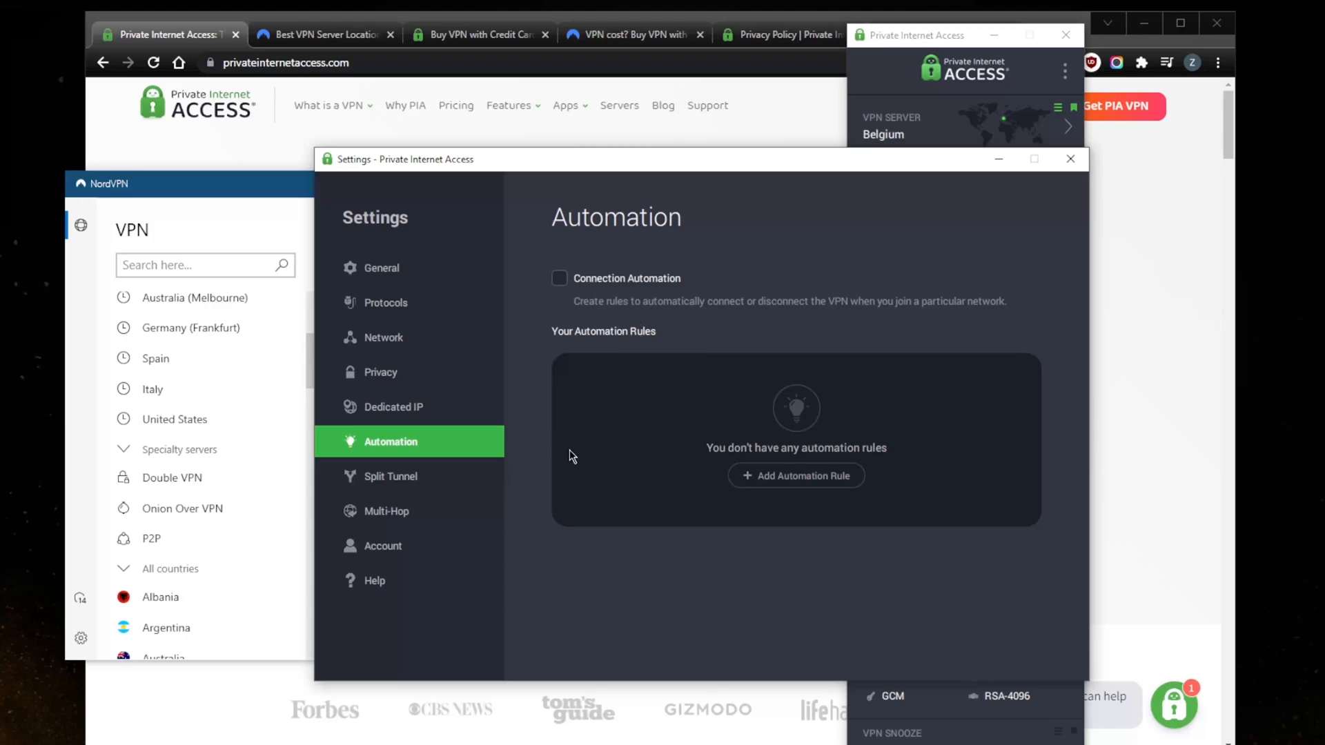
pyautogui.moveTo(617, 344)
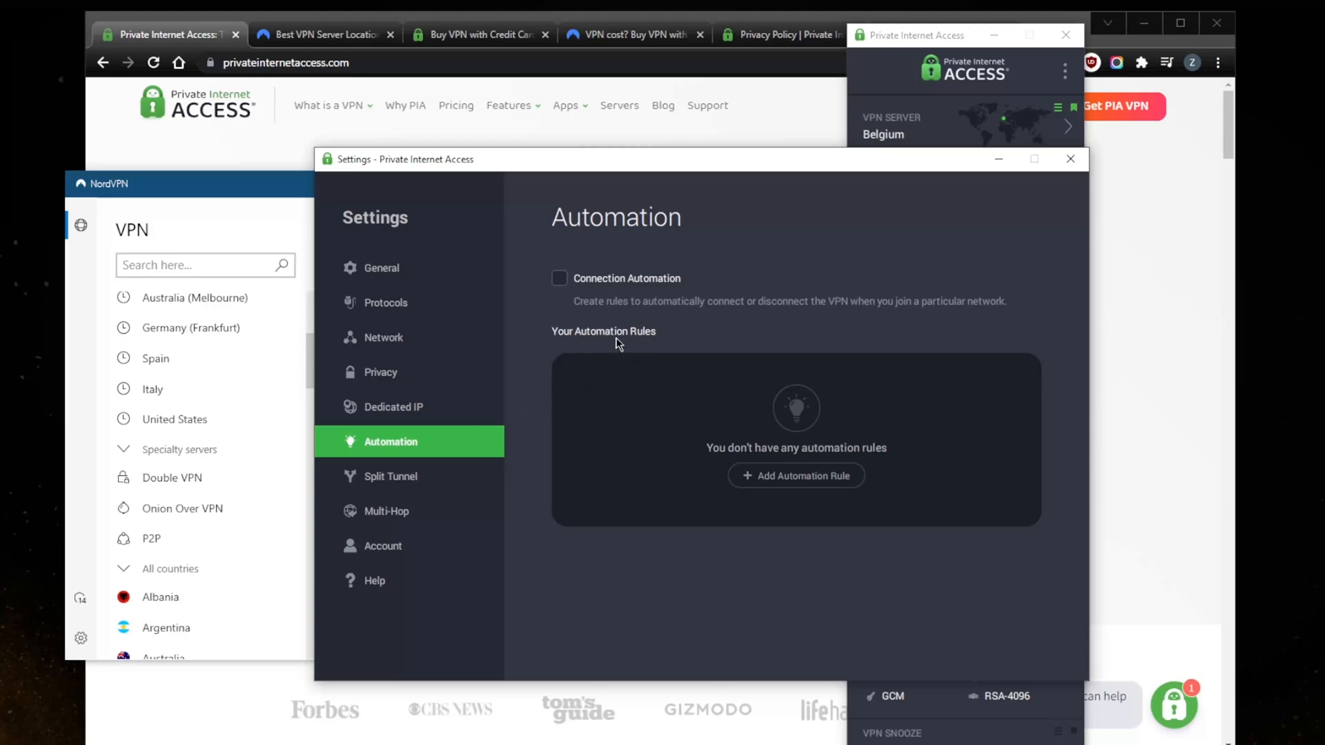
pyautogui.moveTo(509, 401)
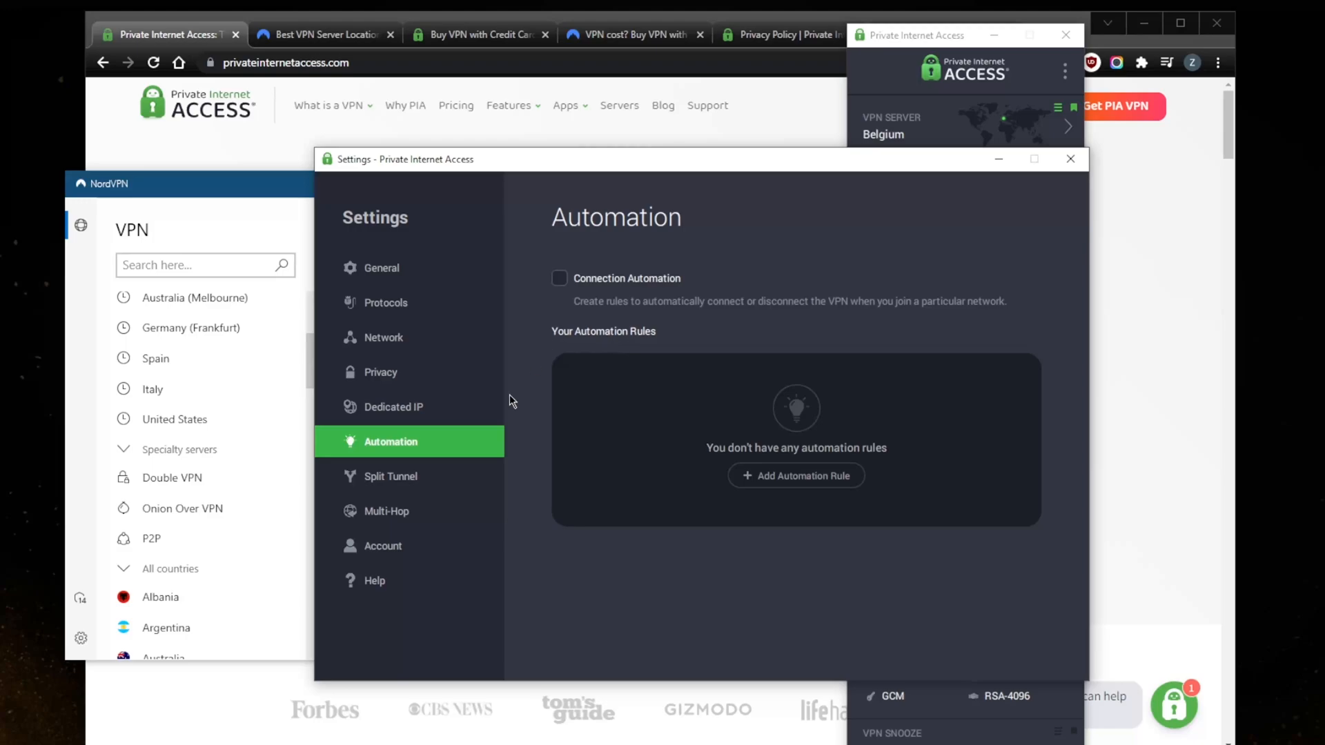
pyautogui.click(391, 476)
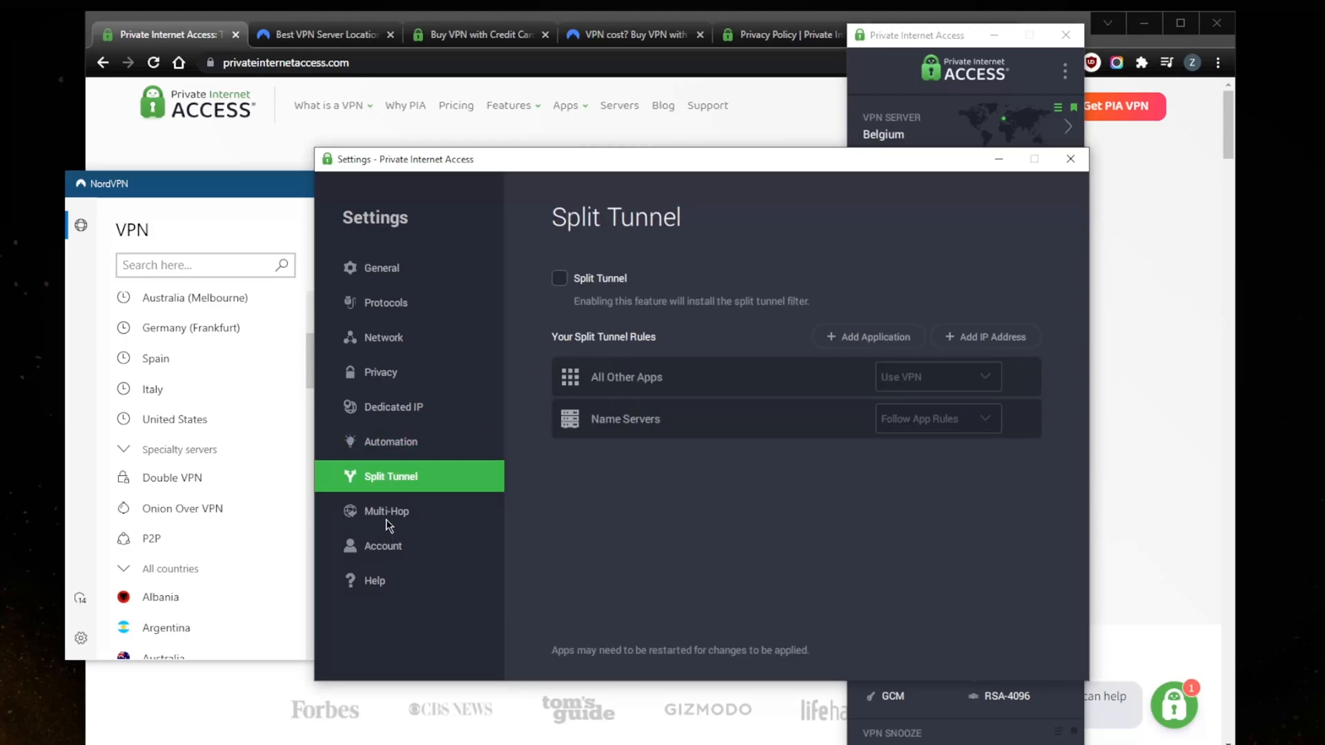
pyautogui.moveTo(672, 336)
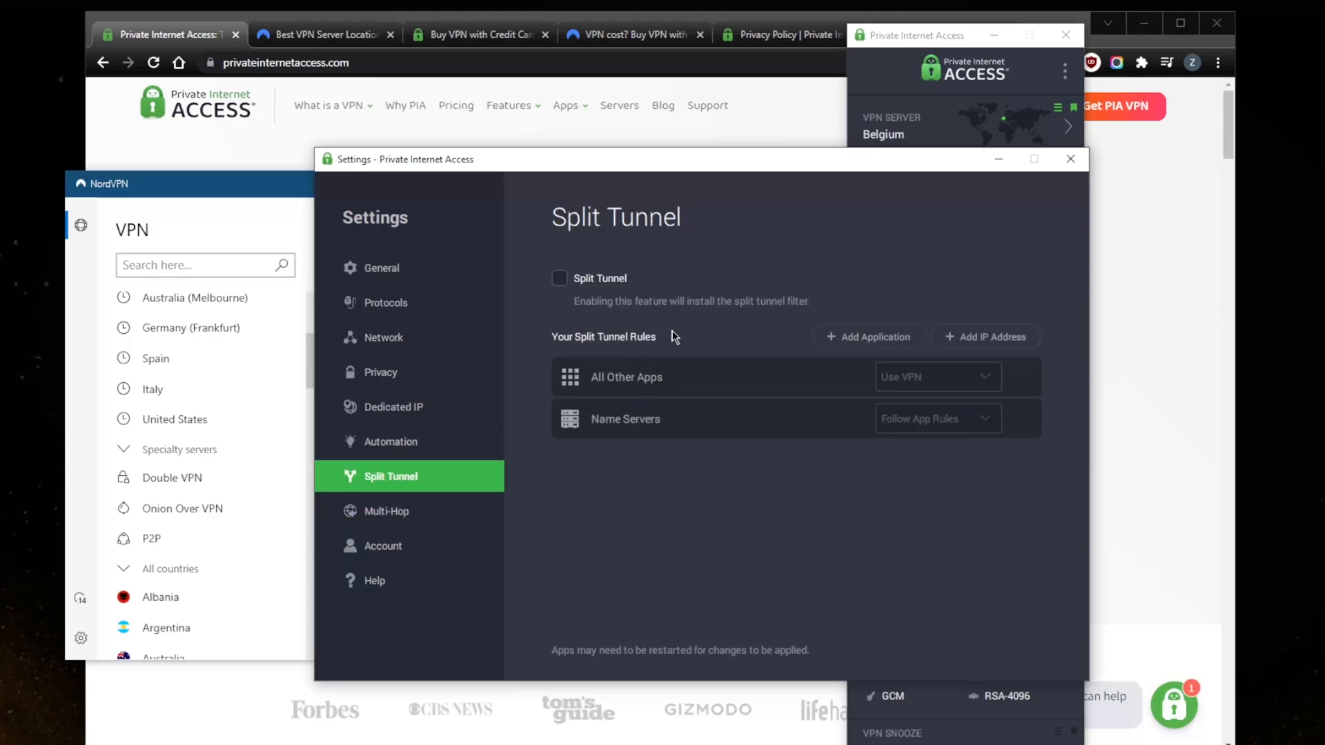
pyautogui.moveTo(753, 467)
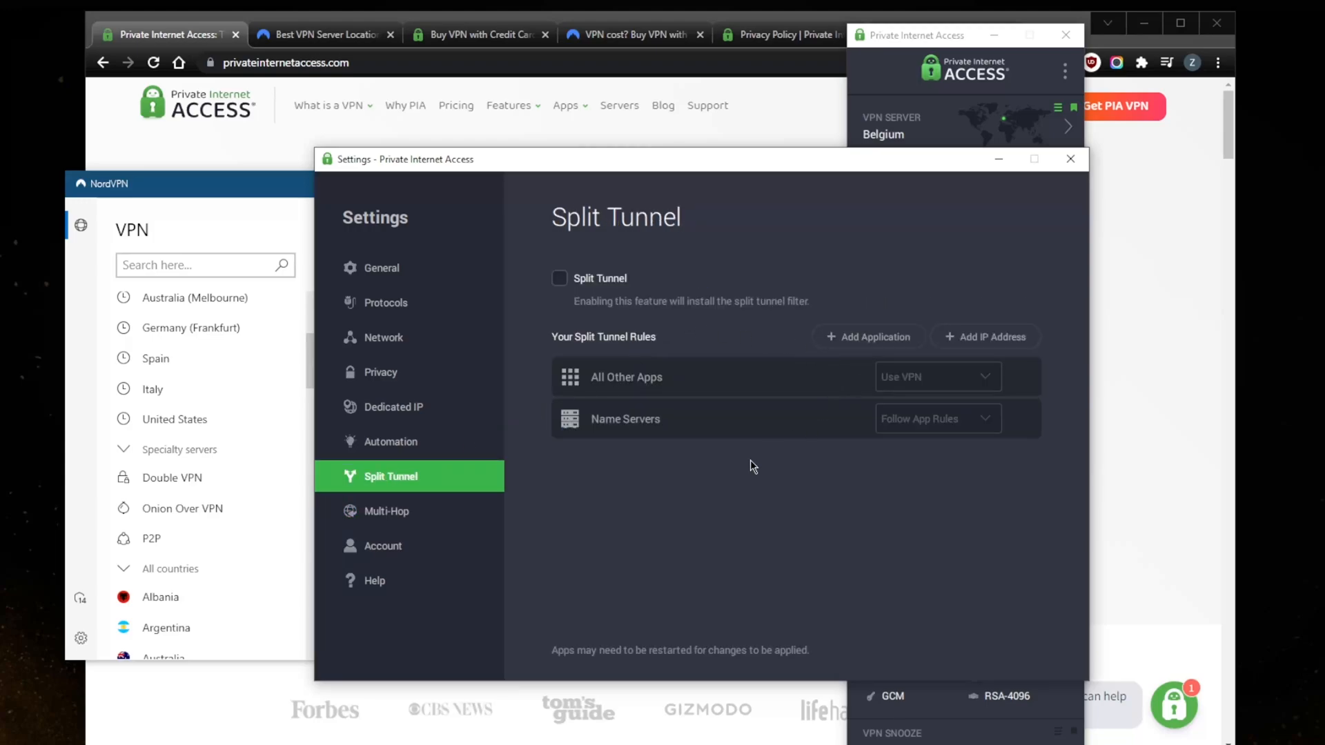
pyautogui.moveTo(715, 387)
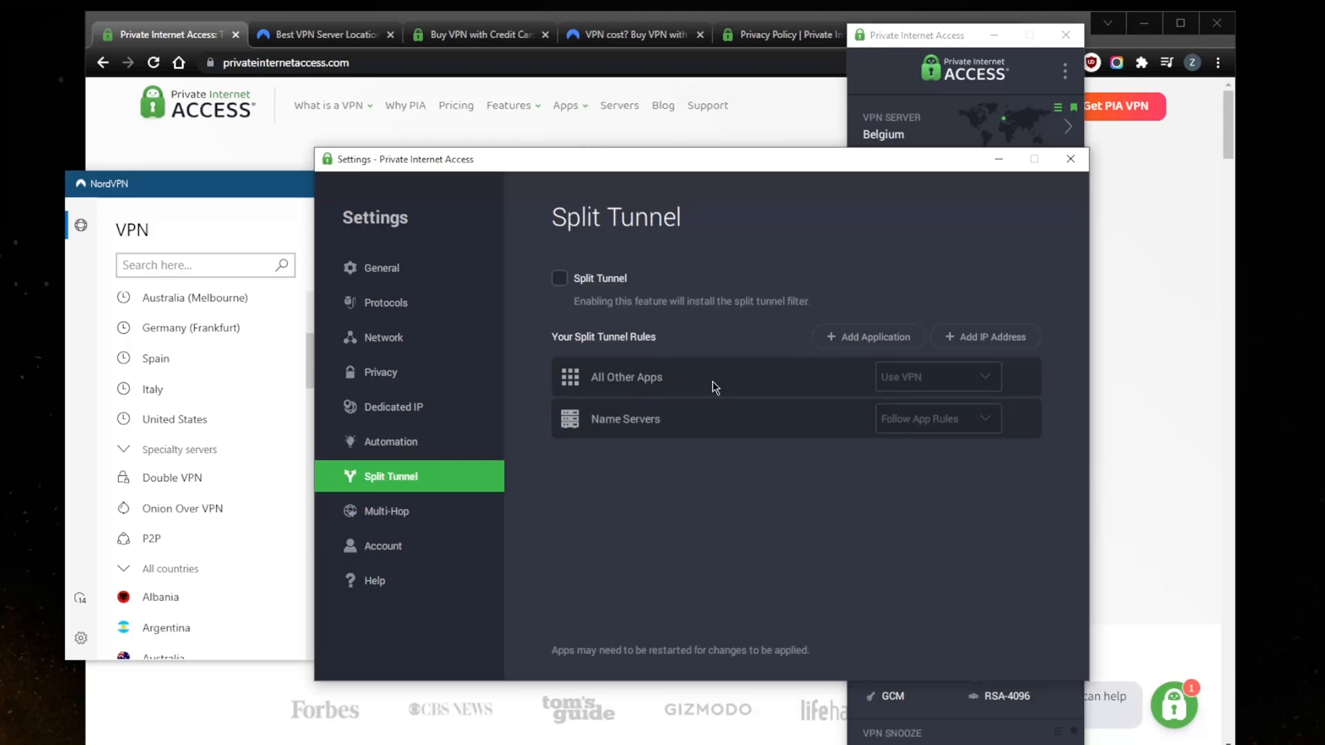
pyautogui.moveTo(393, 383)
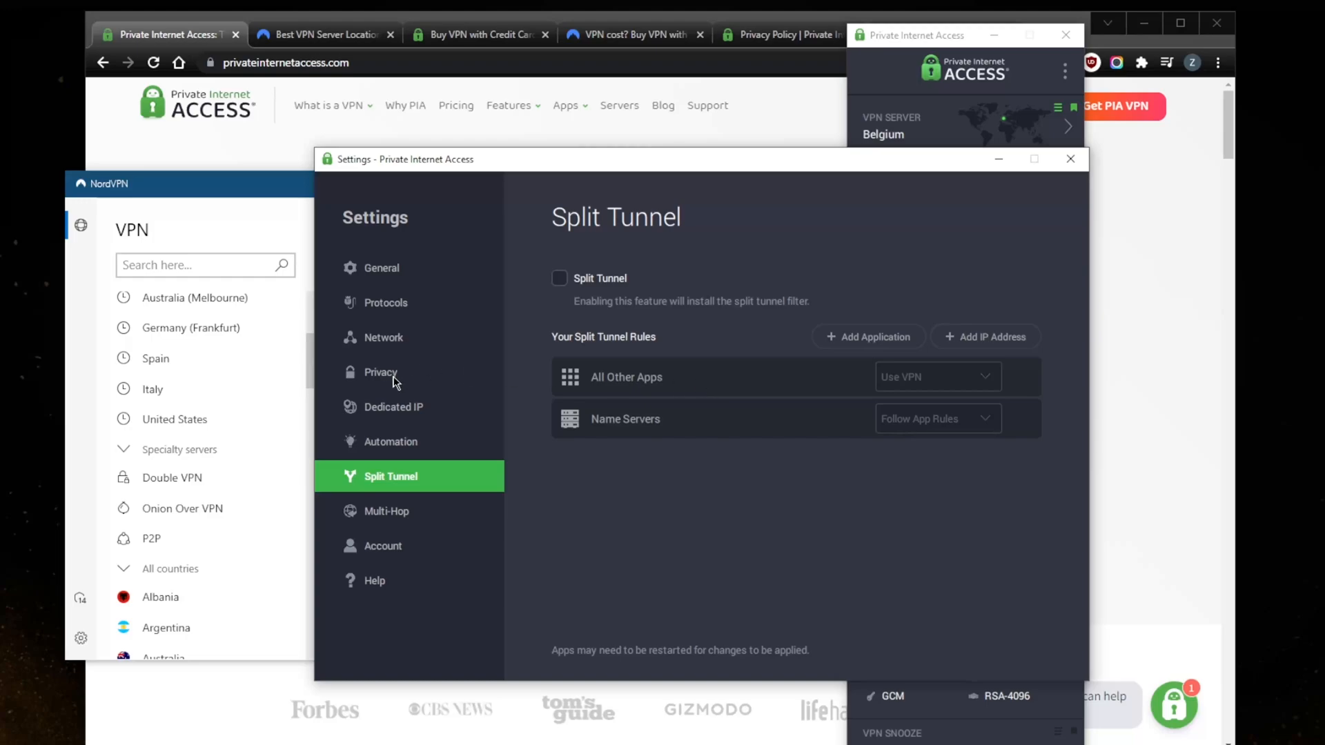
pyautogui.click(380, 372)
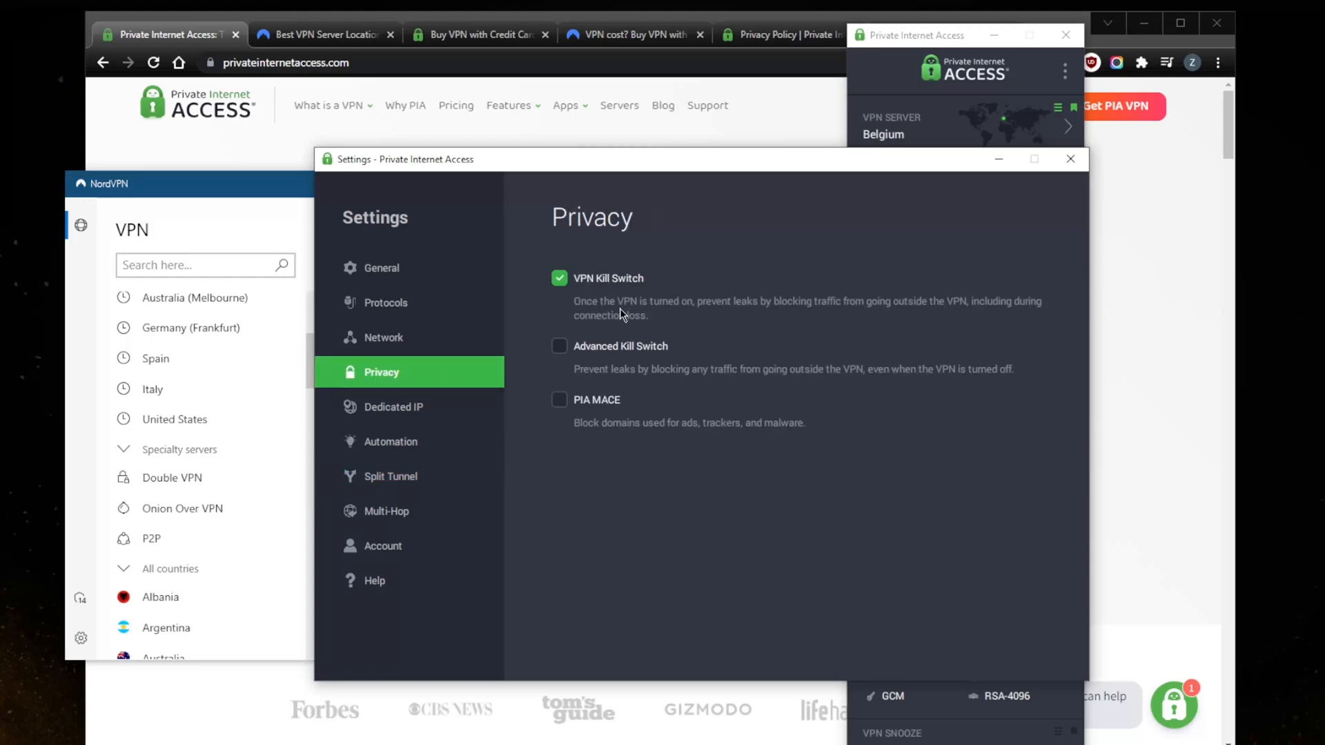
pyautogui.moveTo(387, 437)
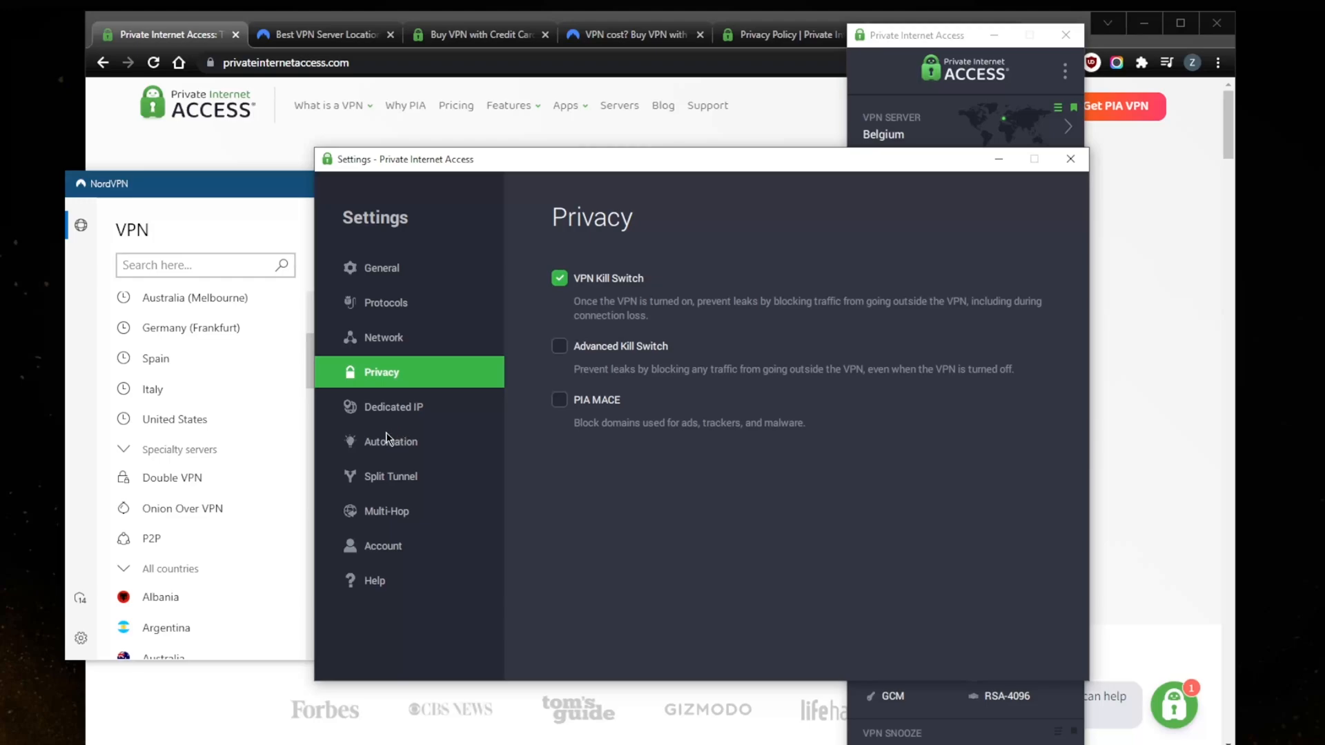
pyautogui.moveTo(409, 493)
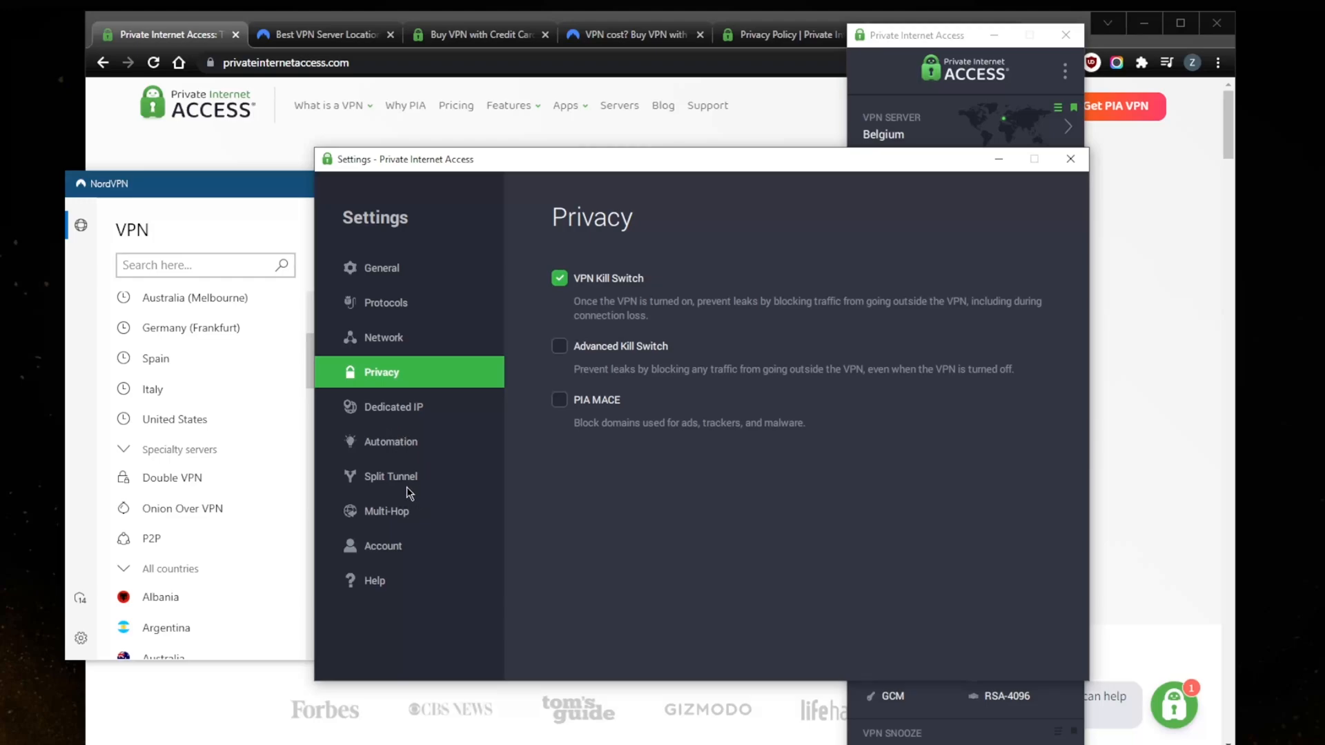
# View PIA's Multi-Hop page (off, Shadowsocks via Netherlands), then the General page
pyautogui.click(386, 511)
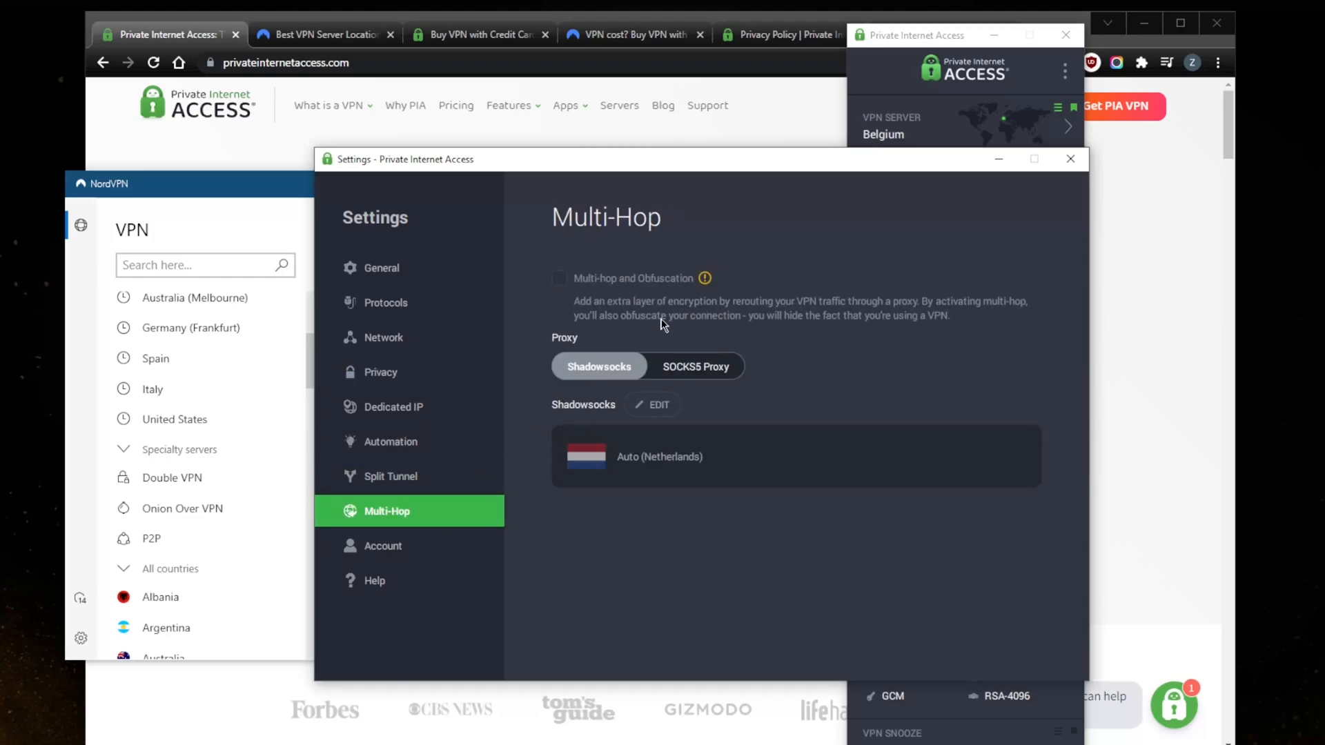
pyautogui.moveTo(591, 323)
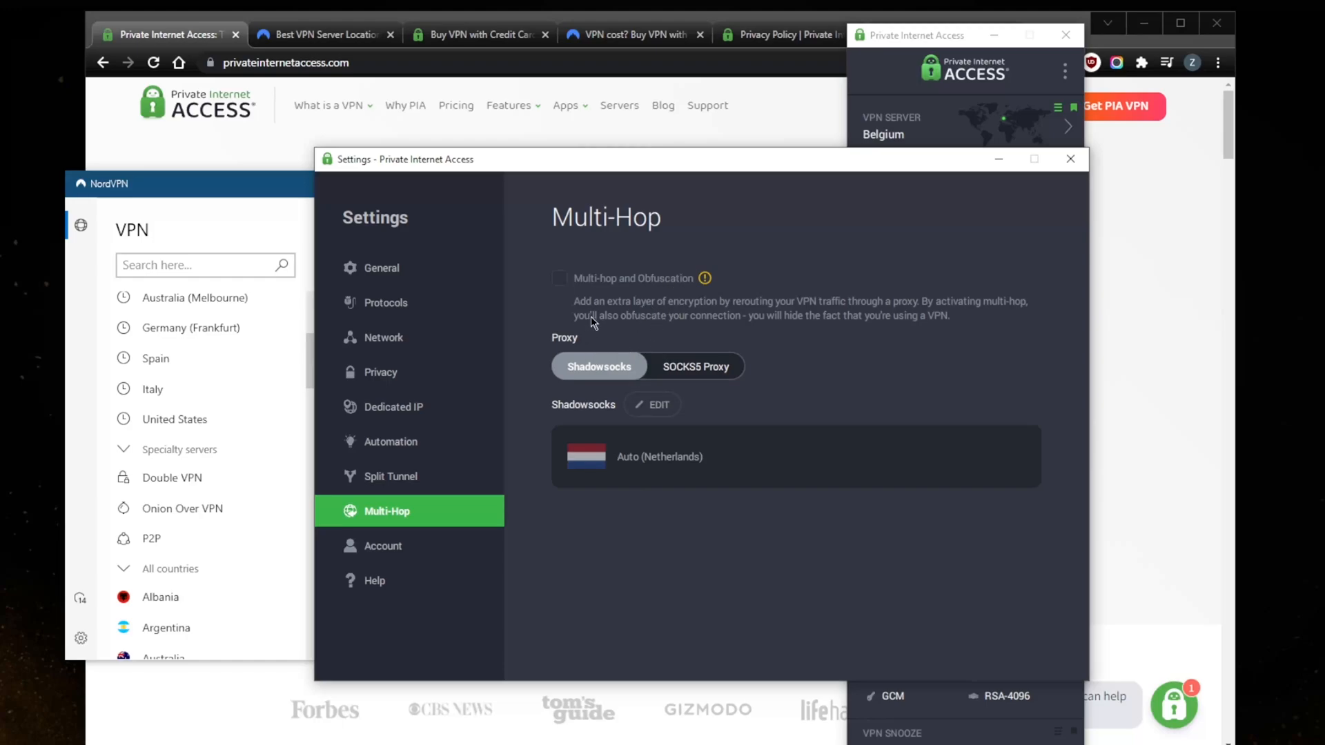
pyautogui.moveTo(734, 311)
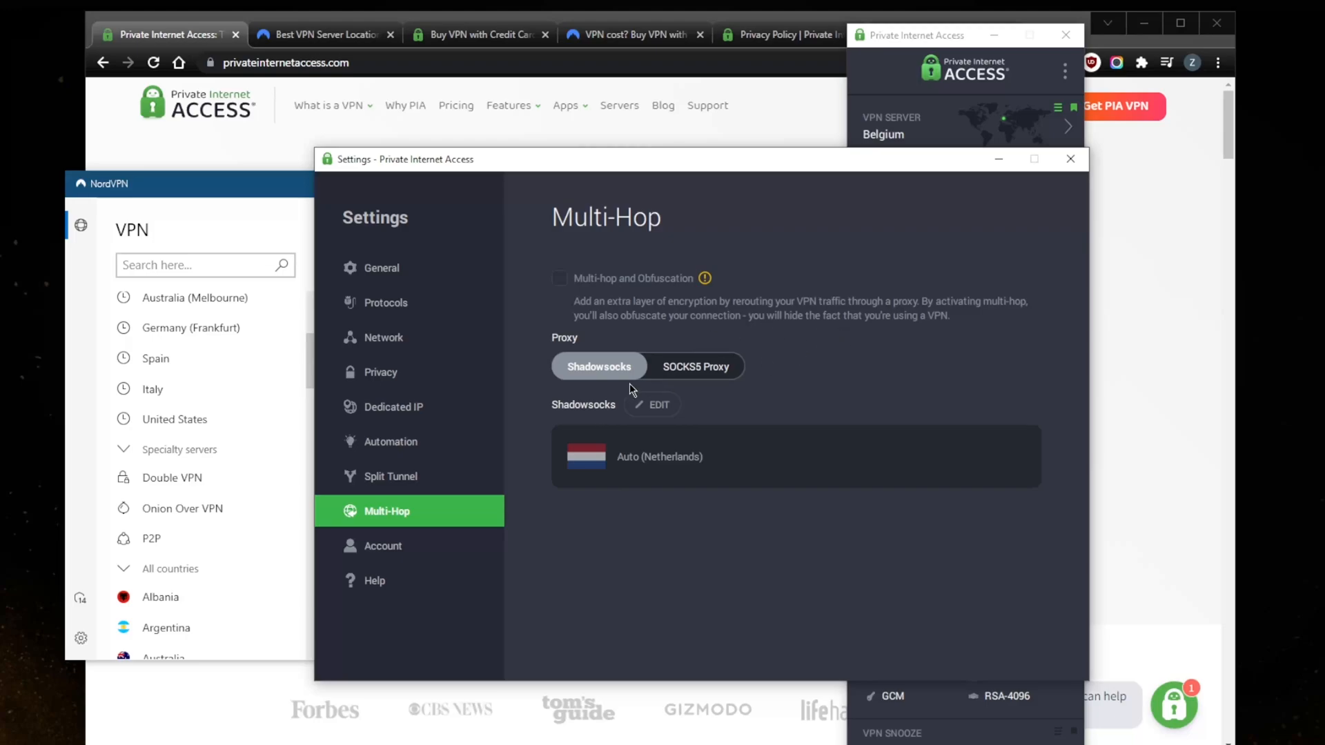
pyautogui.moveTo(617, 392)
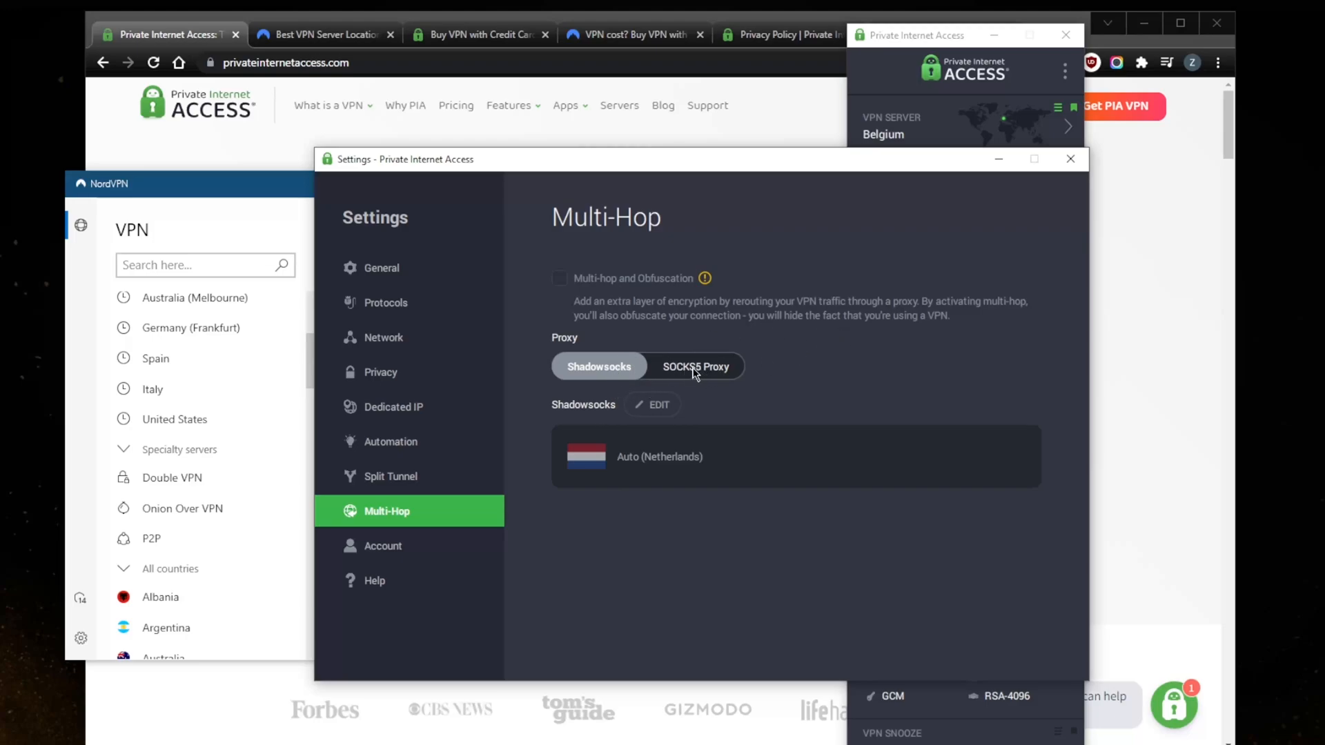
pyautogui.moveTo(651, 410)
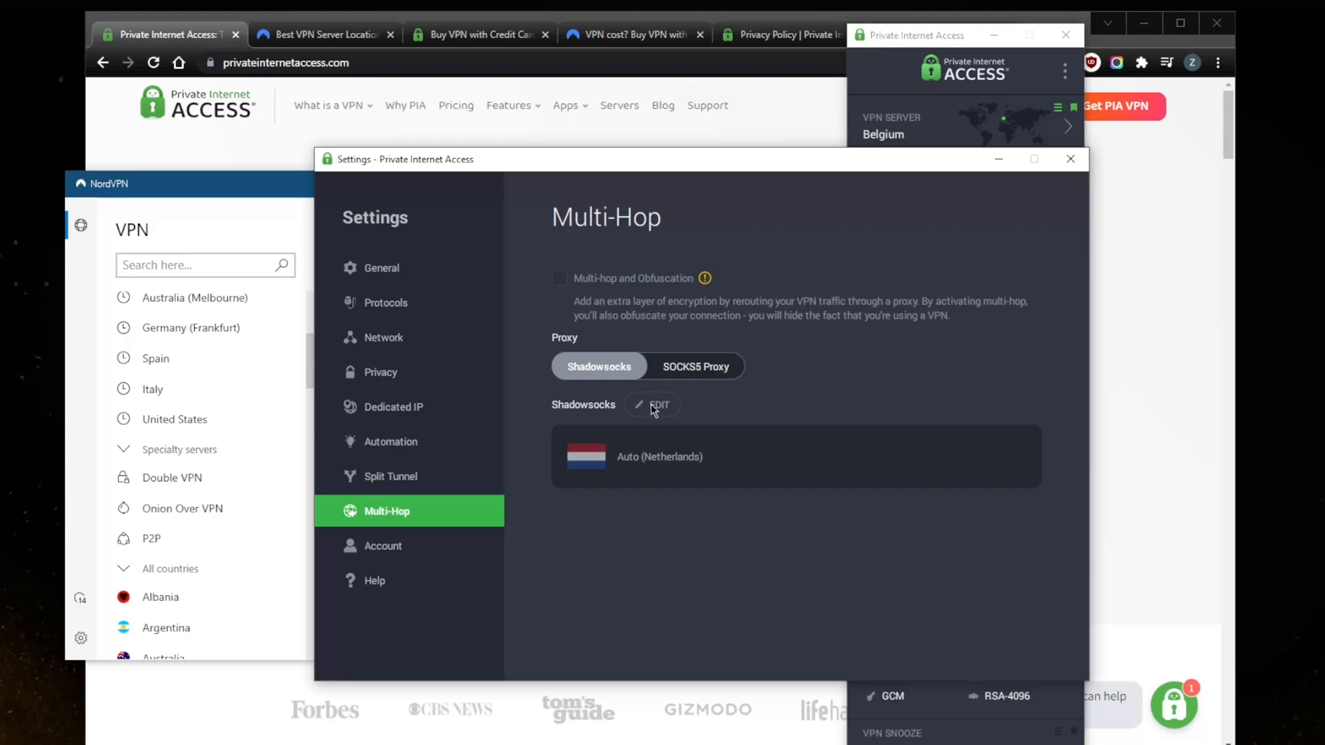
pyautogui.moveTo(655, 404)
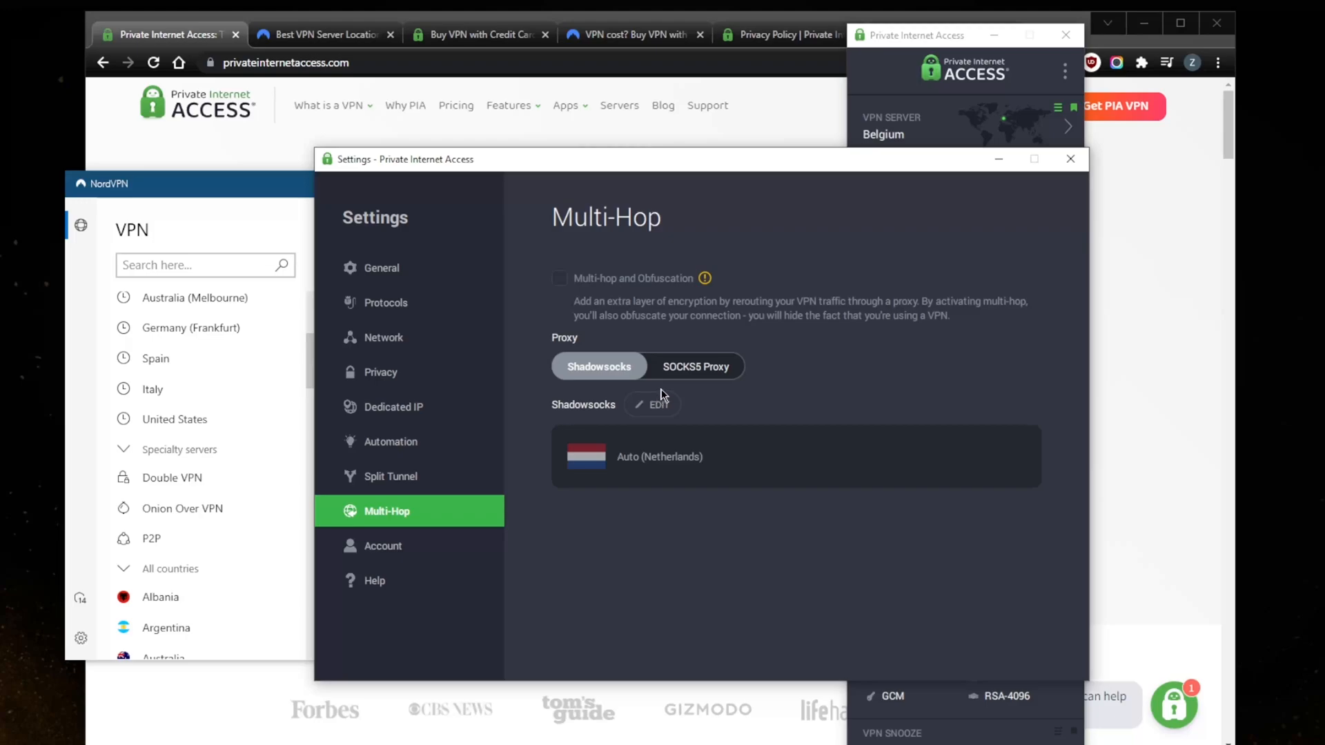
pyautogui.moveTo(520, 485)
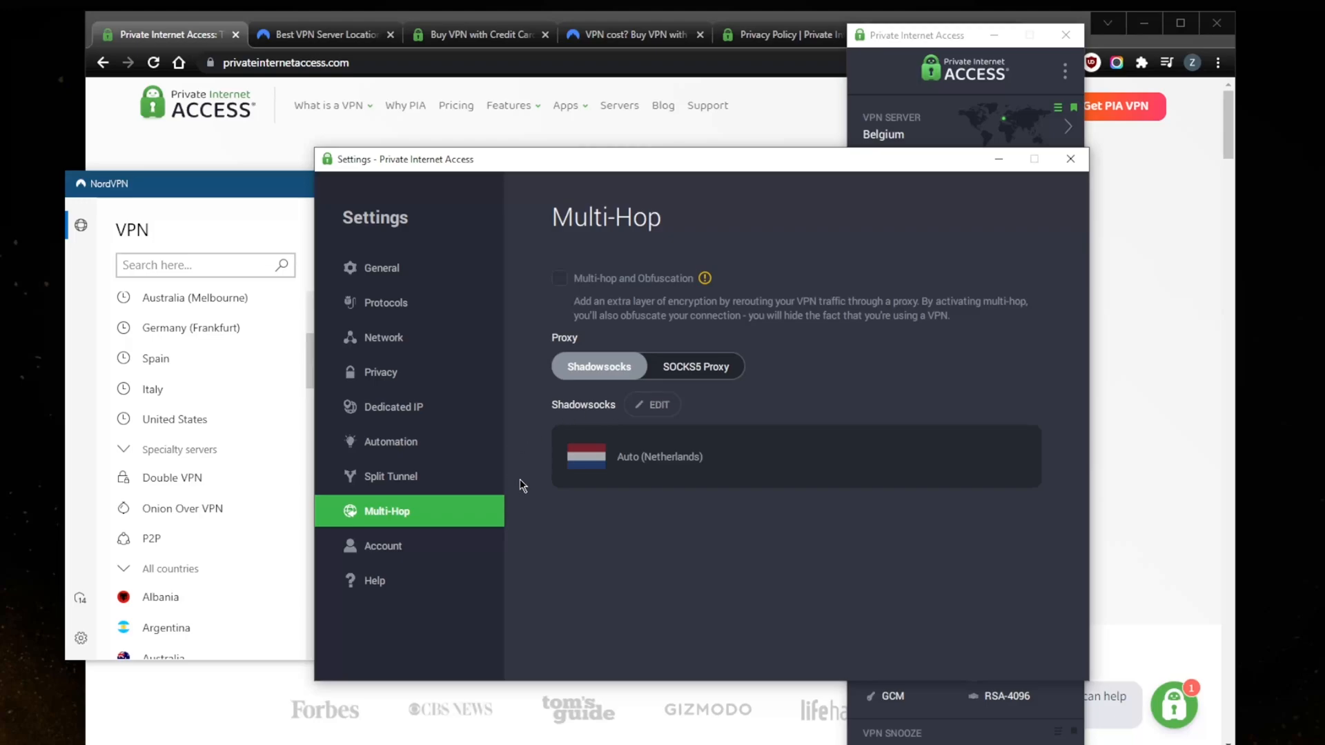
pyautogui.click(381, 268)
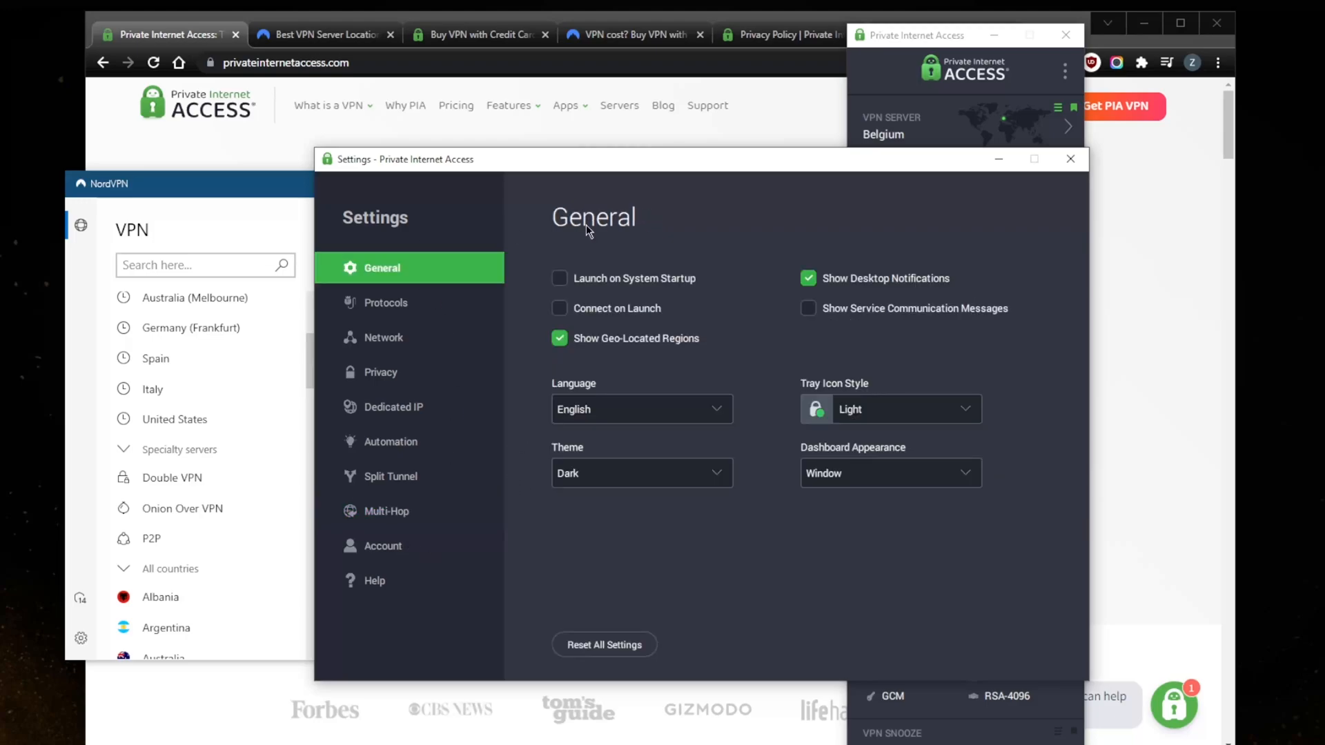
pyautogui.moveTo(1070, 161)
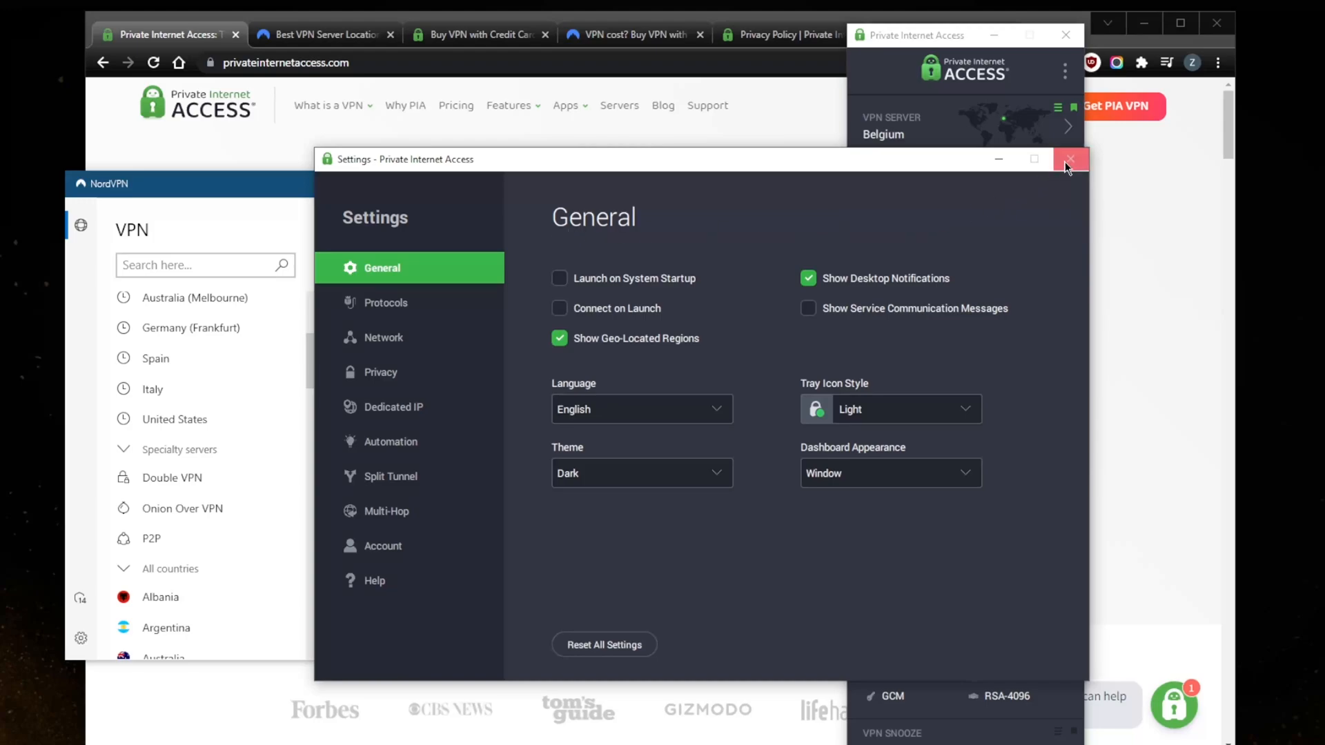
pyautogui.moveTo(397, 315)
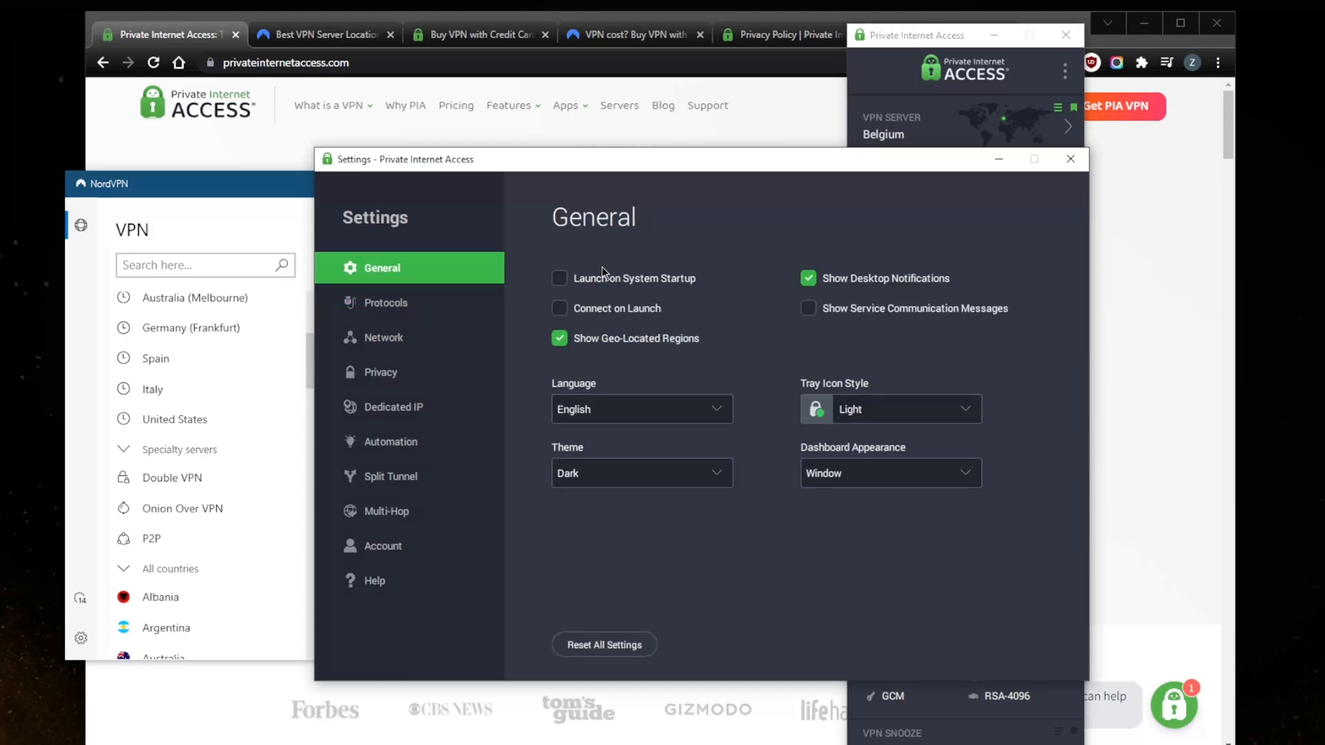
pyautogui.click(1069, 159)
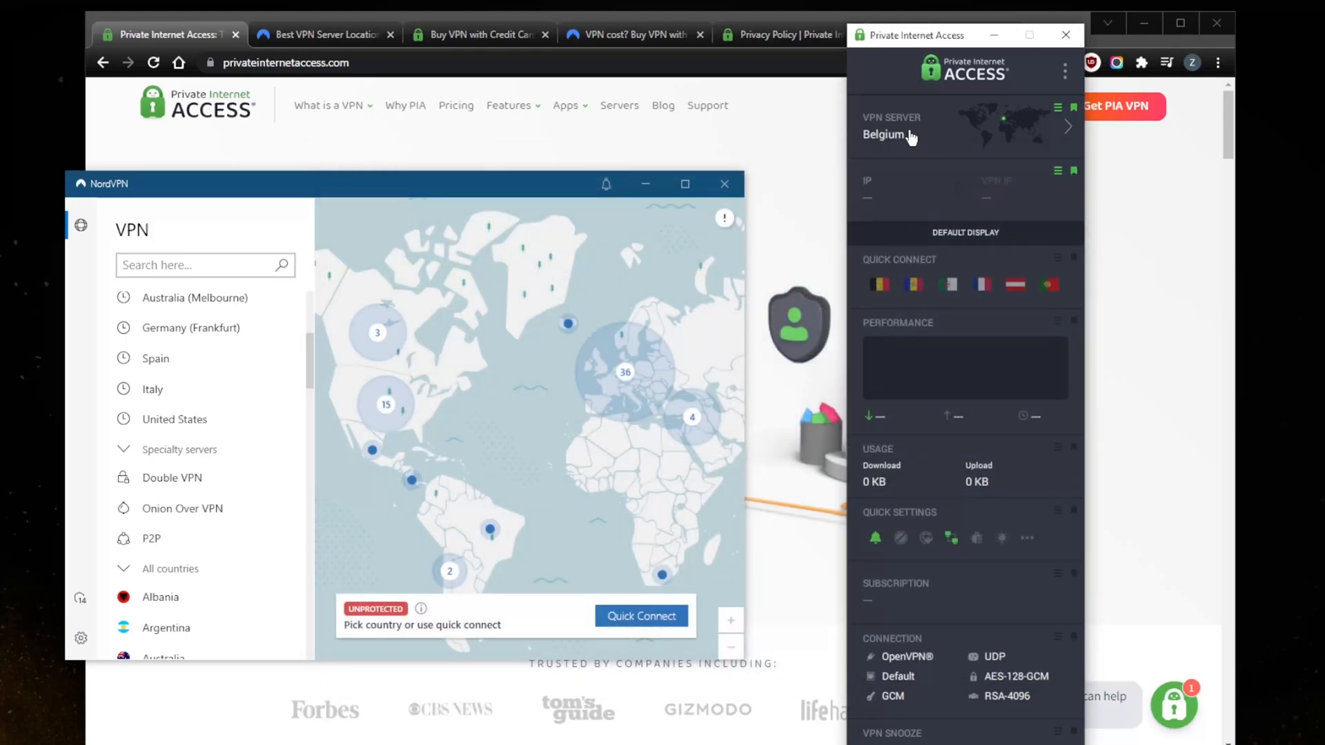
pyautogui.moveTo(225, 301)
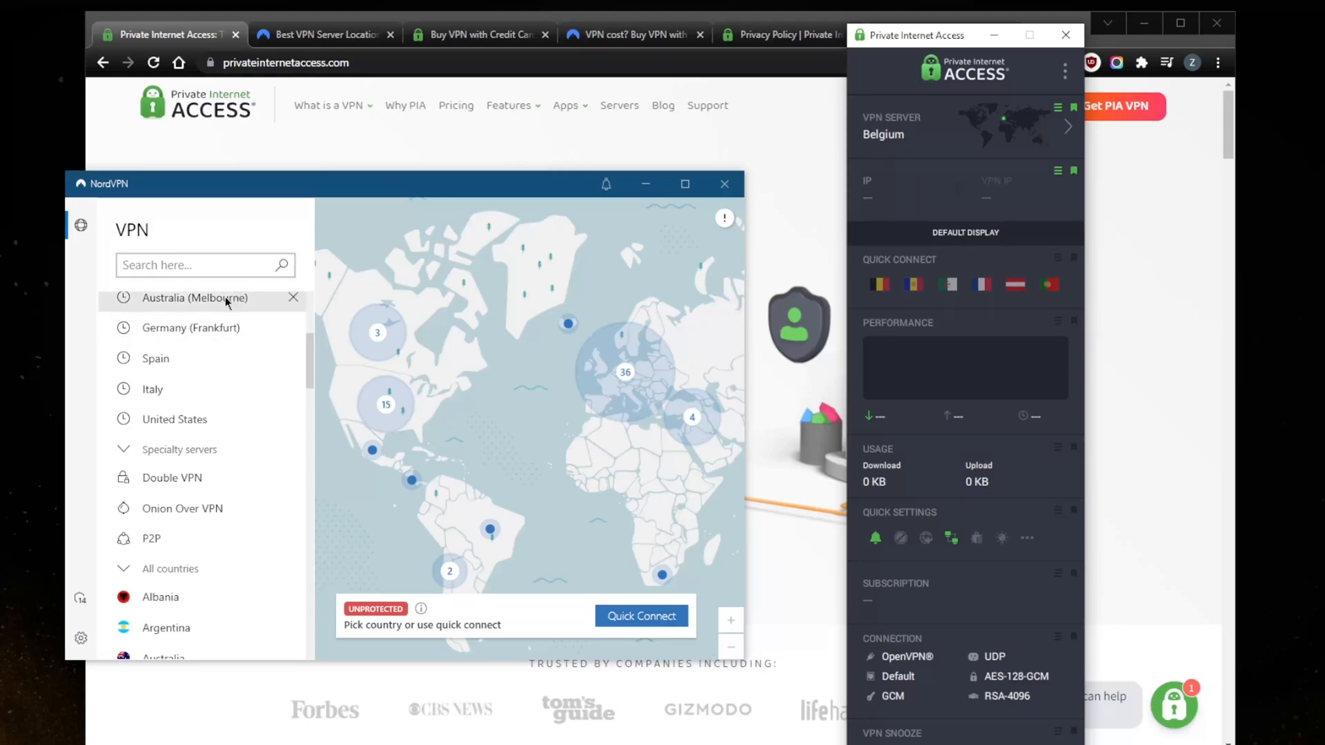
pyautogui.moveTo(568, 324)
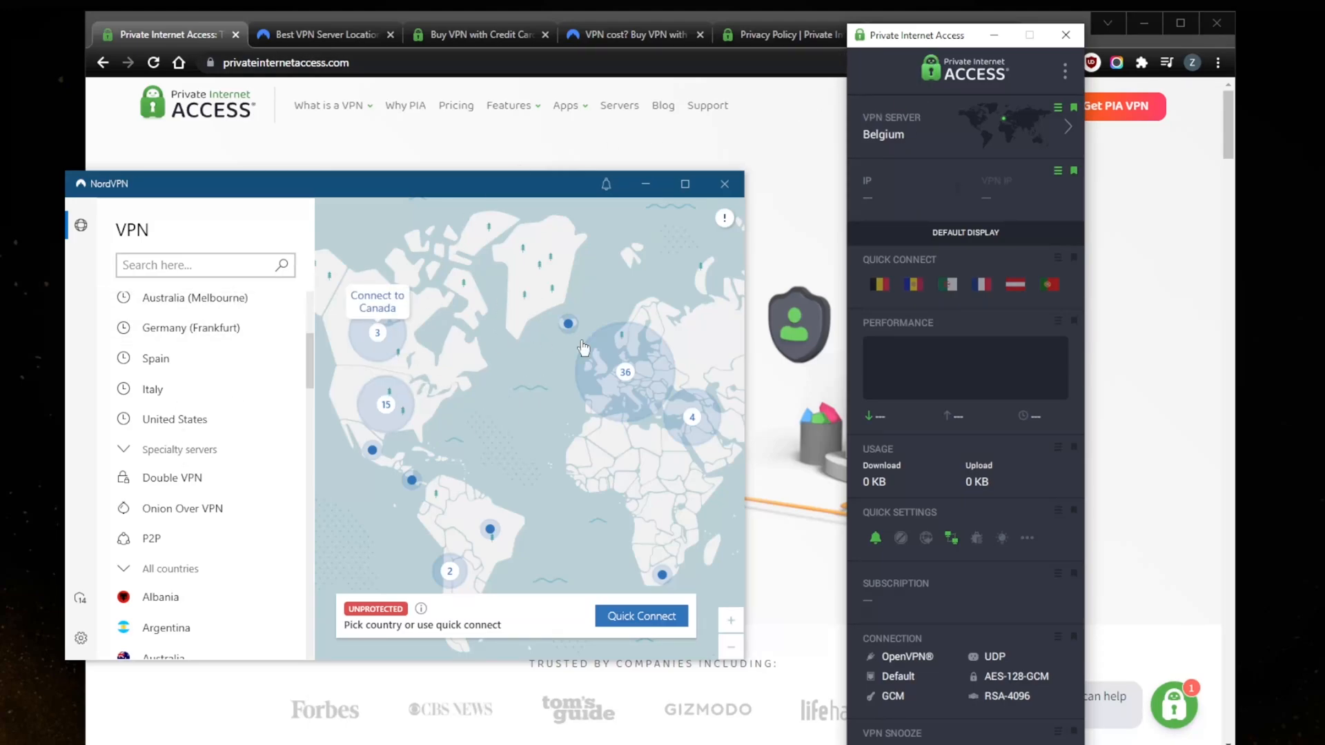
pyautogui.moveTo(385, 524)
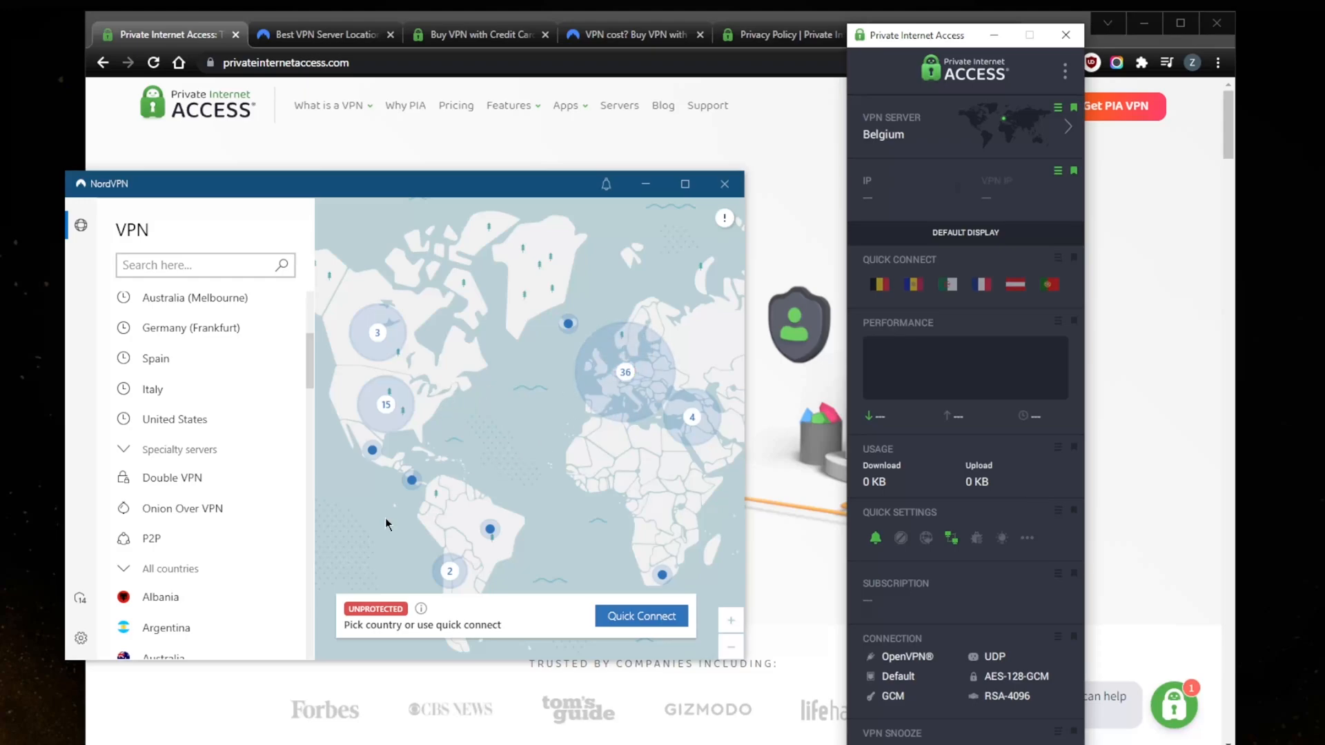
# Tour NordVPN's General, Auto-connect, Kill Switch and Split tunneling pages, ending on Advanced
pyautogui.click(80, 638)
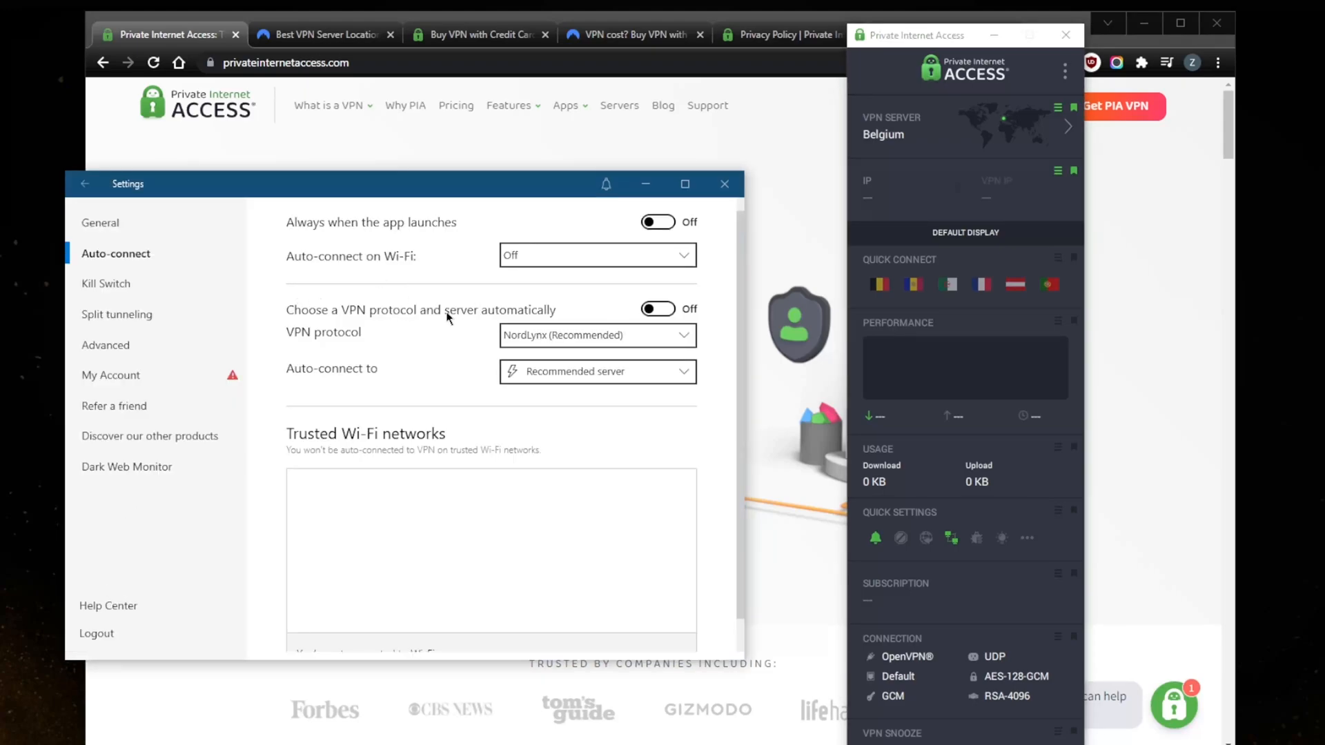
pyautogui.click(99, 222)
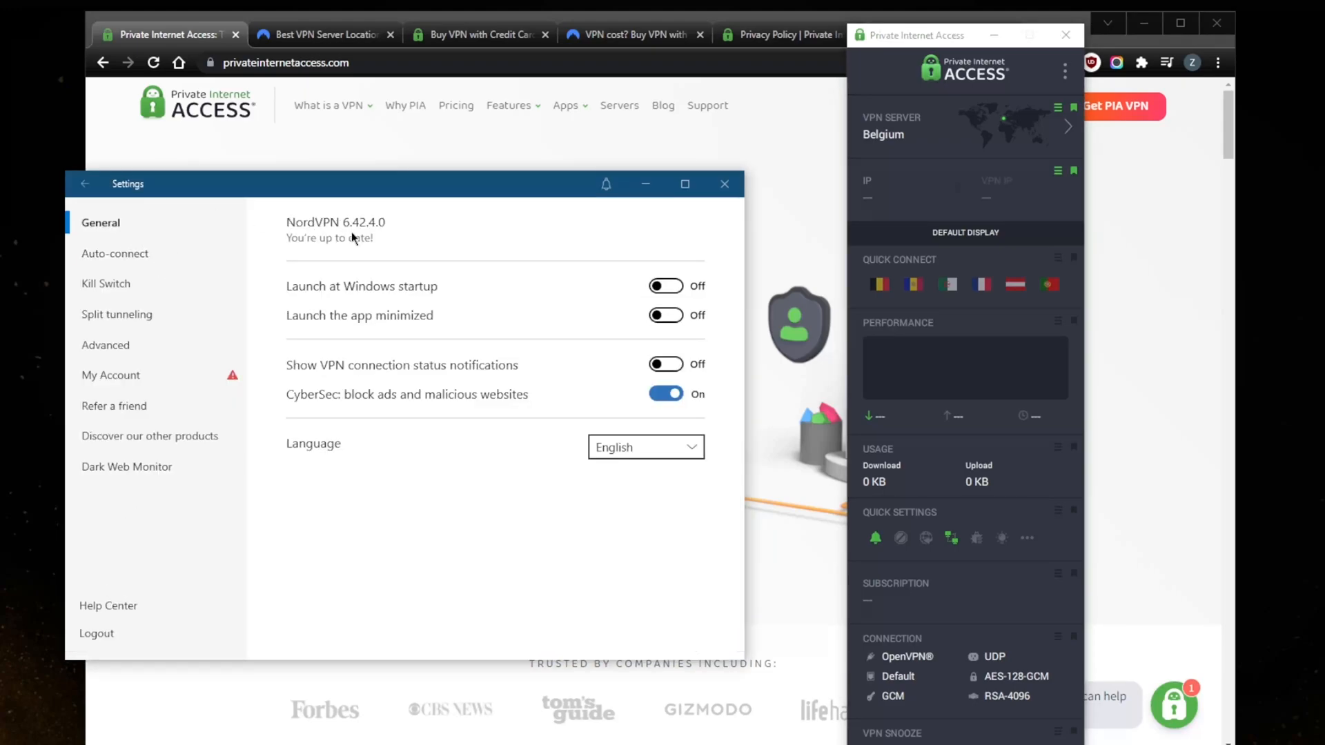
pyautogui.moveTo(115, 259)
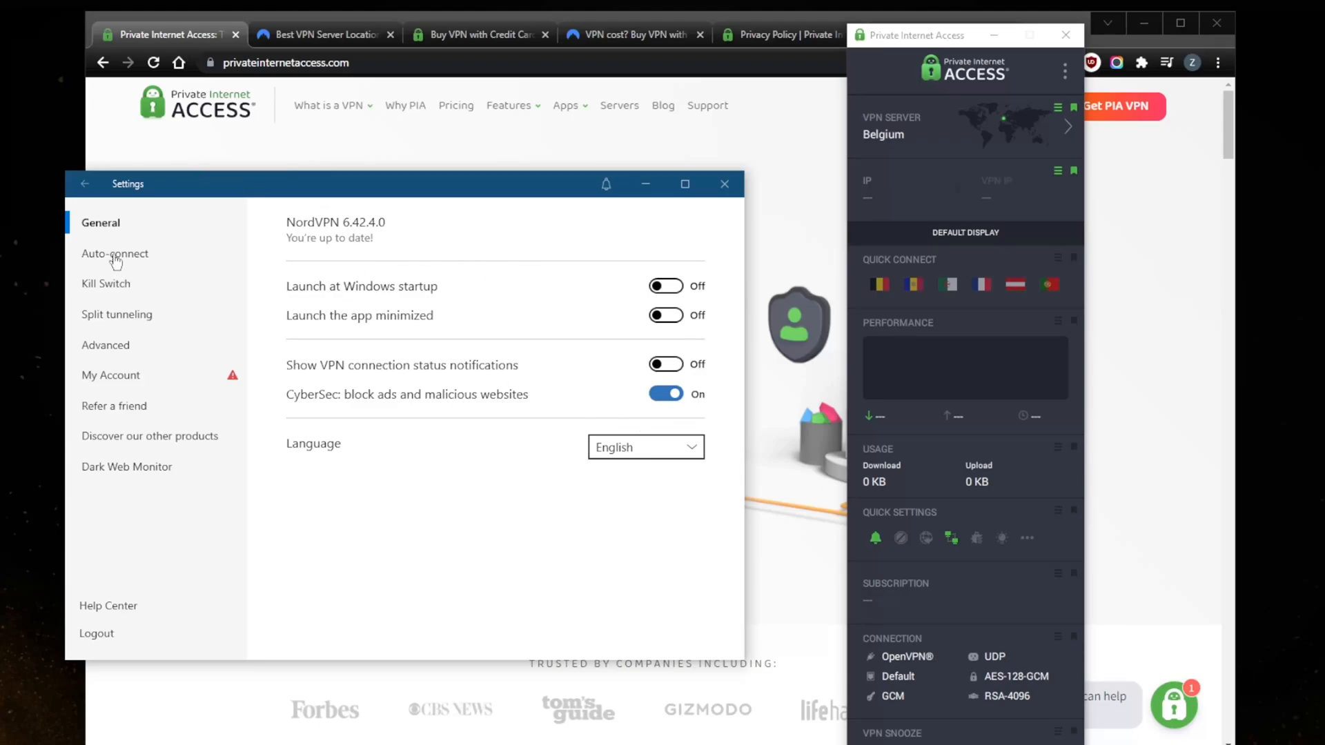
pyautogui.click(115, 253)
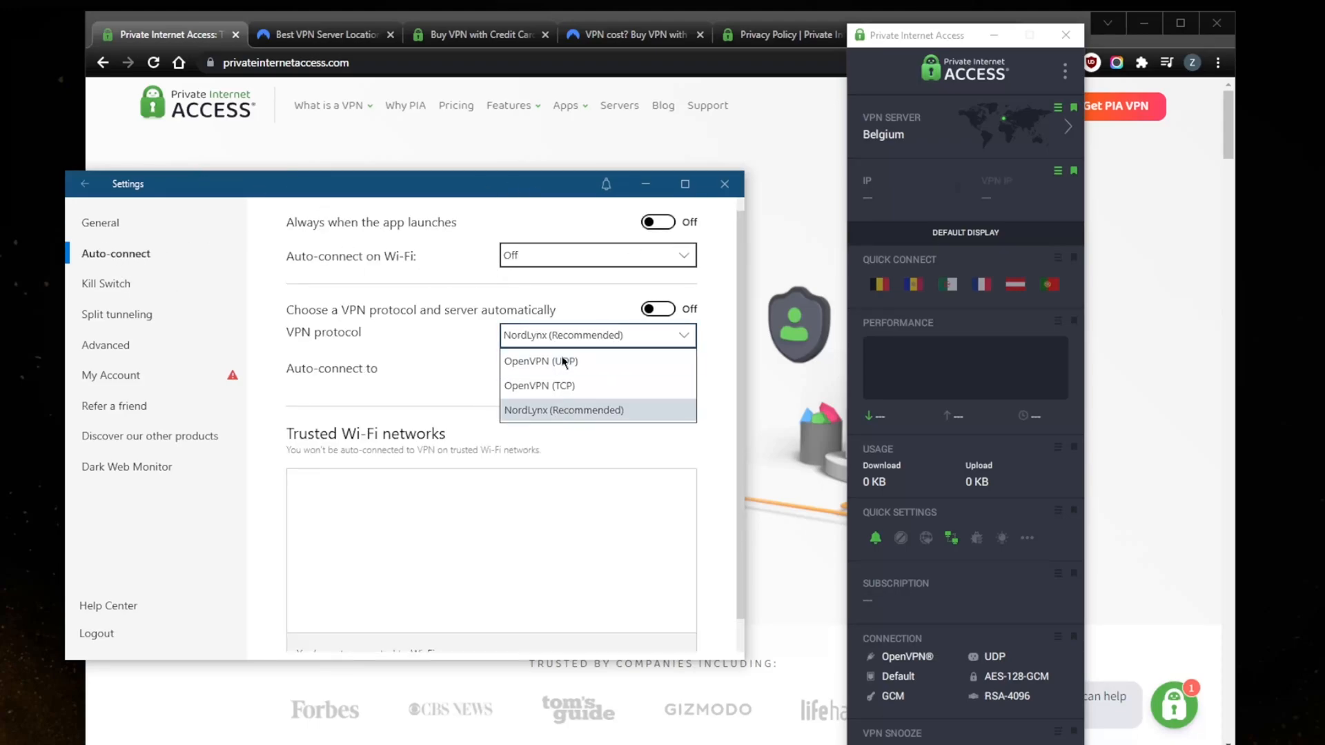
pyautogui.click(106, 283)
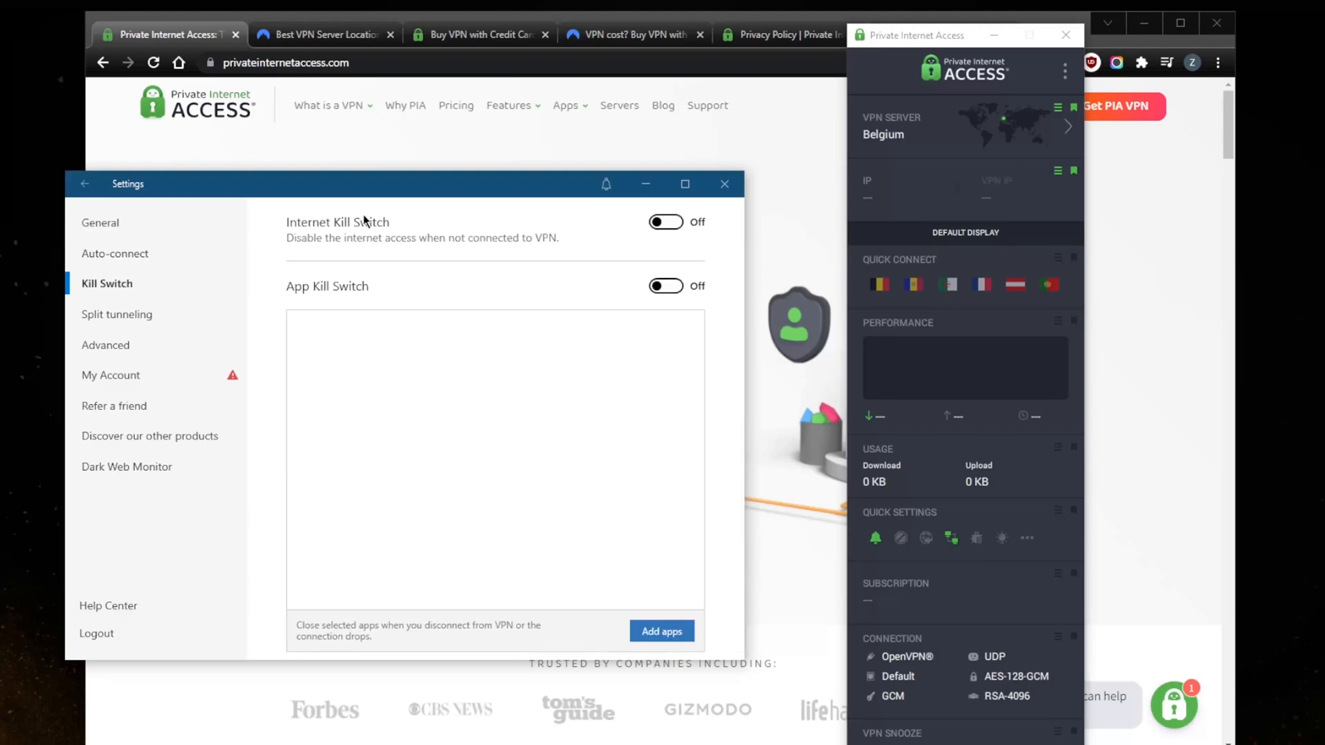
pyautogui.moveTo(393, 584)
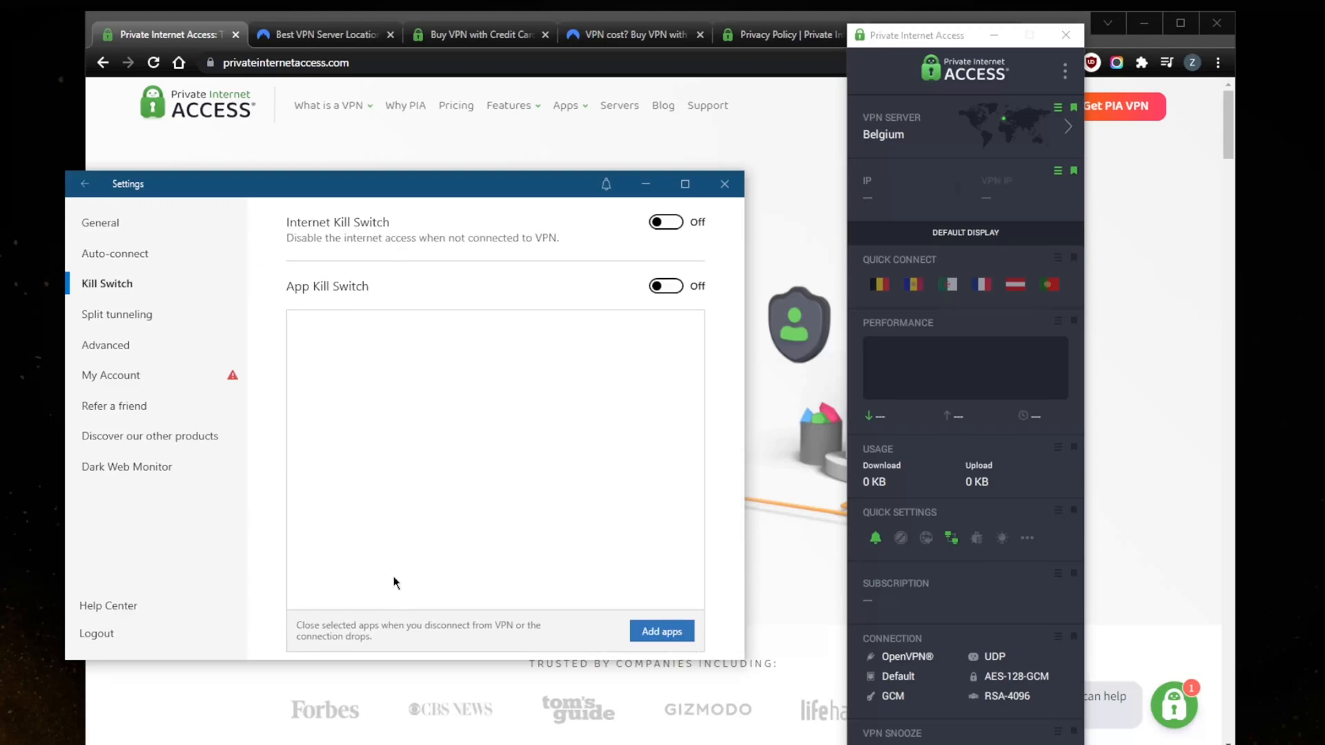
pyautogui.moveTo(177, 409)
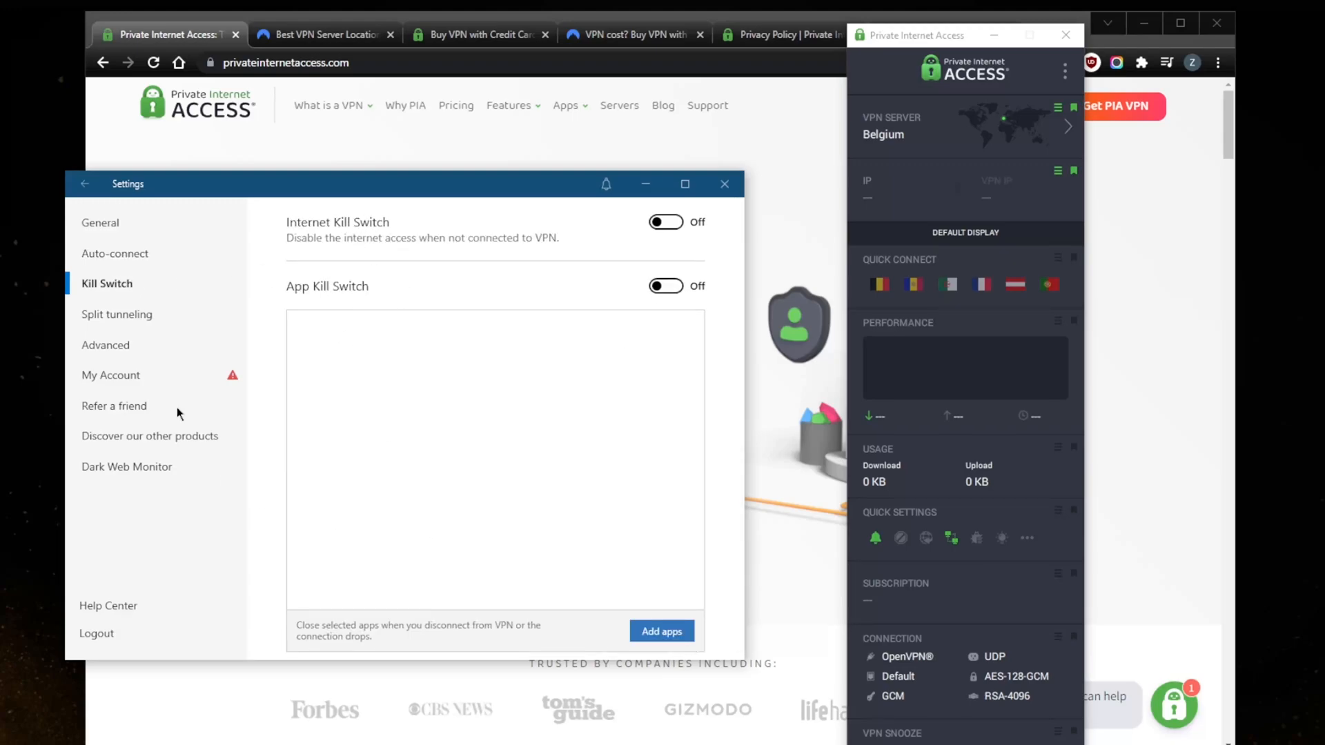
pyautogui.click(117, 314)
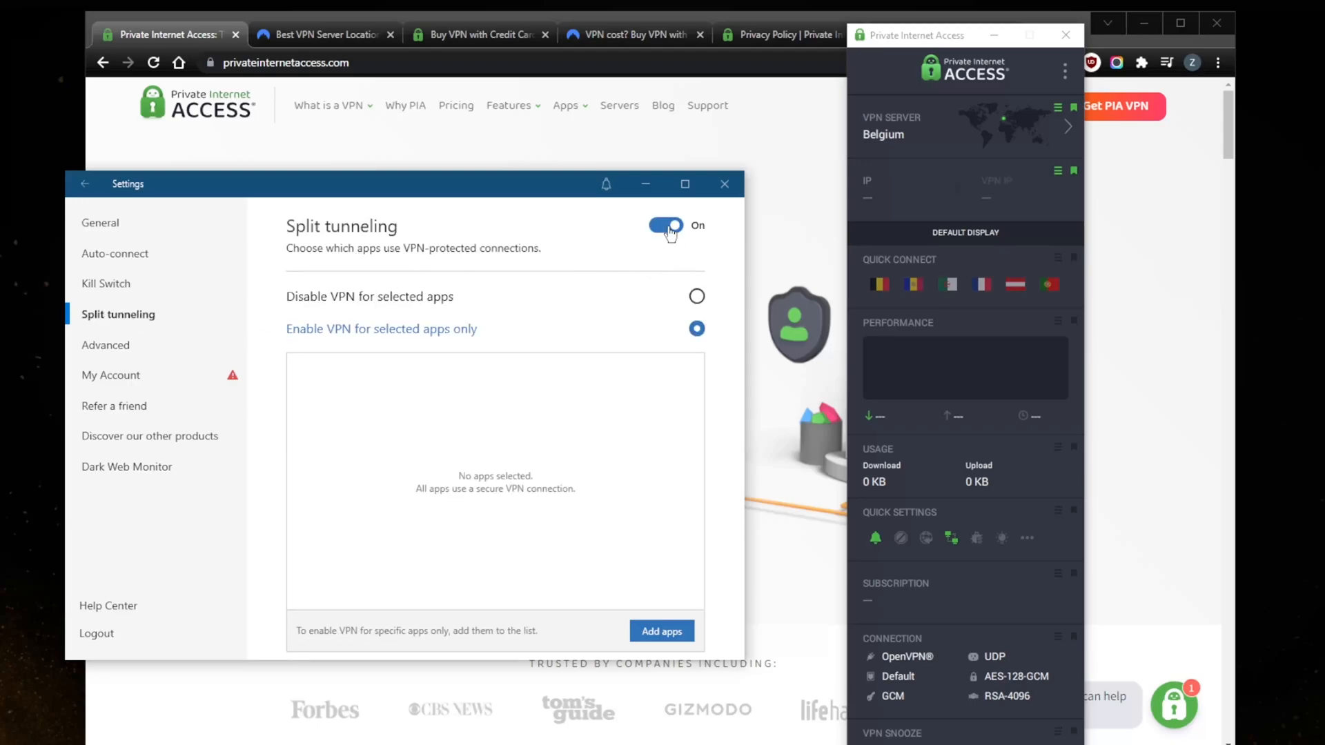
pyautogui.moveTo(580, 297)
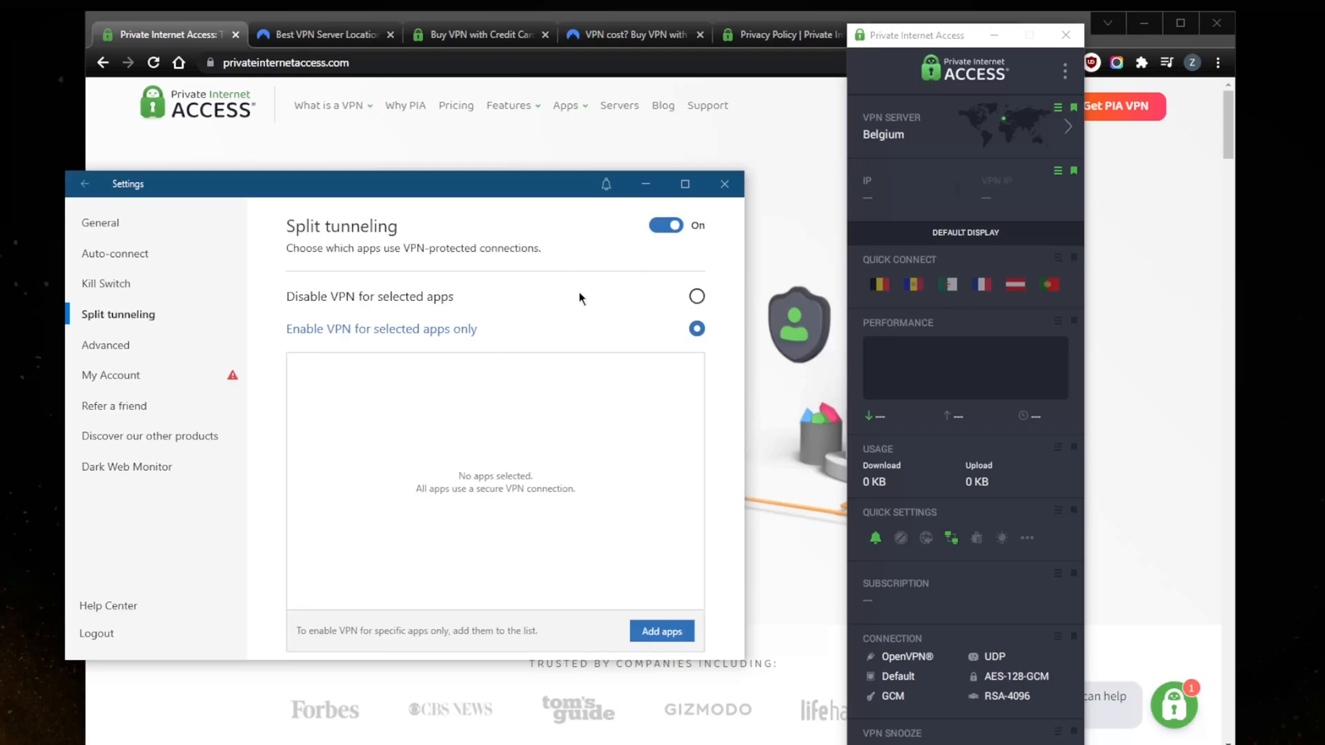
pyautogui.click(665, 225)
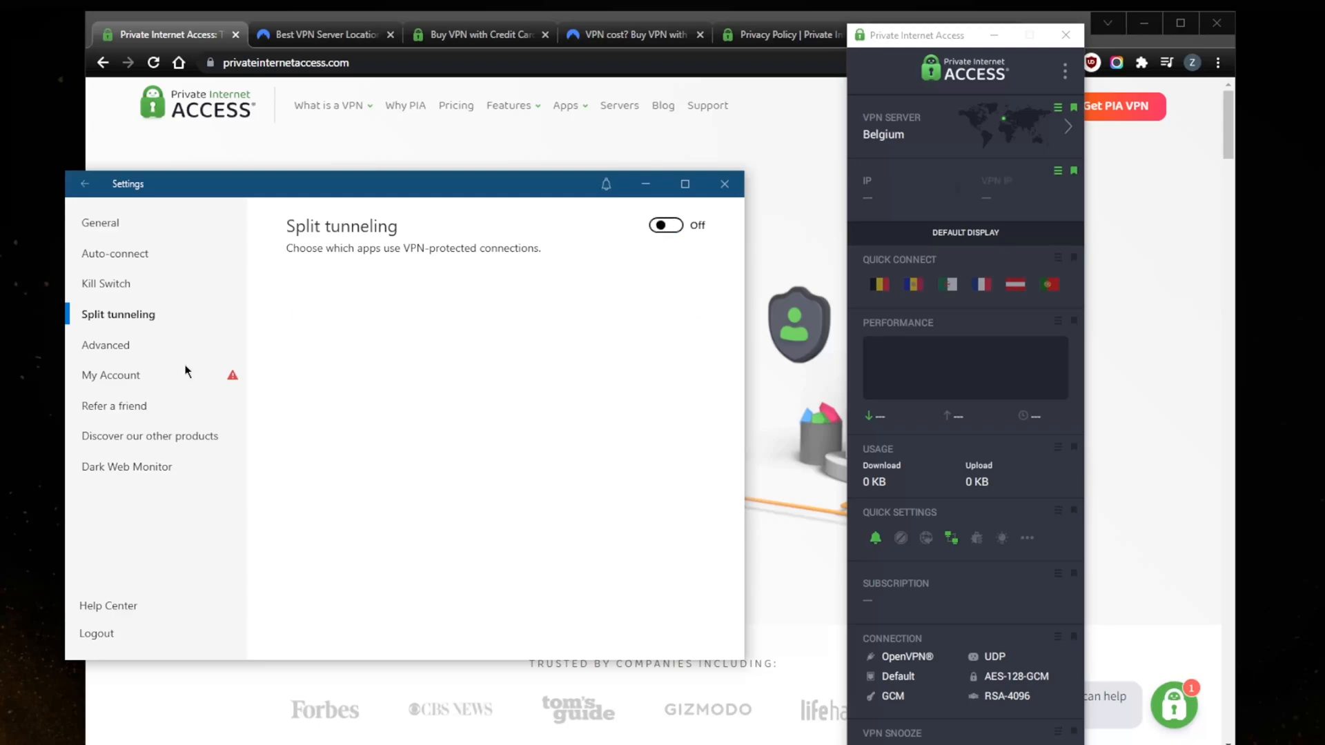
pyautogui.click(105, 345)
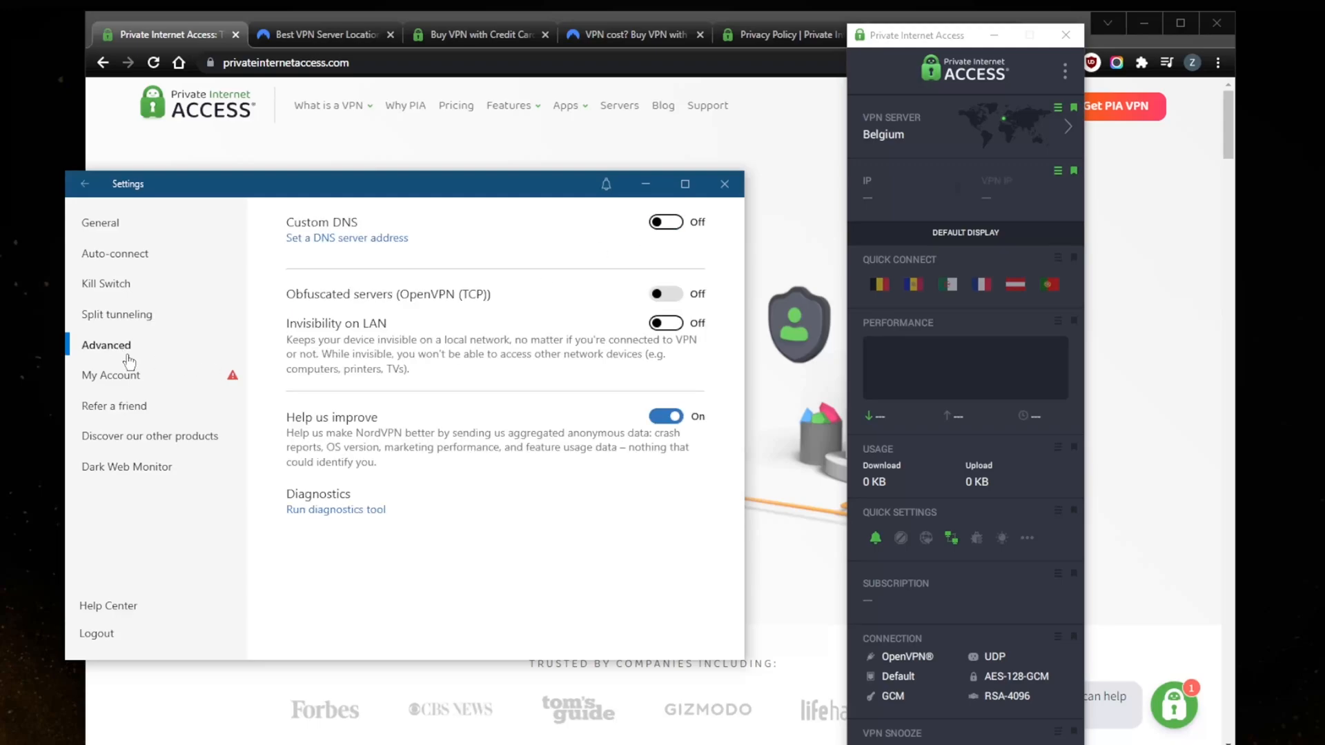
pyautogui.moveTo(388, 265)
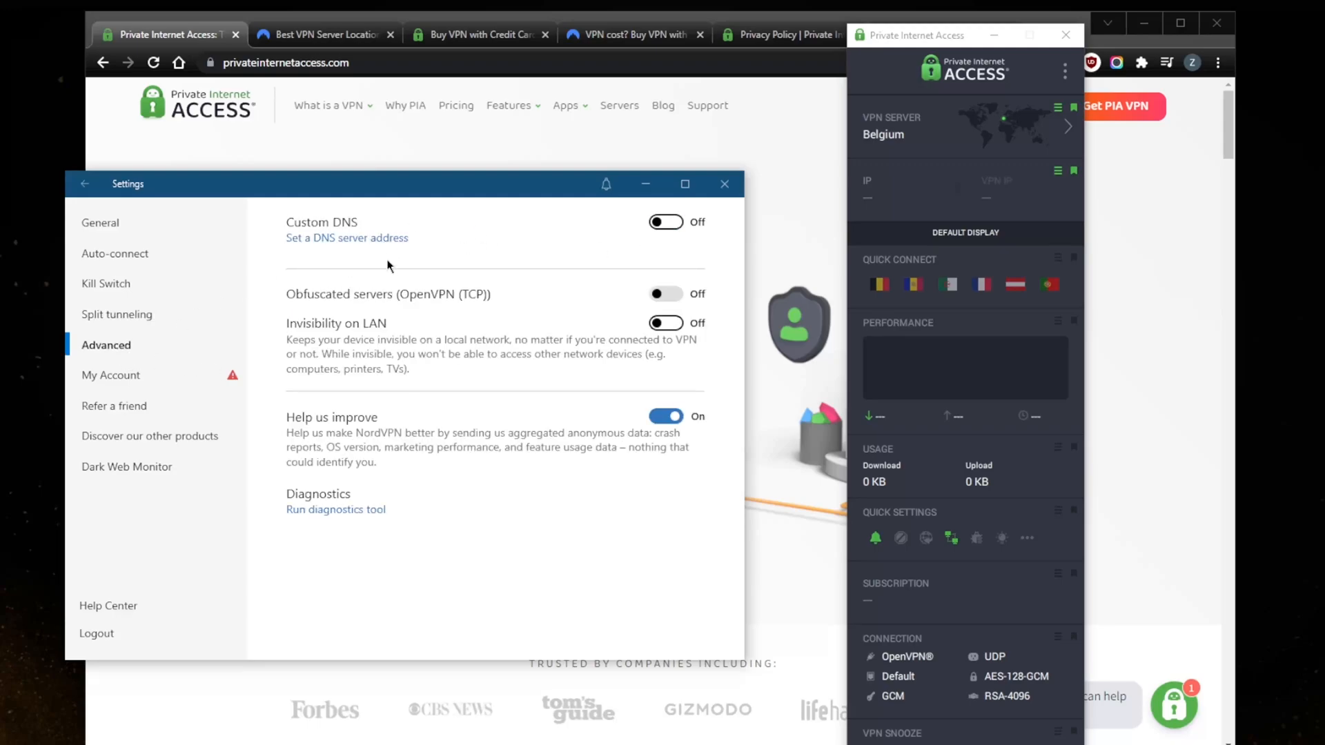
# Reopen PIA settings on Network, try Use Existing DNS, then restore PIA DNS
pyautogui.click(1064, 71)
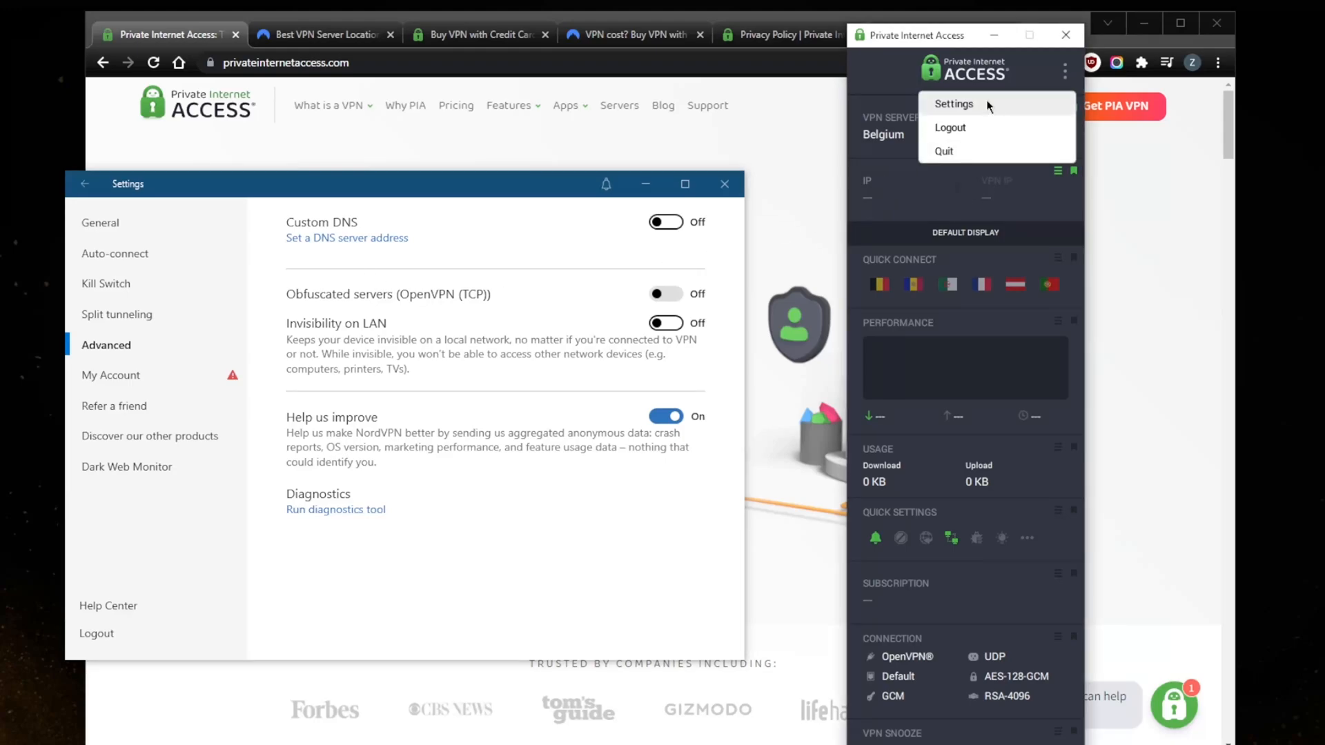
pyautogui.click(953, 103)
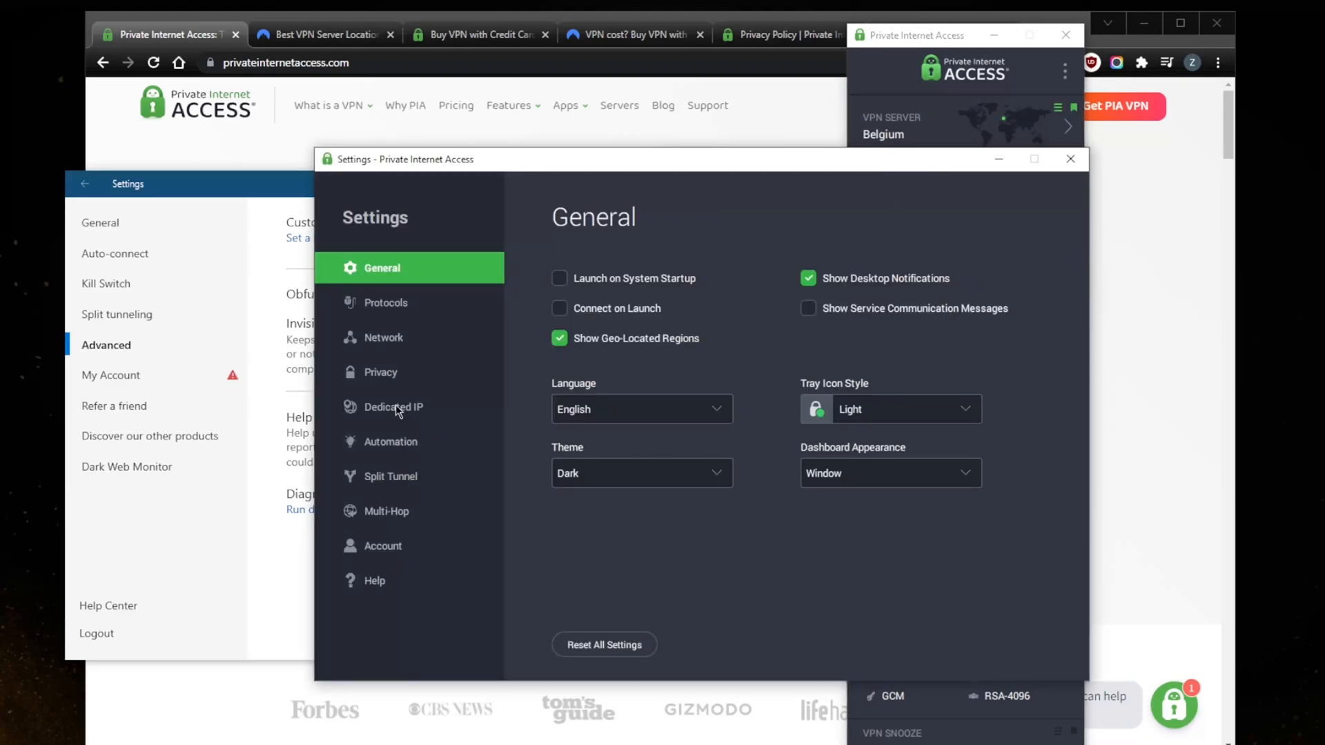
pyautogui.click(380, 372)
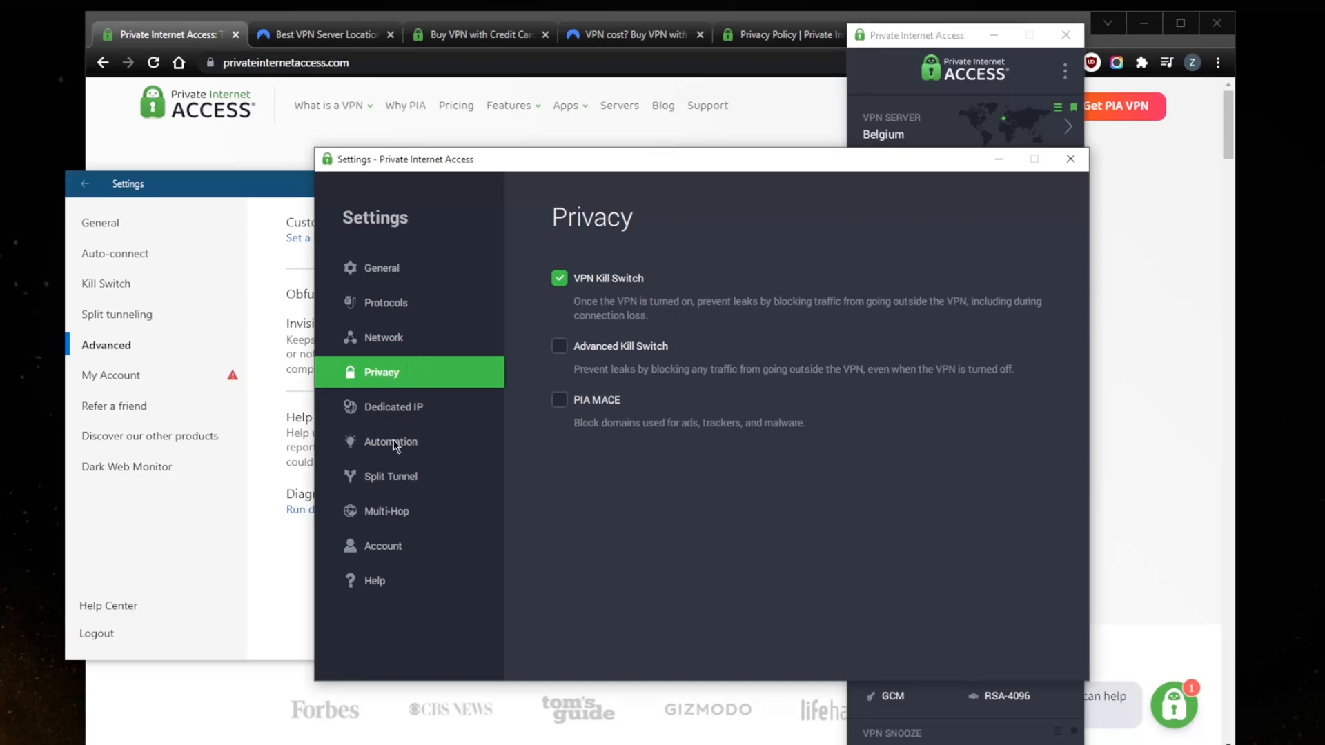
pyautogui.click(383, 337)
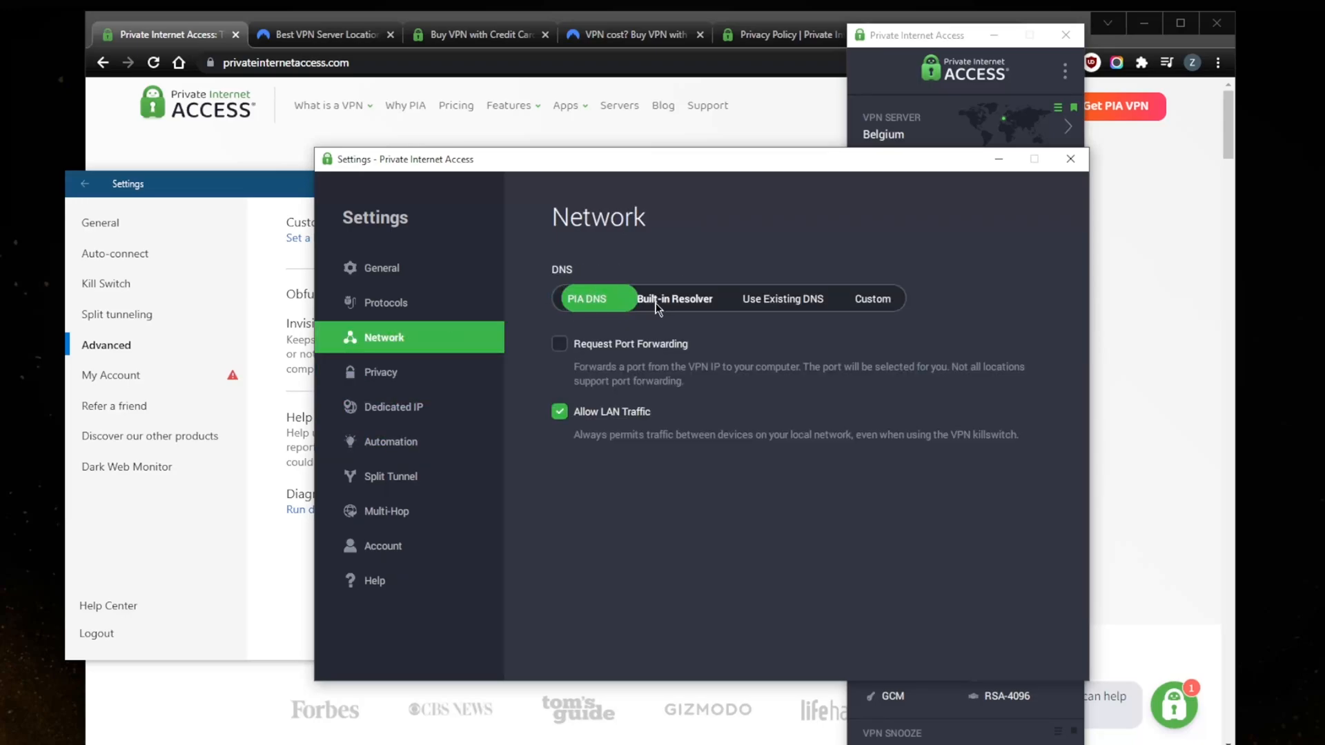
pyautogui.click(782, 298)
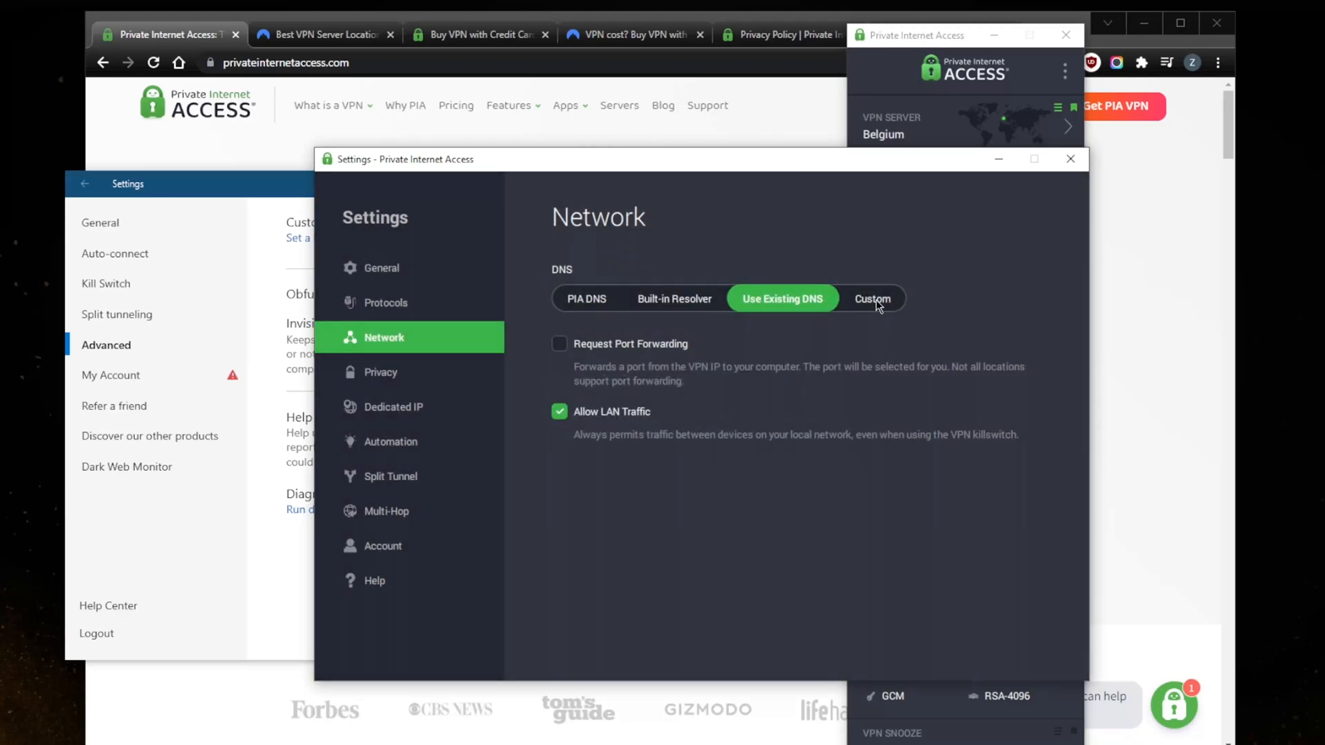
pyautogui.moveTo(722, 304)
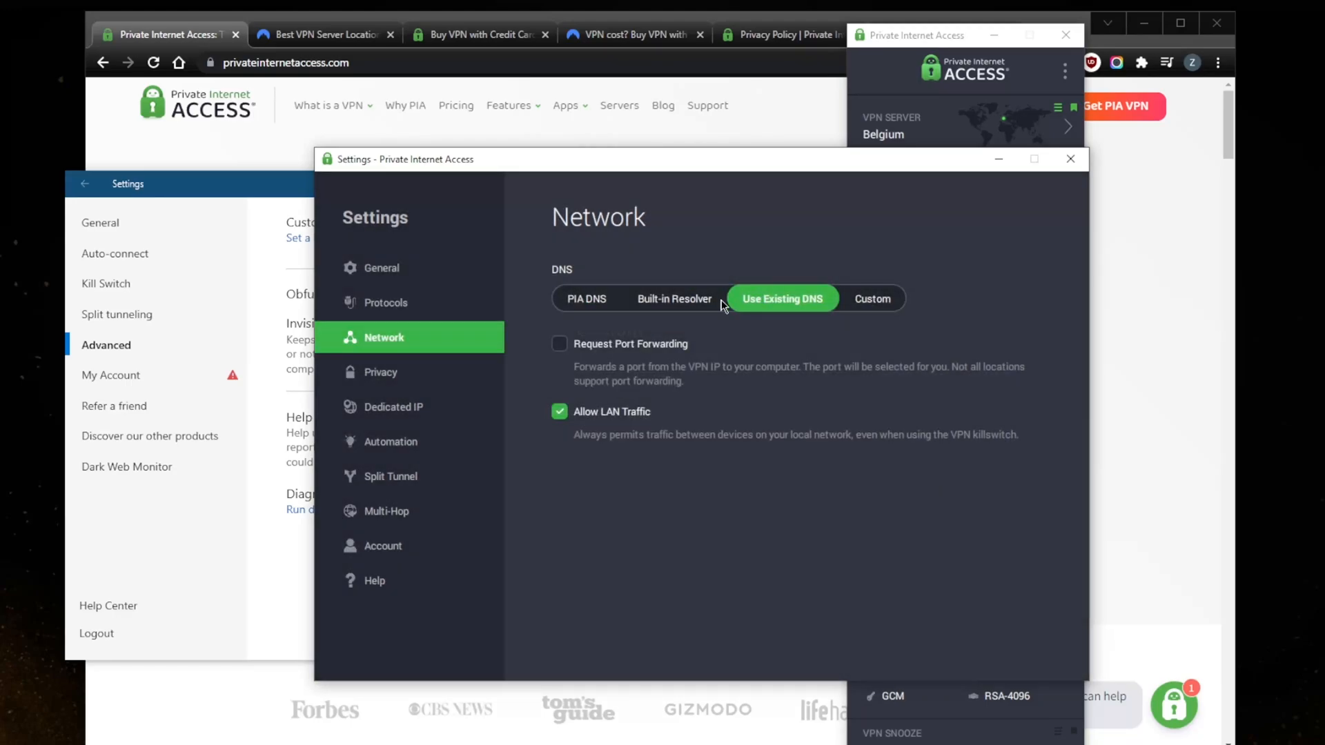
pyautogui.click(586, 298)
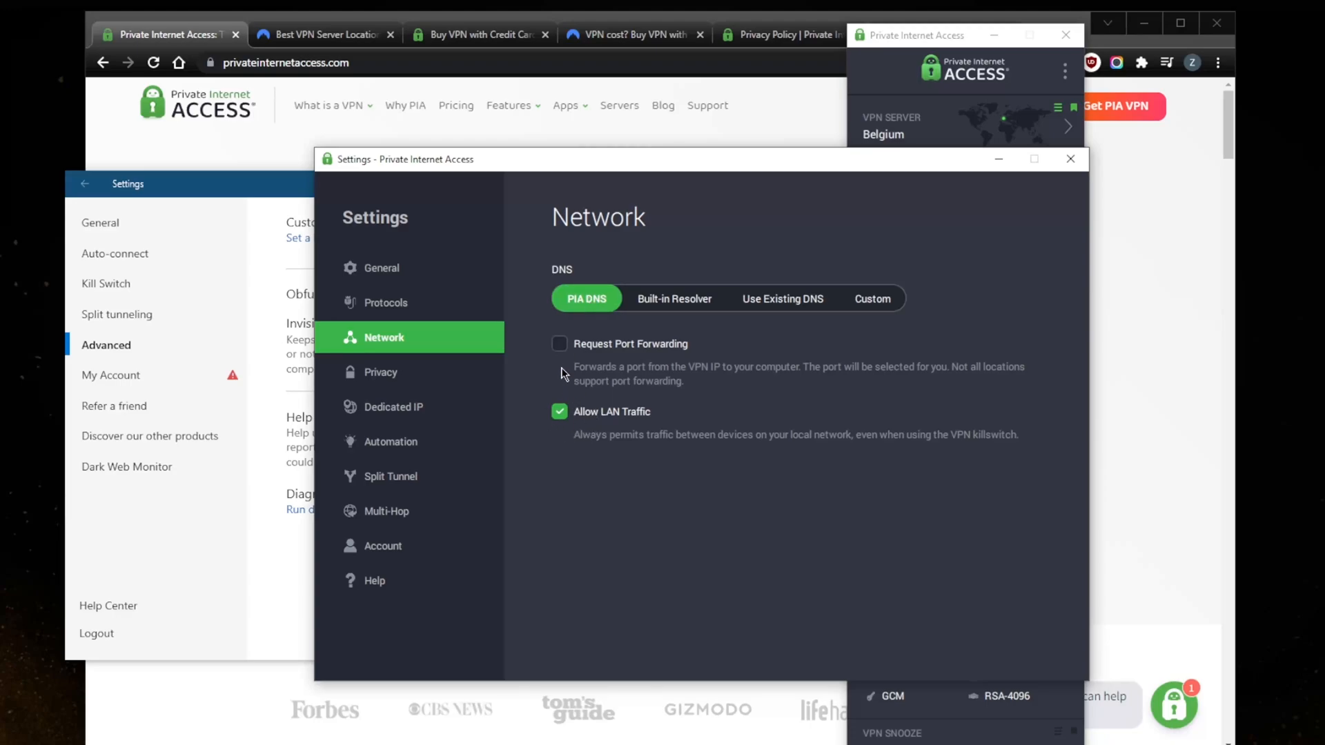
pyautogui.moveTo(430, 379)
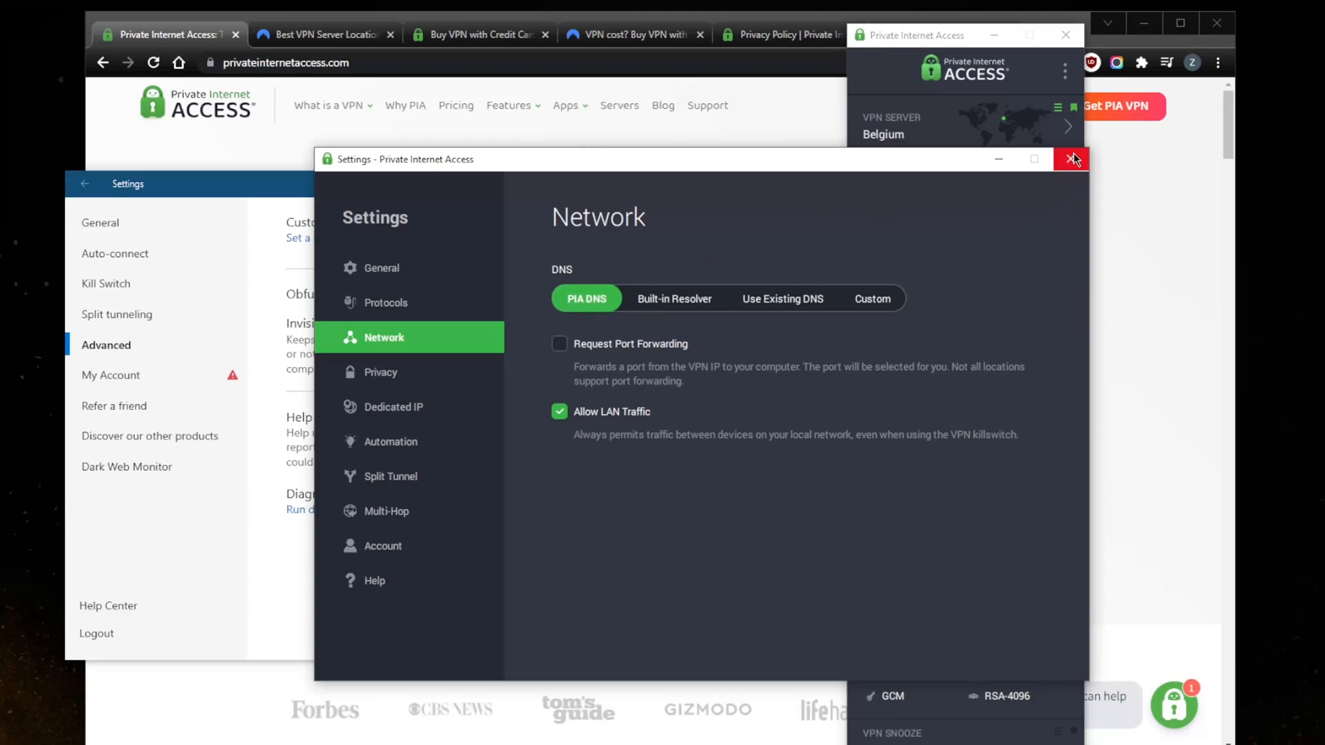
# Close the PIA Settings window with its X button
pyautogui.click(1073, 158)
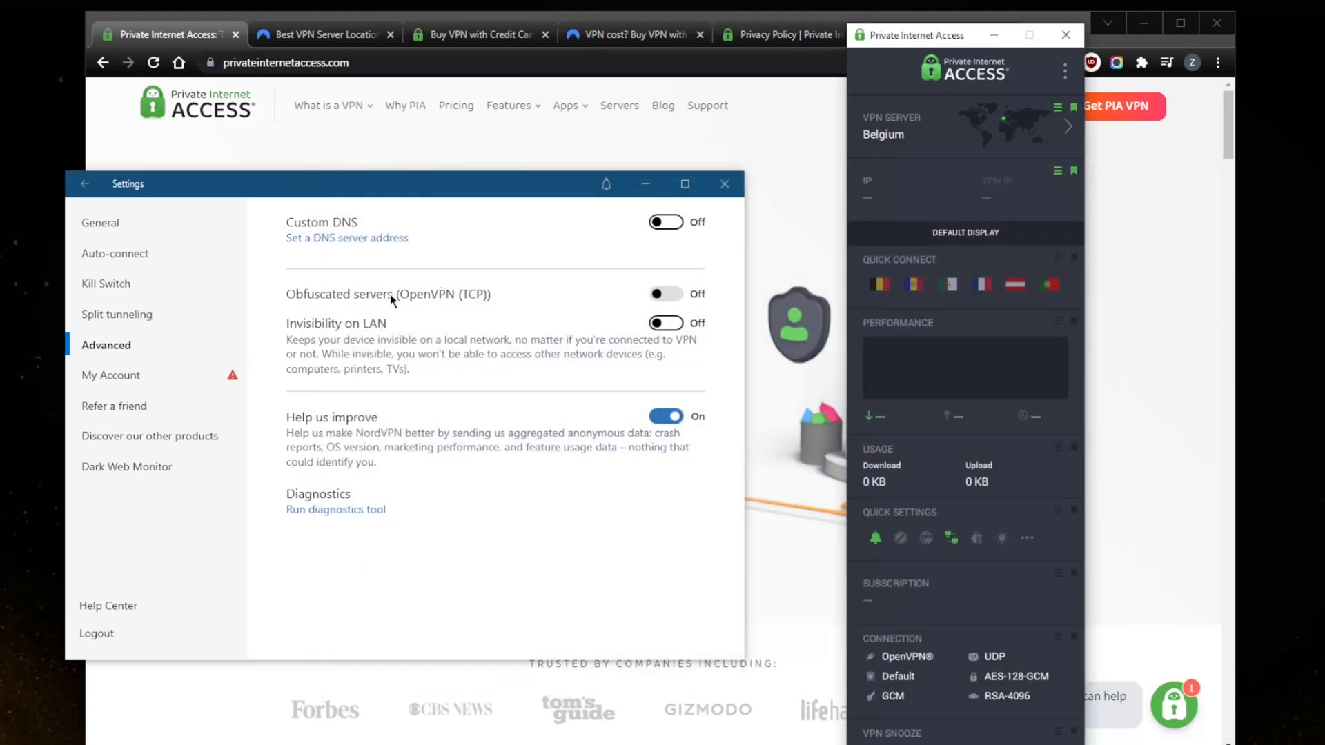
pyautogui.moveTo(911, 139)
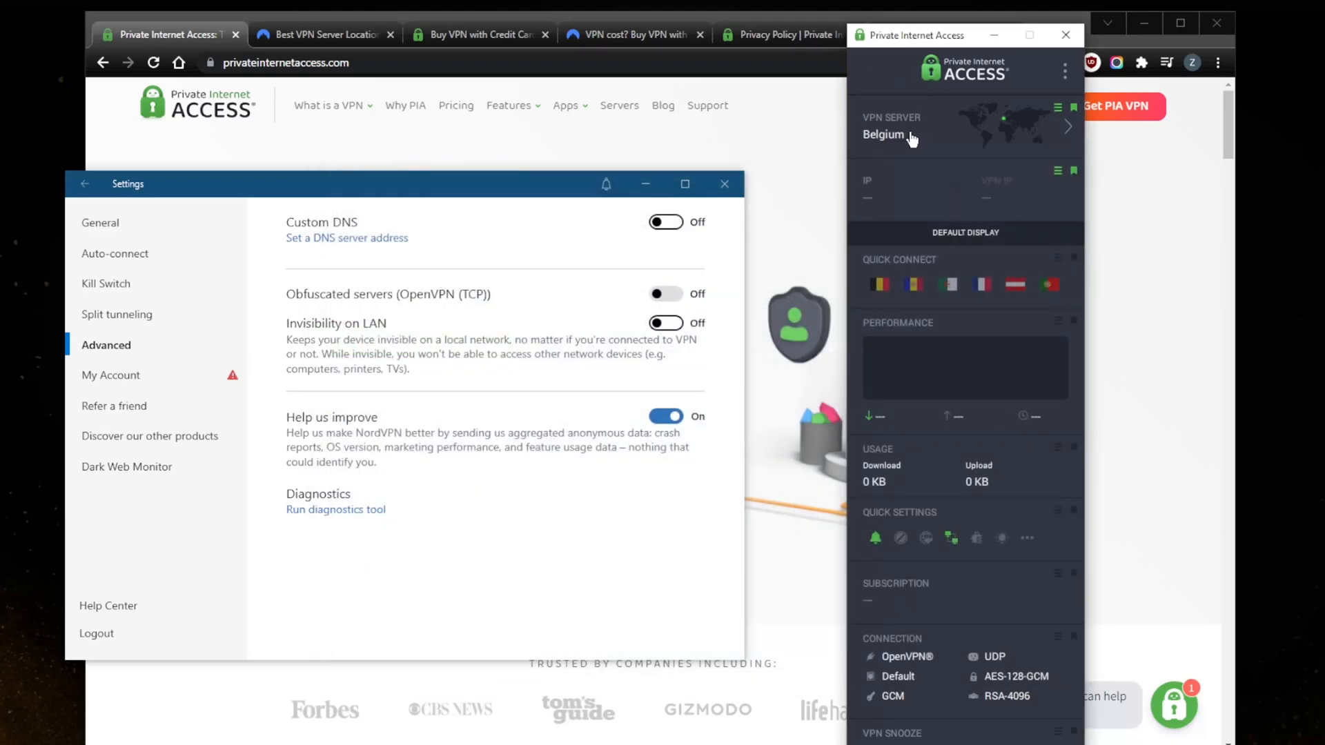
pyautogui.moveTo(904, 151)
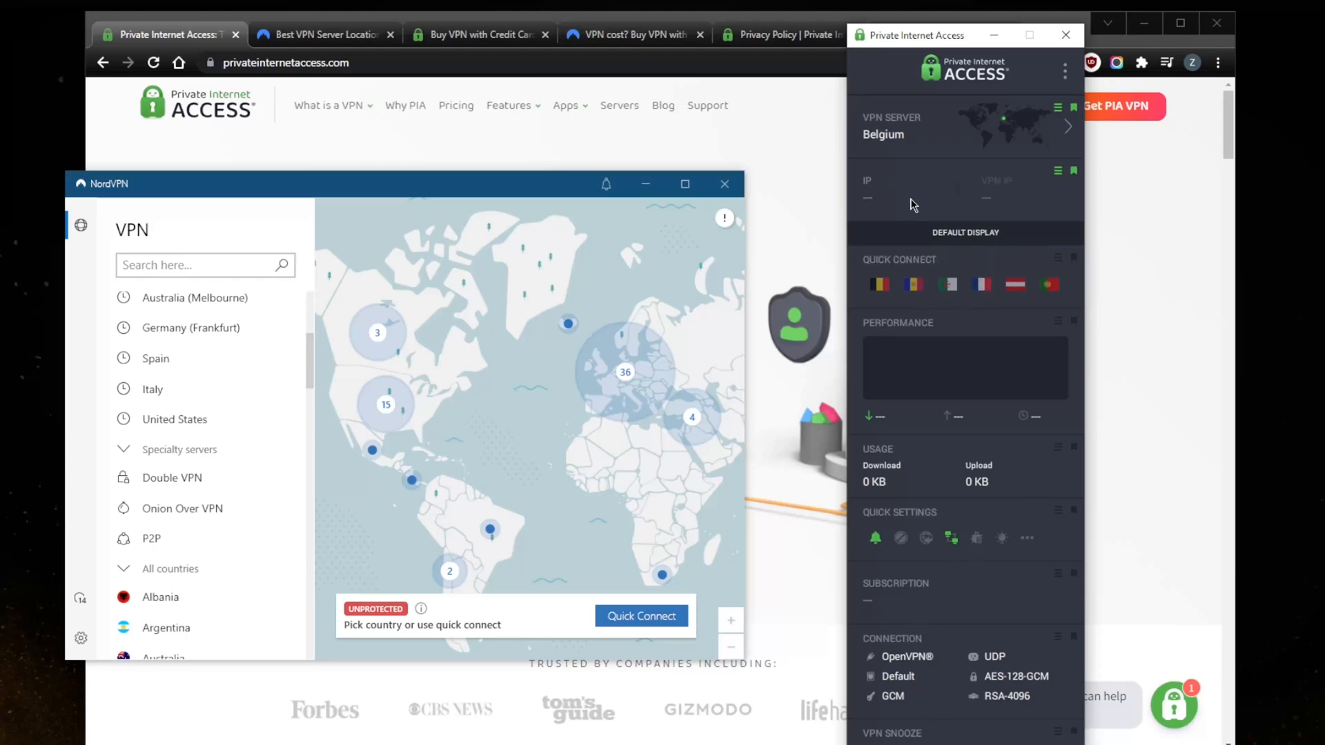
pyautogui.moveTo(1020, 688)
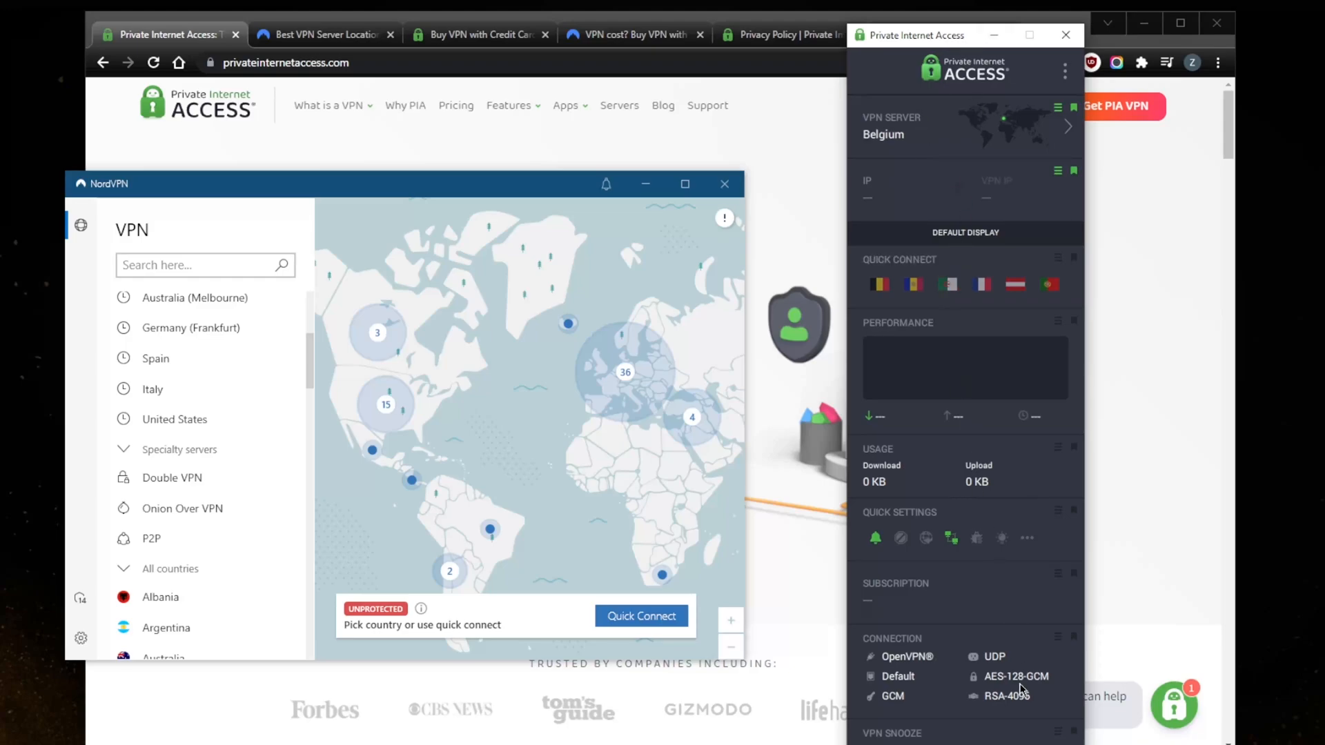
pyautogui.moveTo(945, 194)
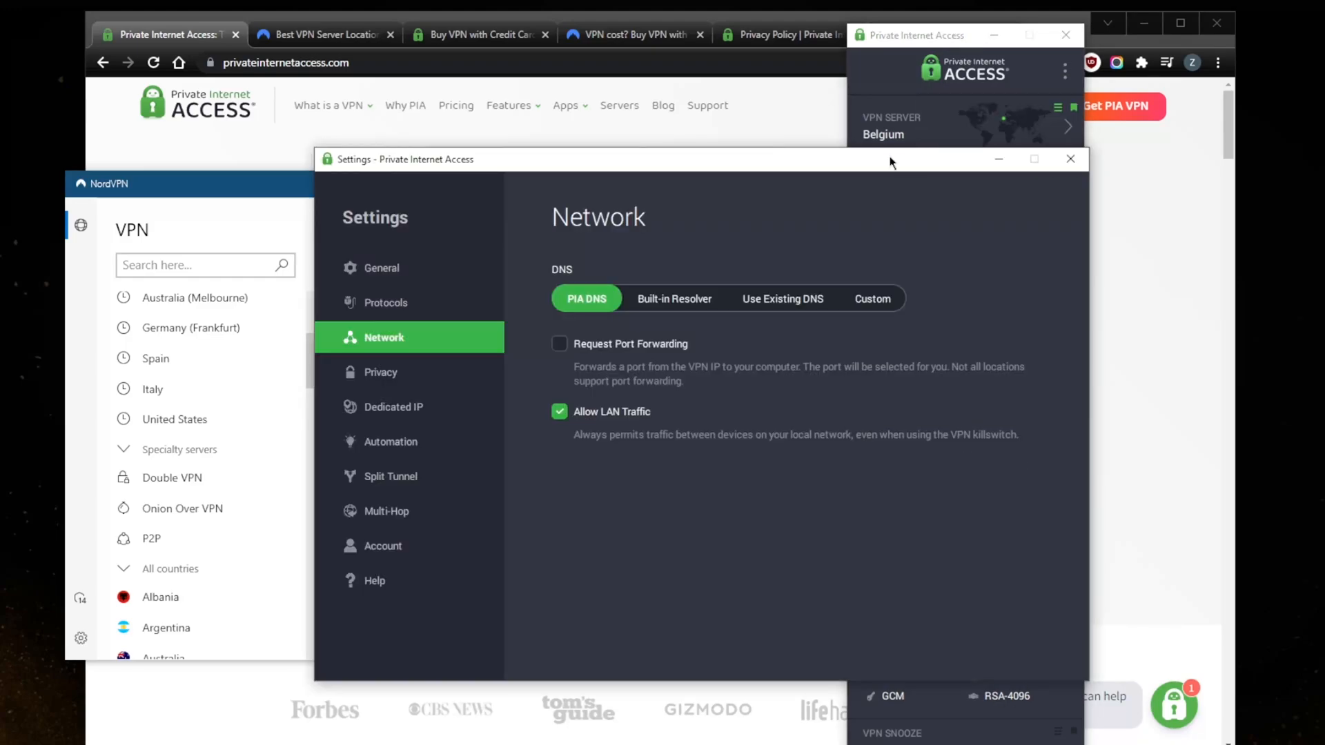
# View PIA's Protocols and Split Tunnel pages, return to General, and close Settings
pyautogui.click(385, 303)
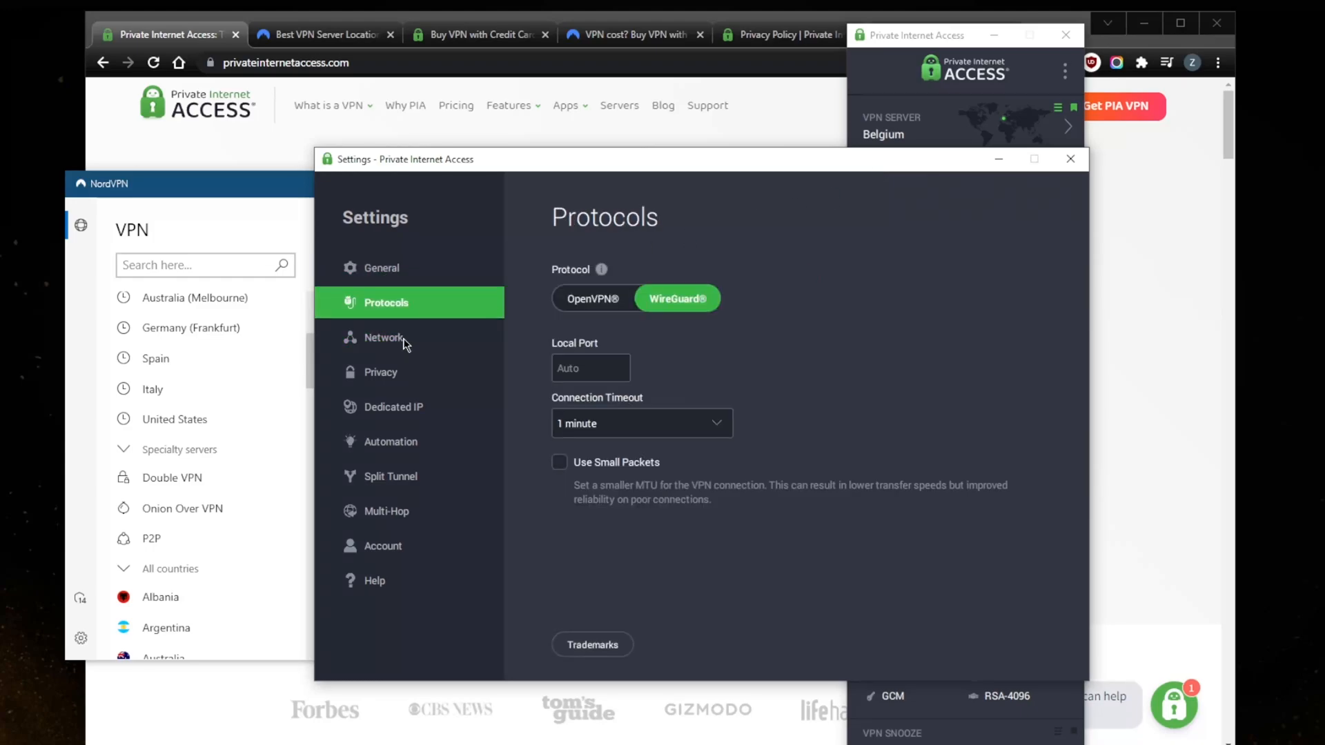
pyautogui.click(391, 475)
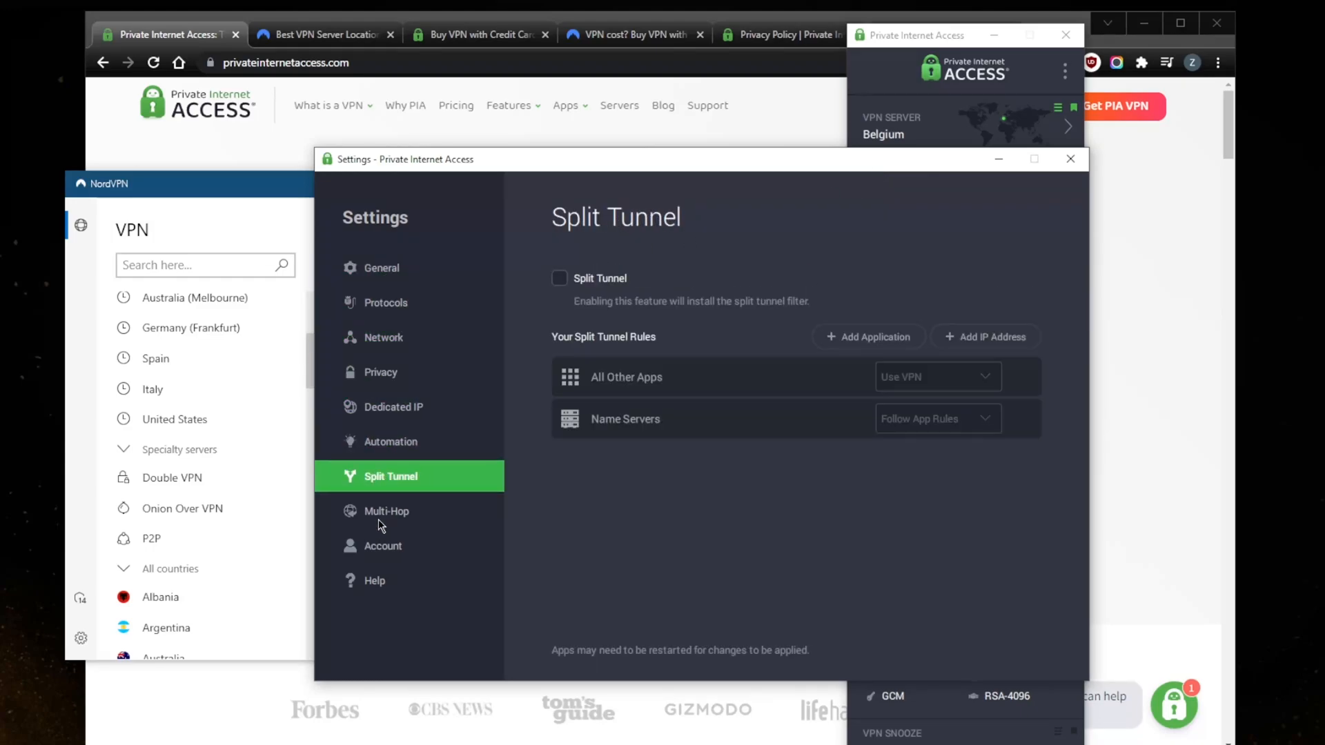
pyautogui.click(381, 268)
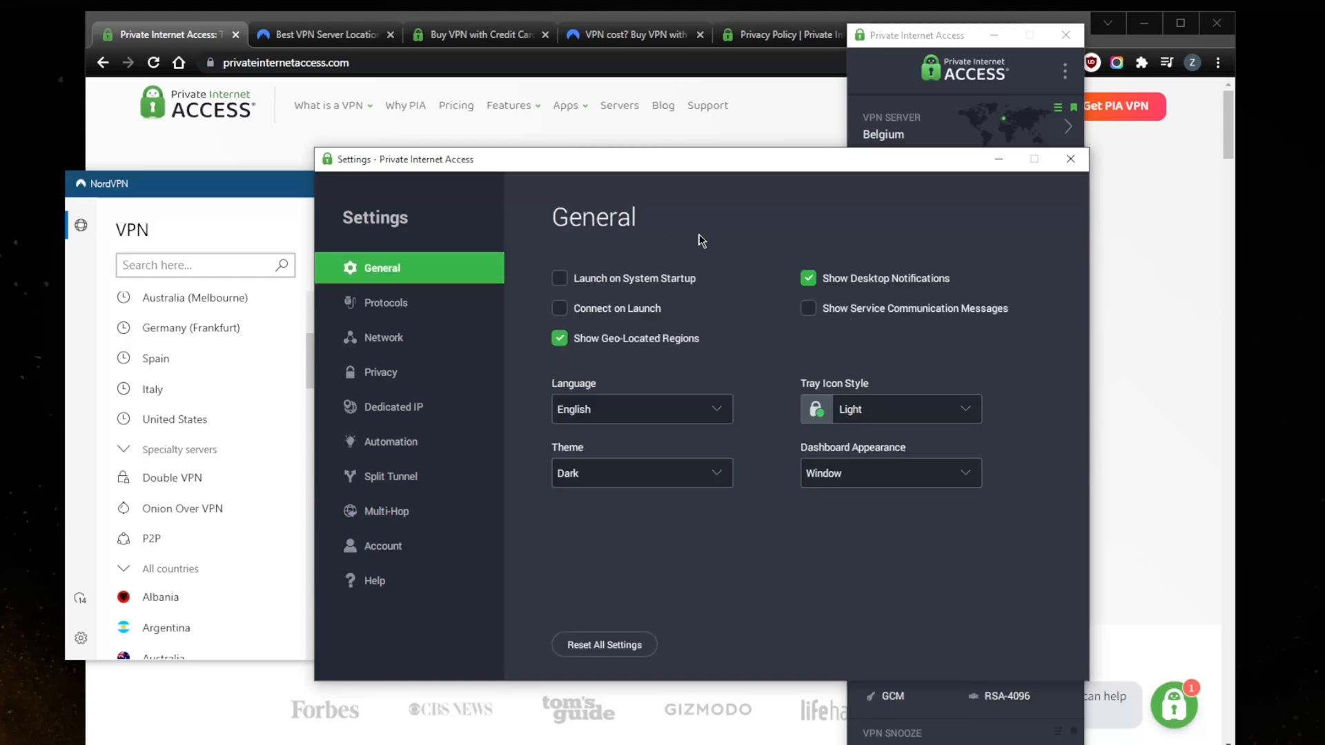
pyautogui.click(1070, 159)
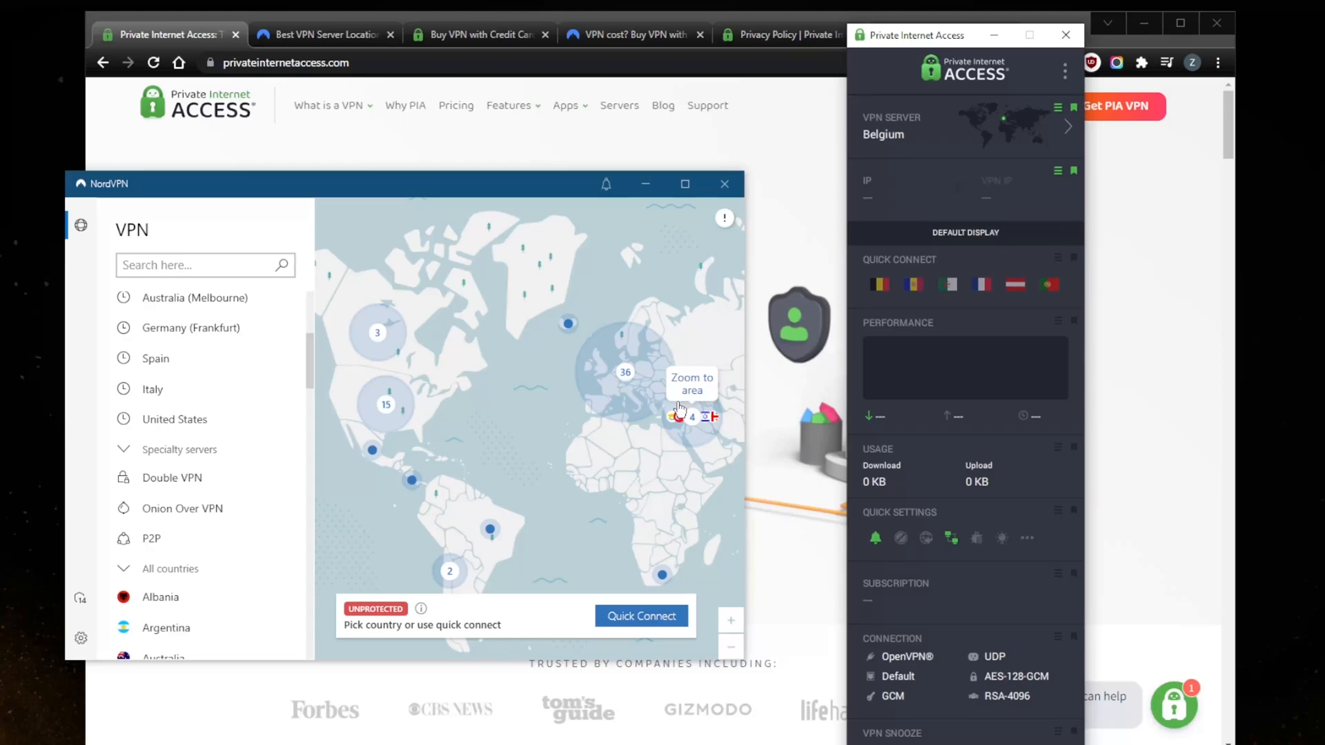
pyautogui.moveTo(997, 8)
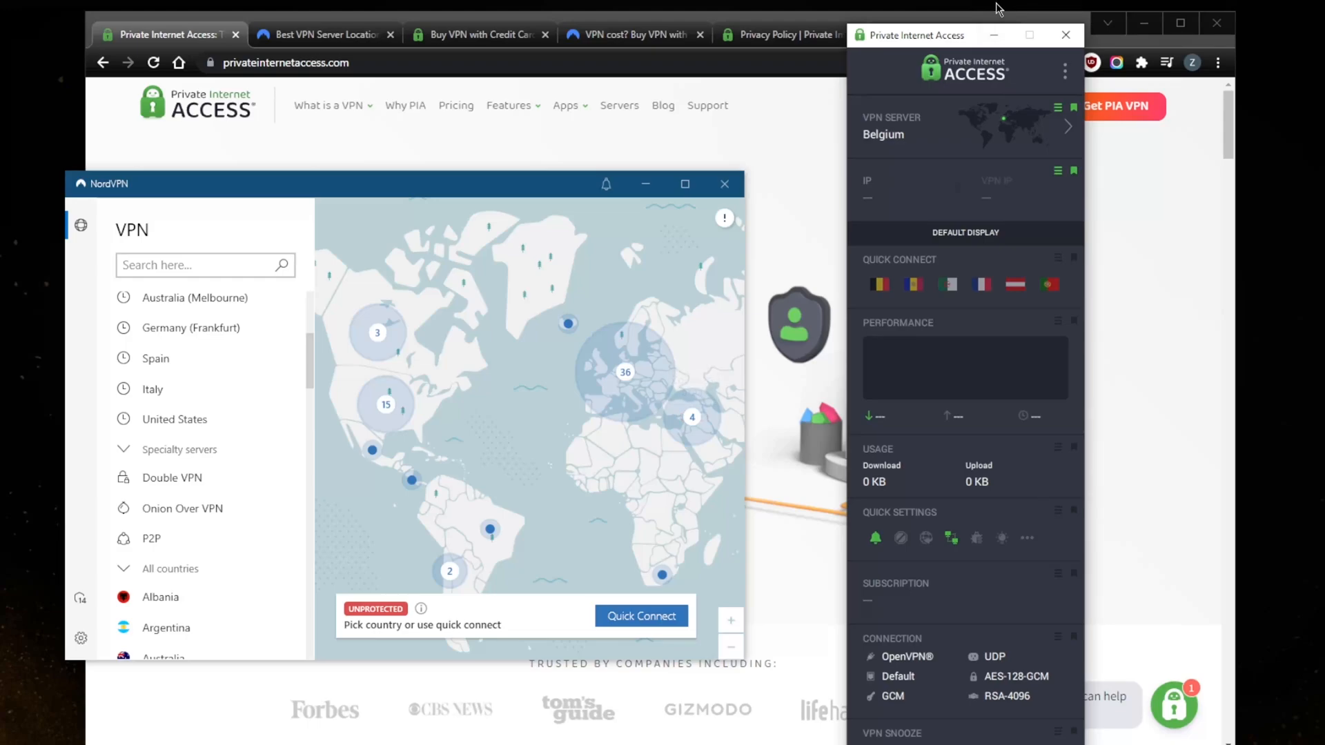
pyautogui.moveTo(982, 285)
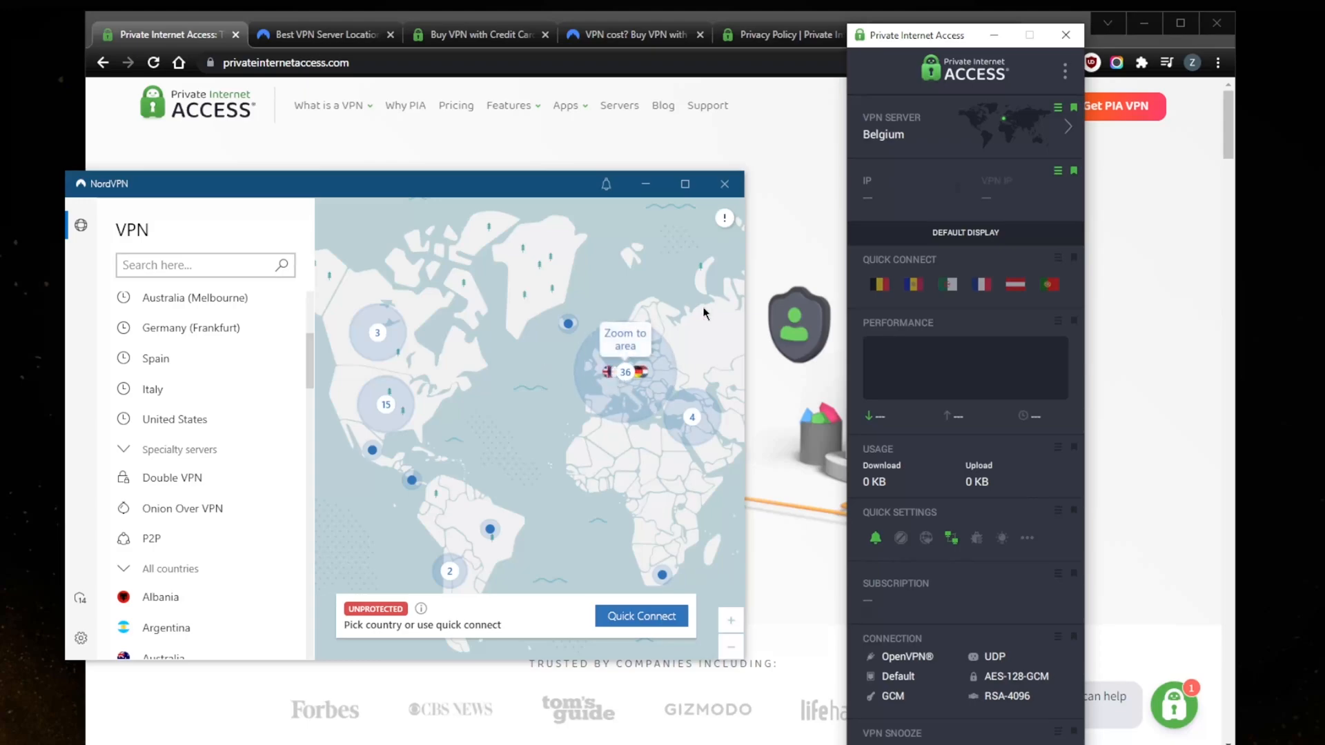
pyautogui.moveTo(792, 421)
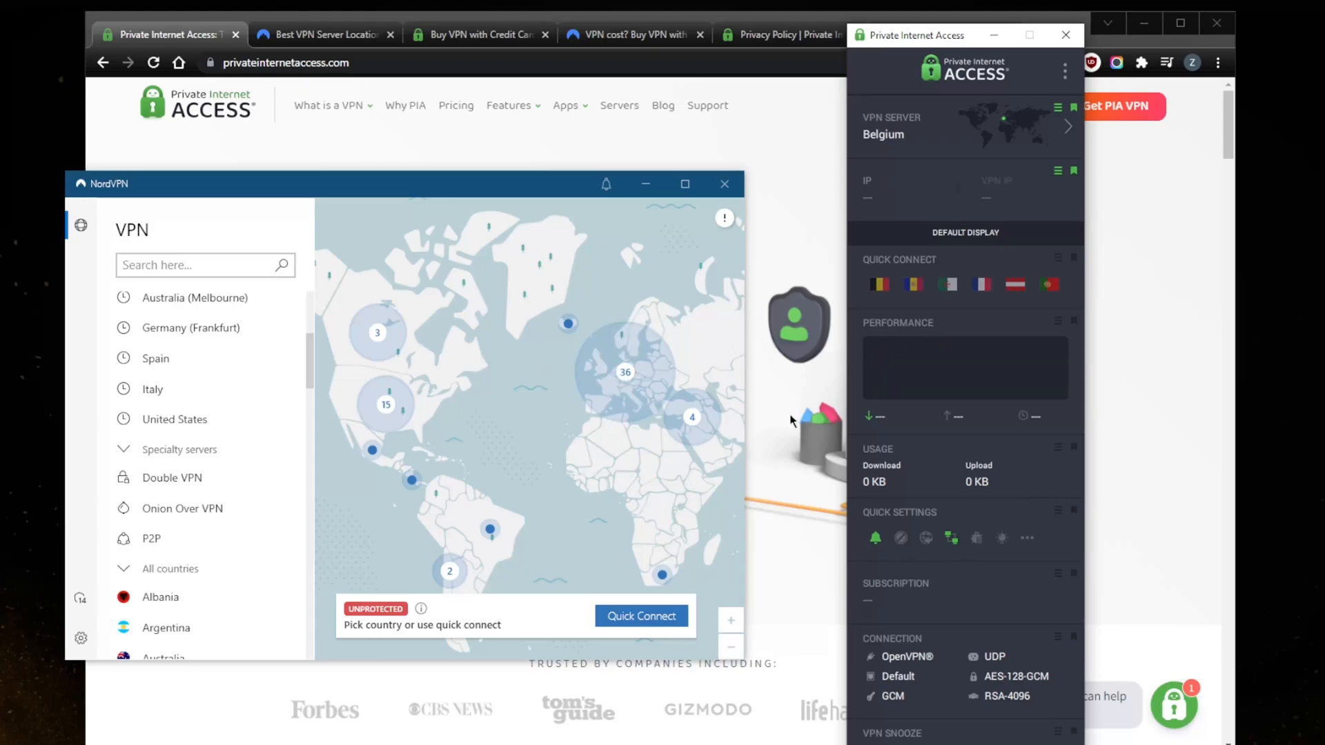
pyautogui.moveTo(759, 368)
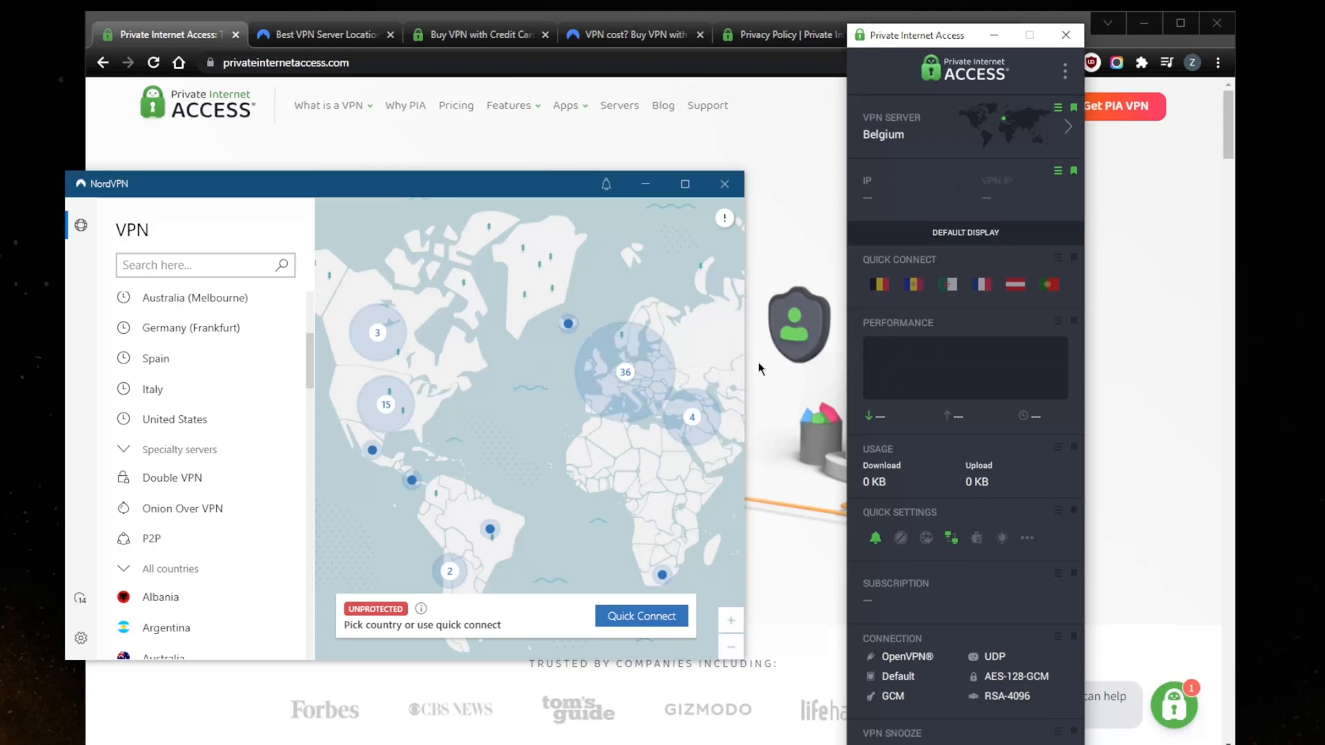
pyautogui.moveTo(736, 492)
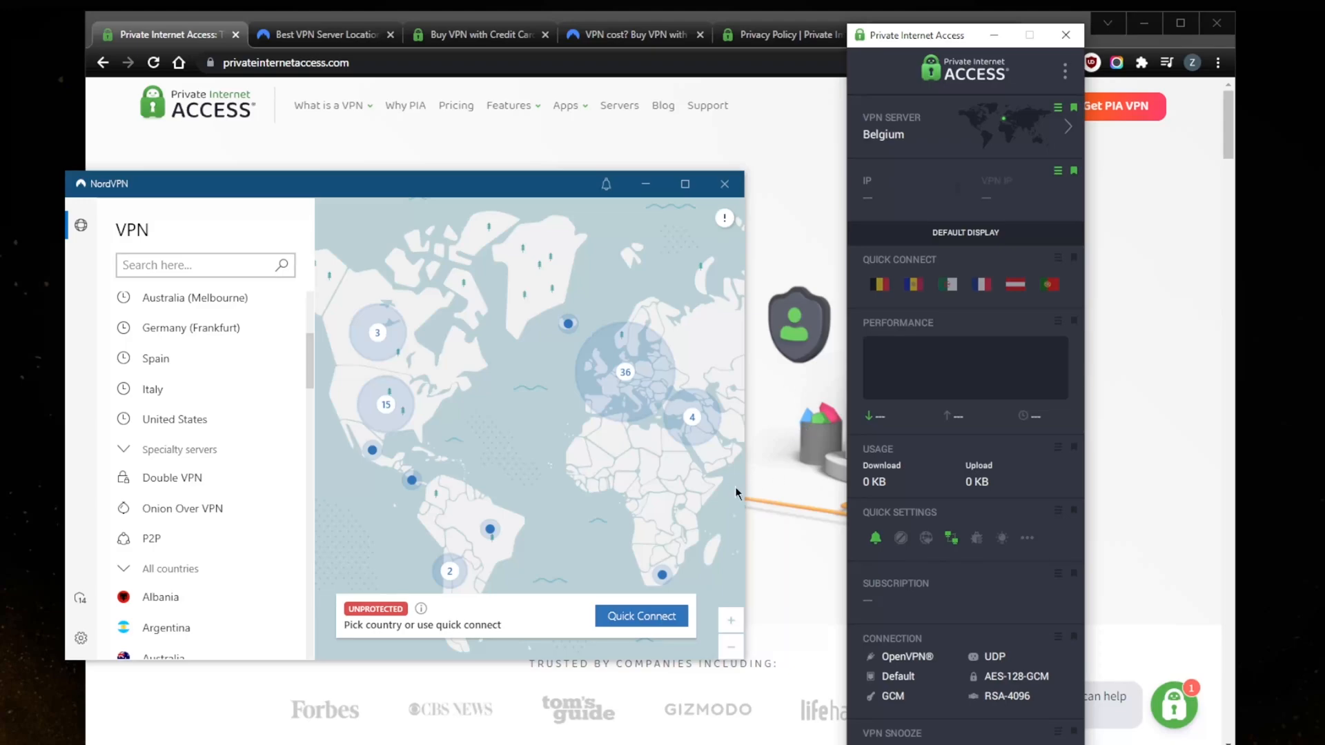
pyautogui.moveTo(735, 493)
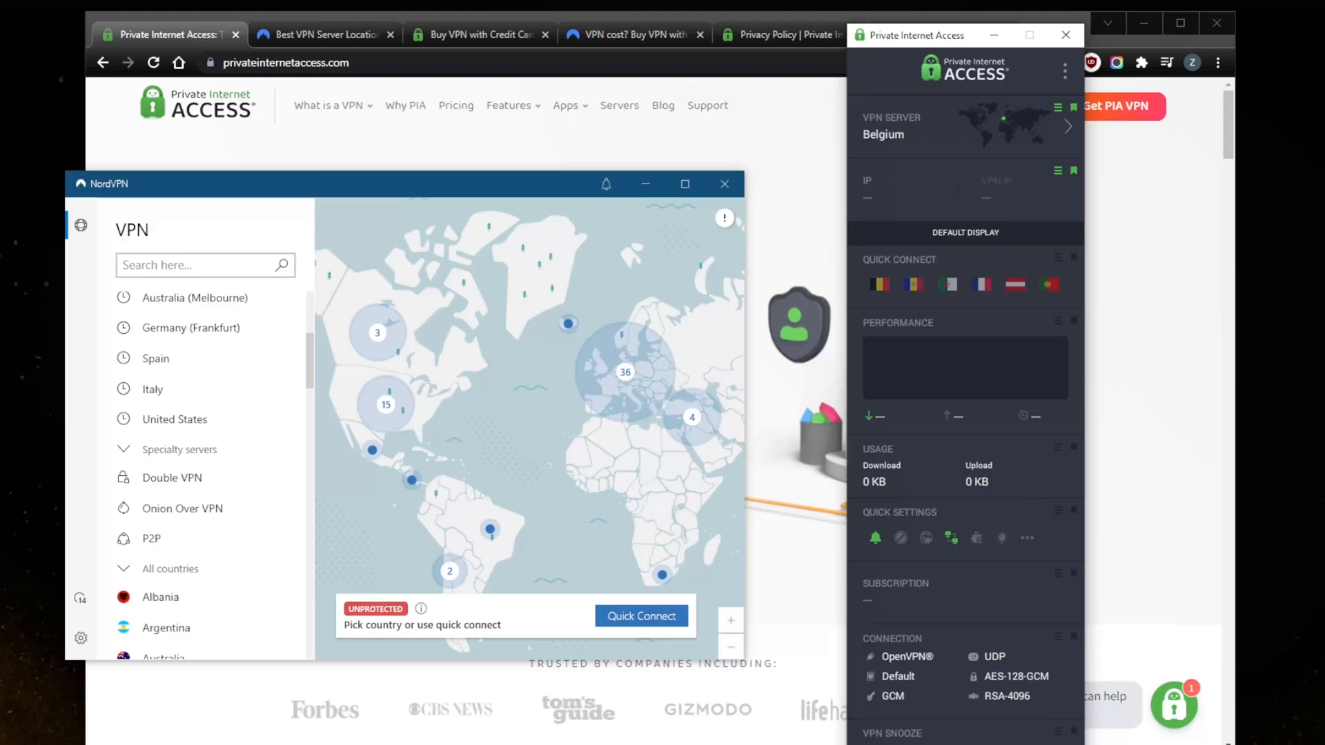
pyautogui.moveTo(773, 258)
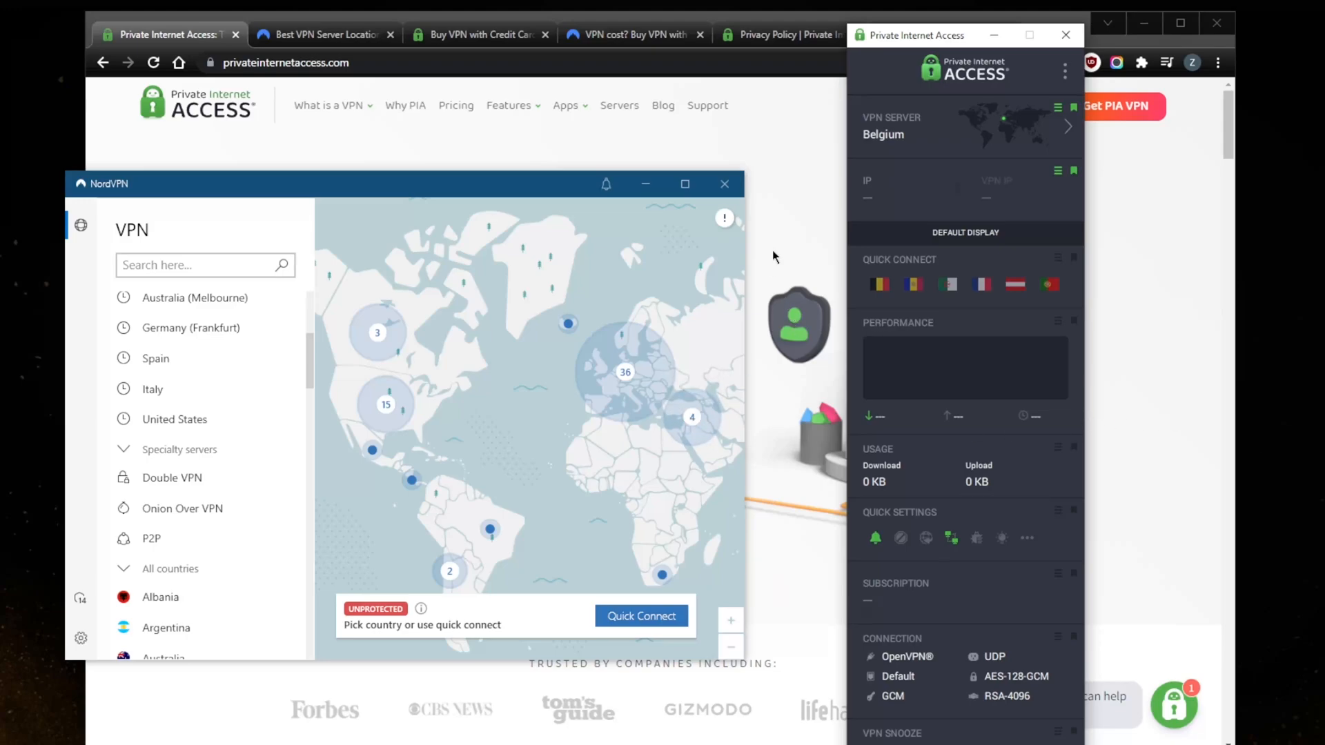
pyautogui.moveTo(932, 262)
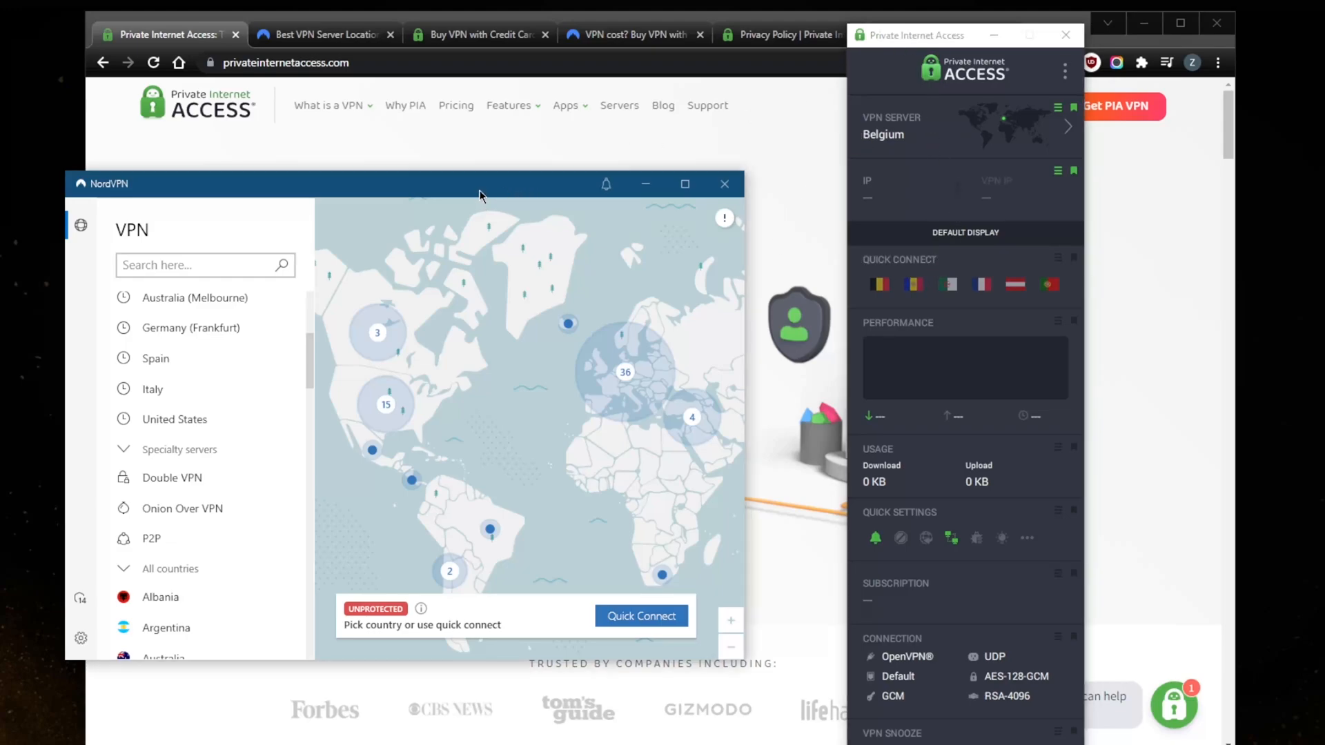
pyautogui.moveTo(1198, 320)
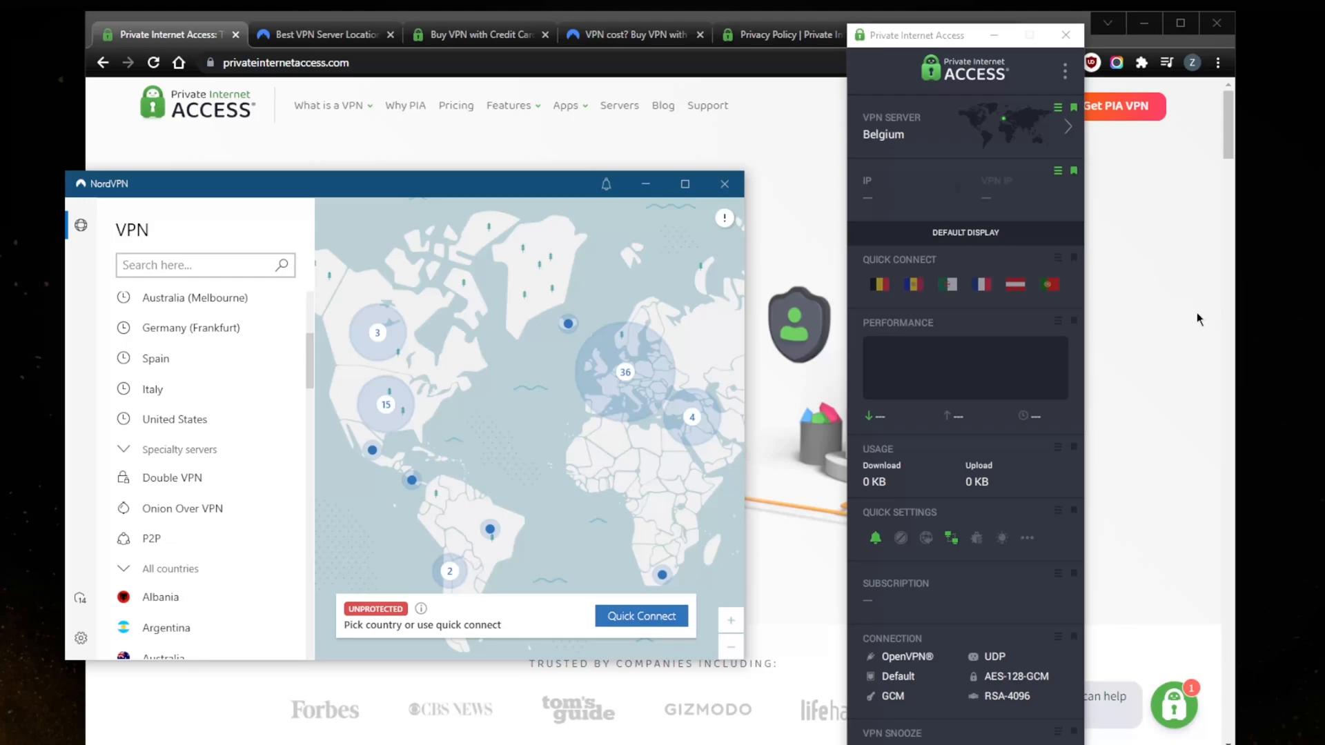
pyautogui.moveTo(891, 378)
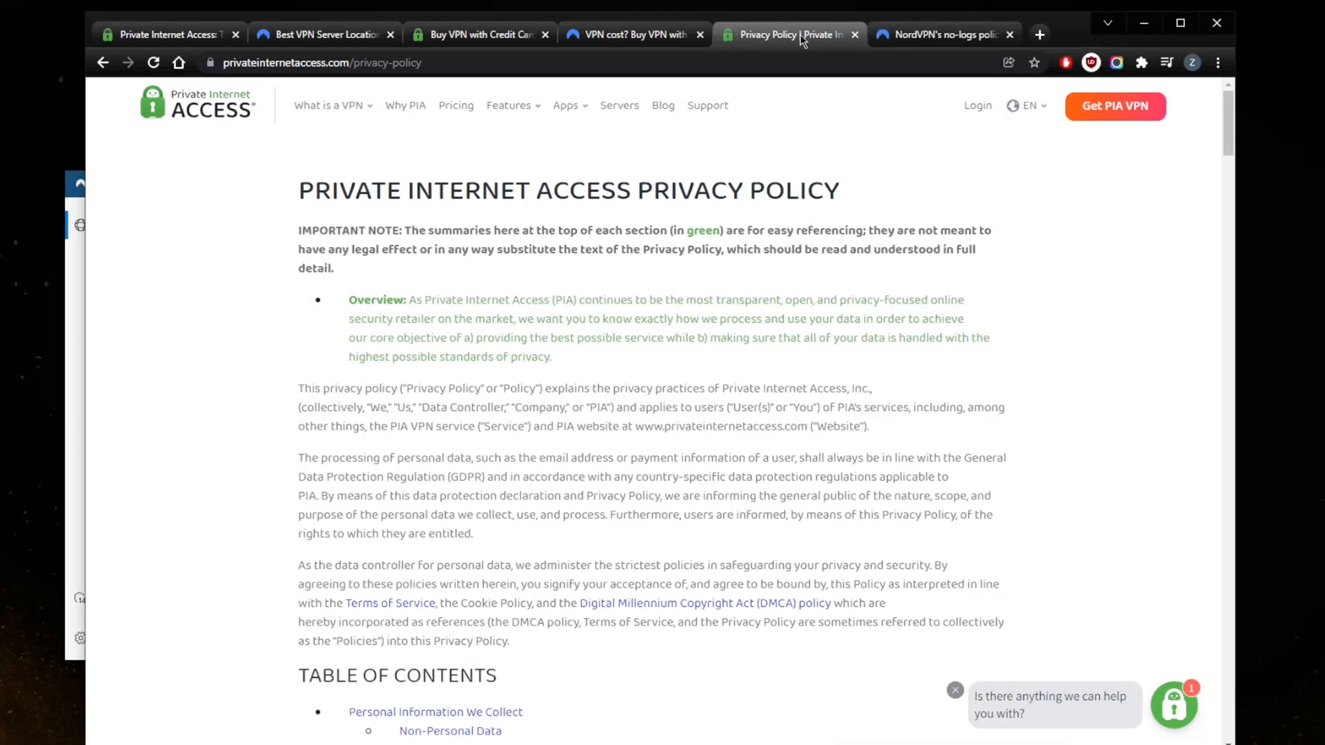
# Glance at NordVPN's pricing tab in Chrome, then switch to PIA's plans page
pyautogui.click(633, 35)
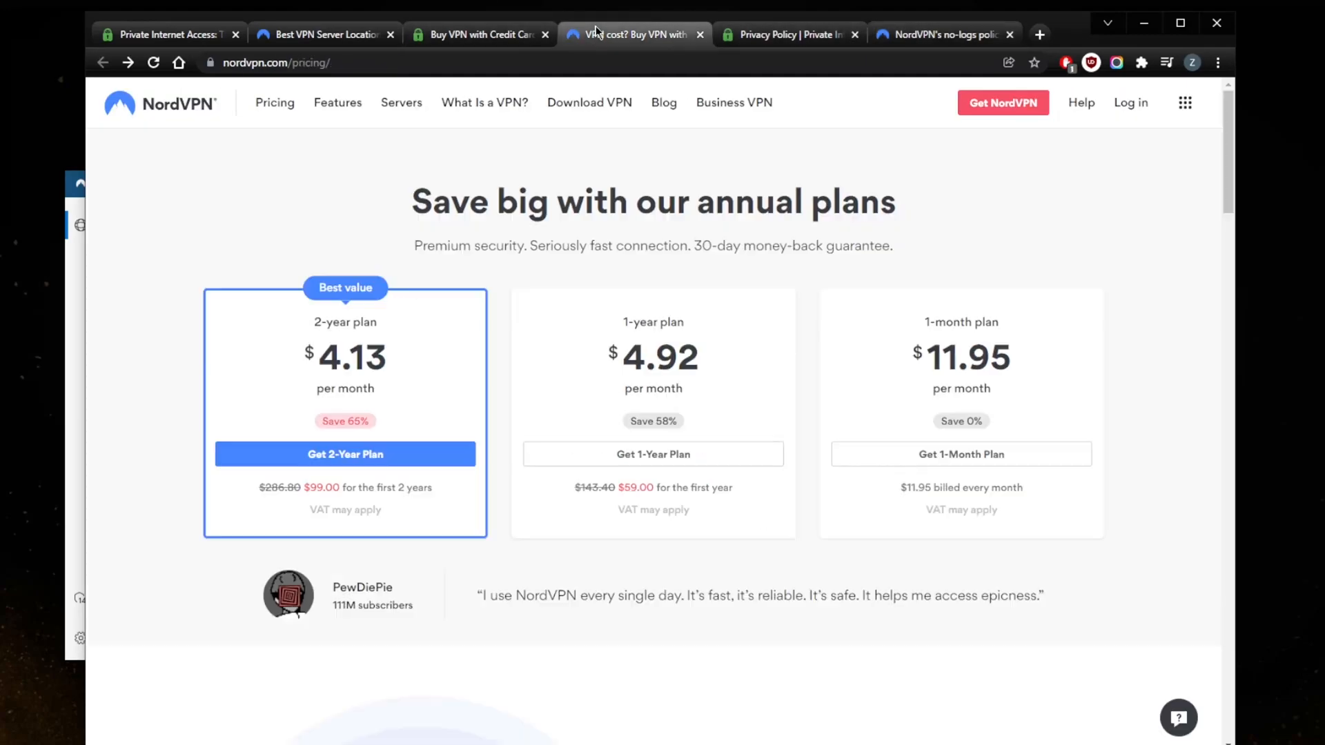
pyautogui.click(478, 34)
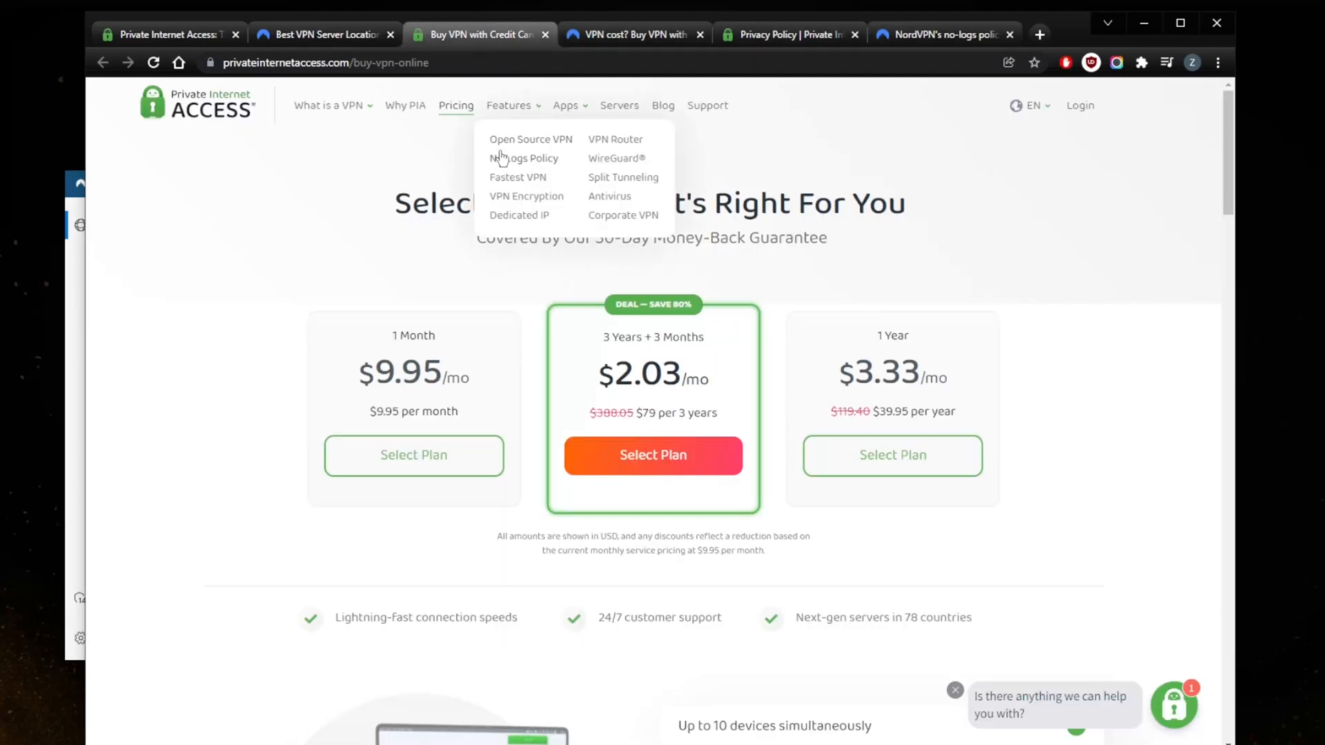
pyautogui.moveTo(598, 293)
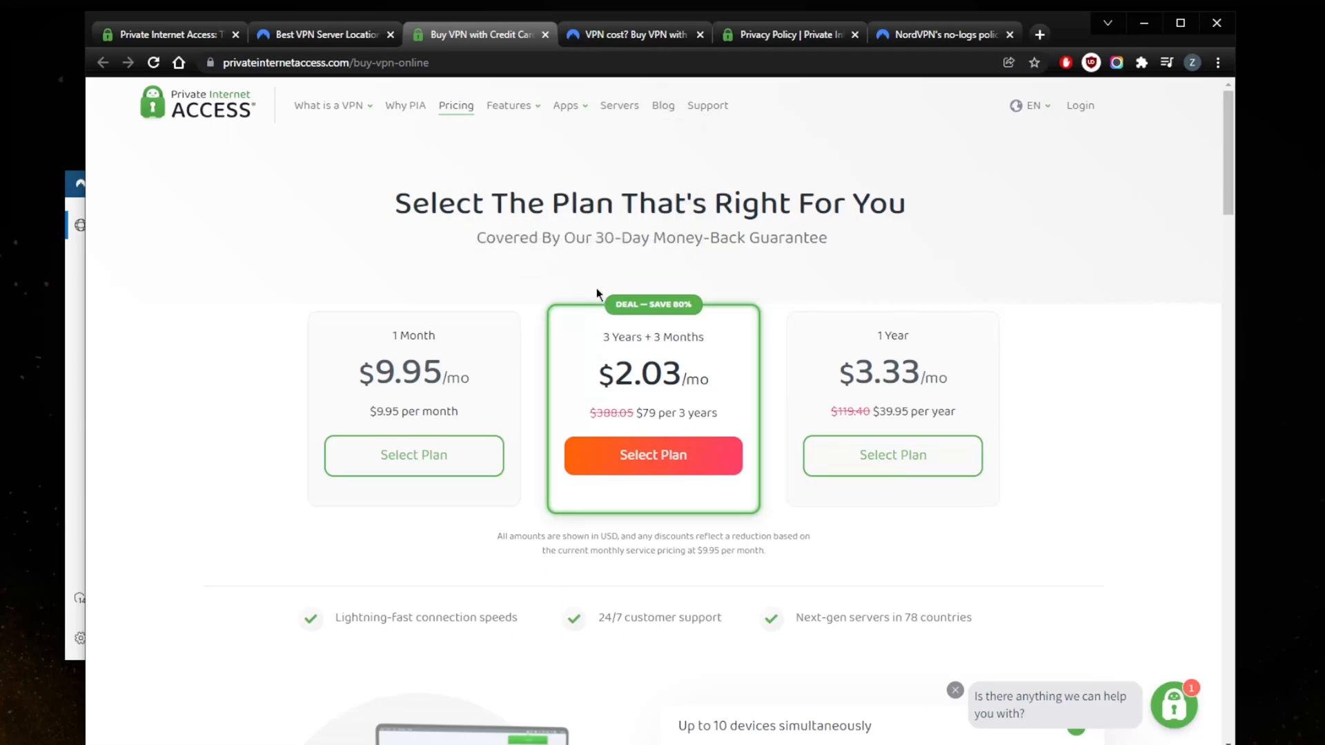
pyautogui.moveTo(685, 387)
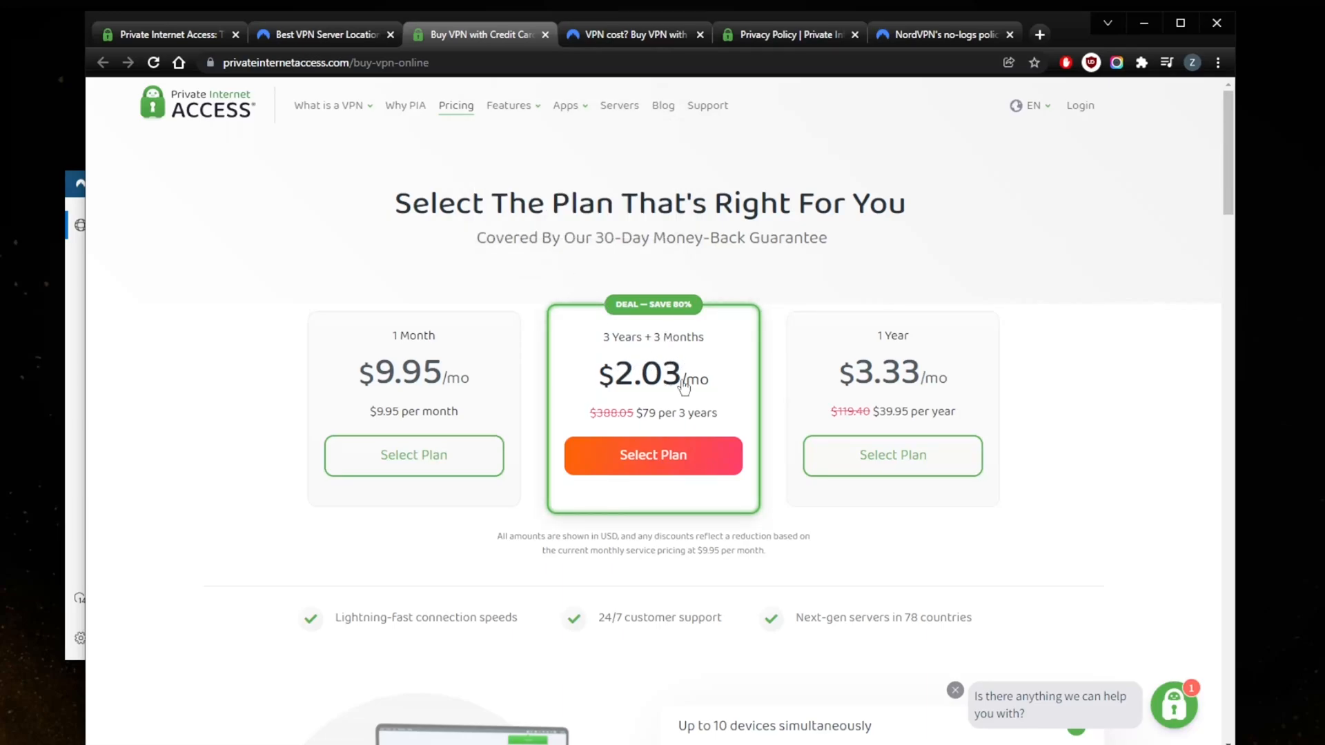
pyautogui.moveTo(639, 431)
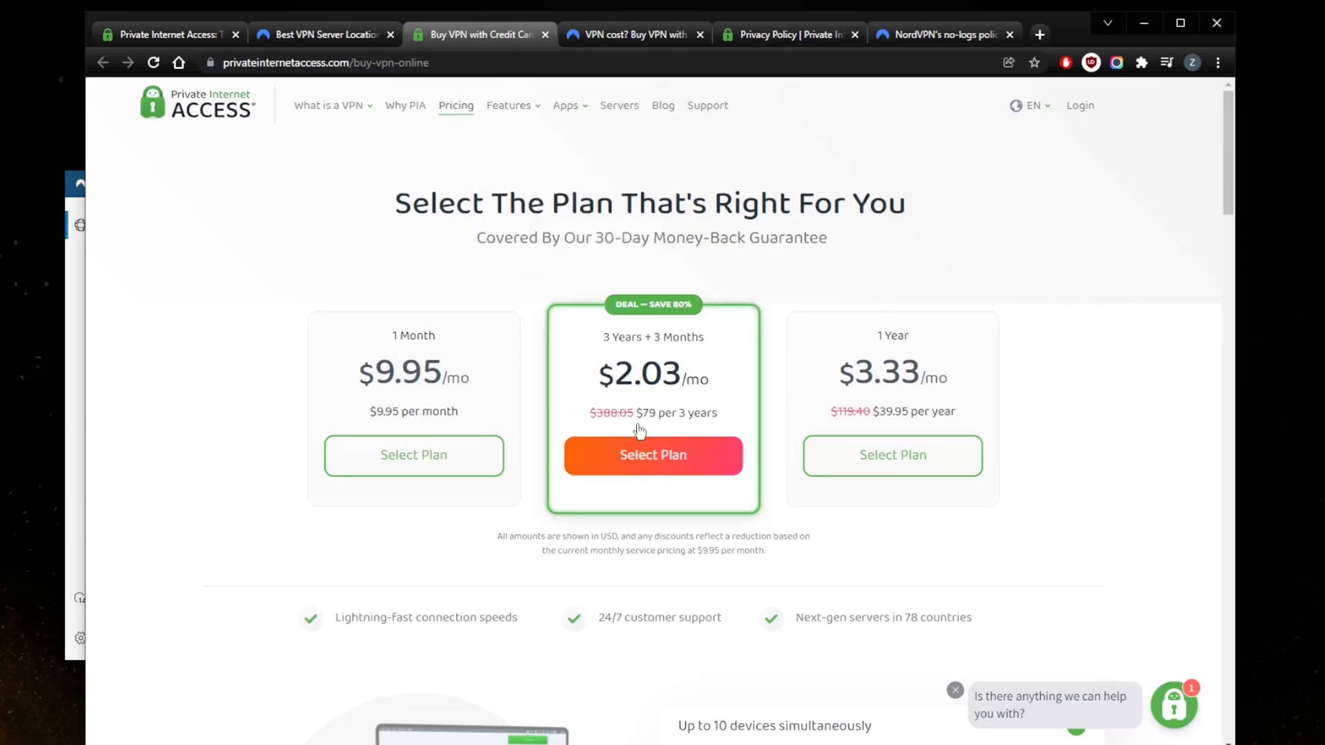
pyautogui.moveTo(651, 425)
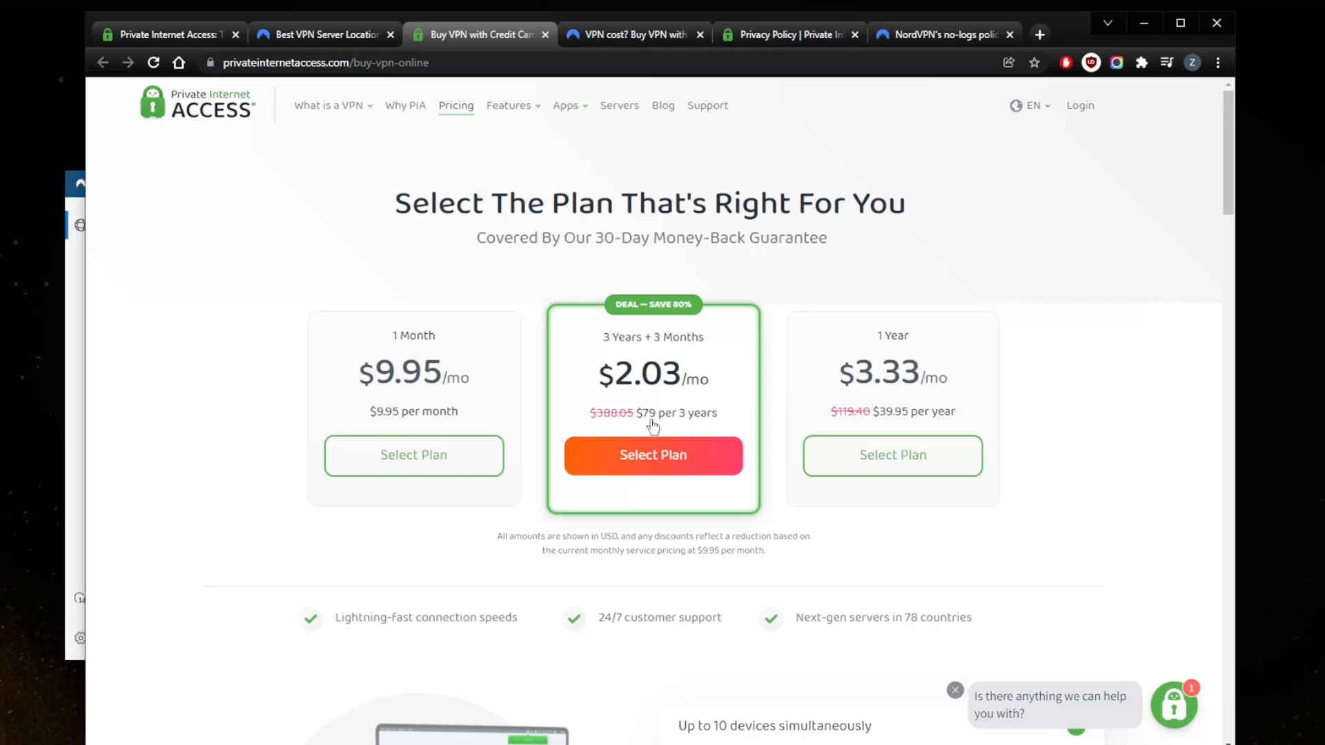
pyautogui.moveTo(635, 373)
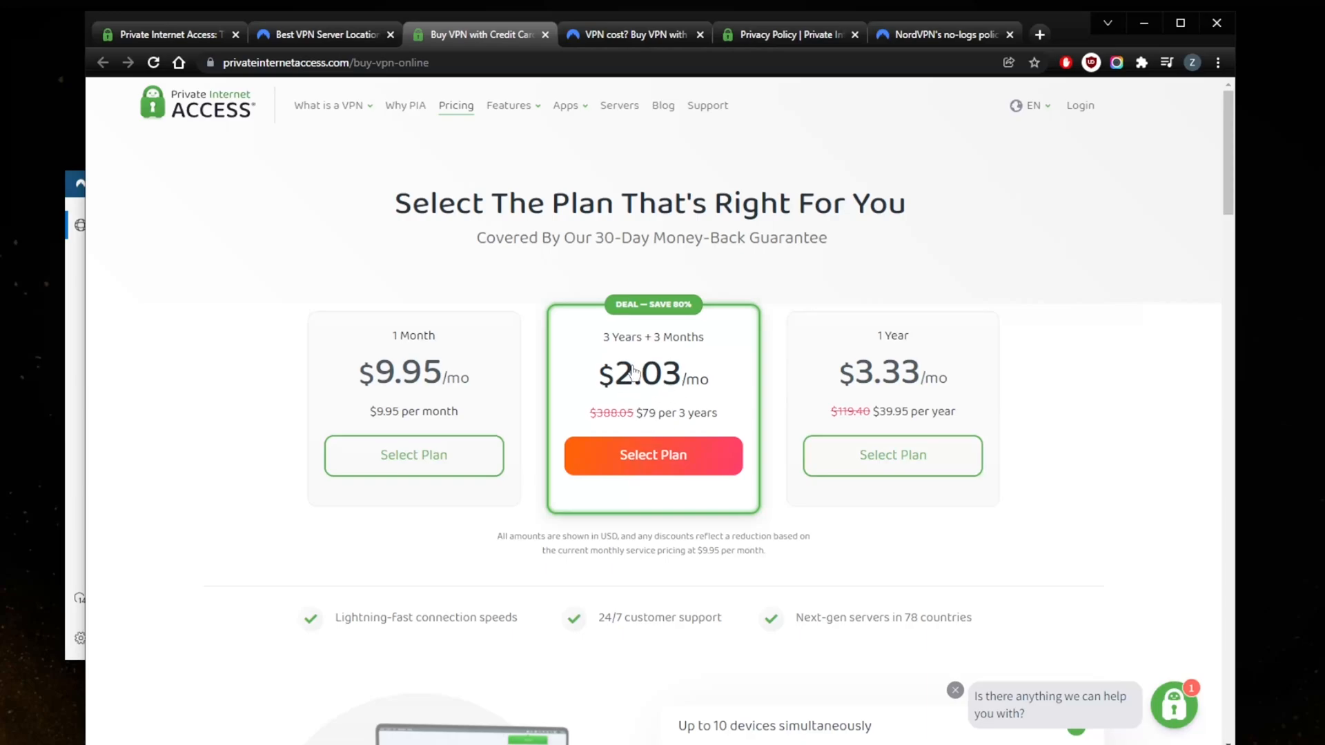
pyautogui.moveTo(629, 335)
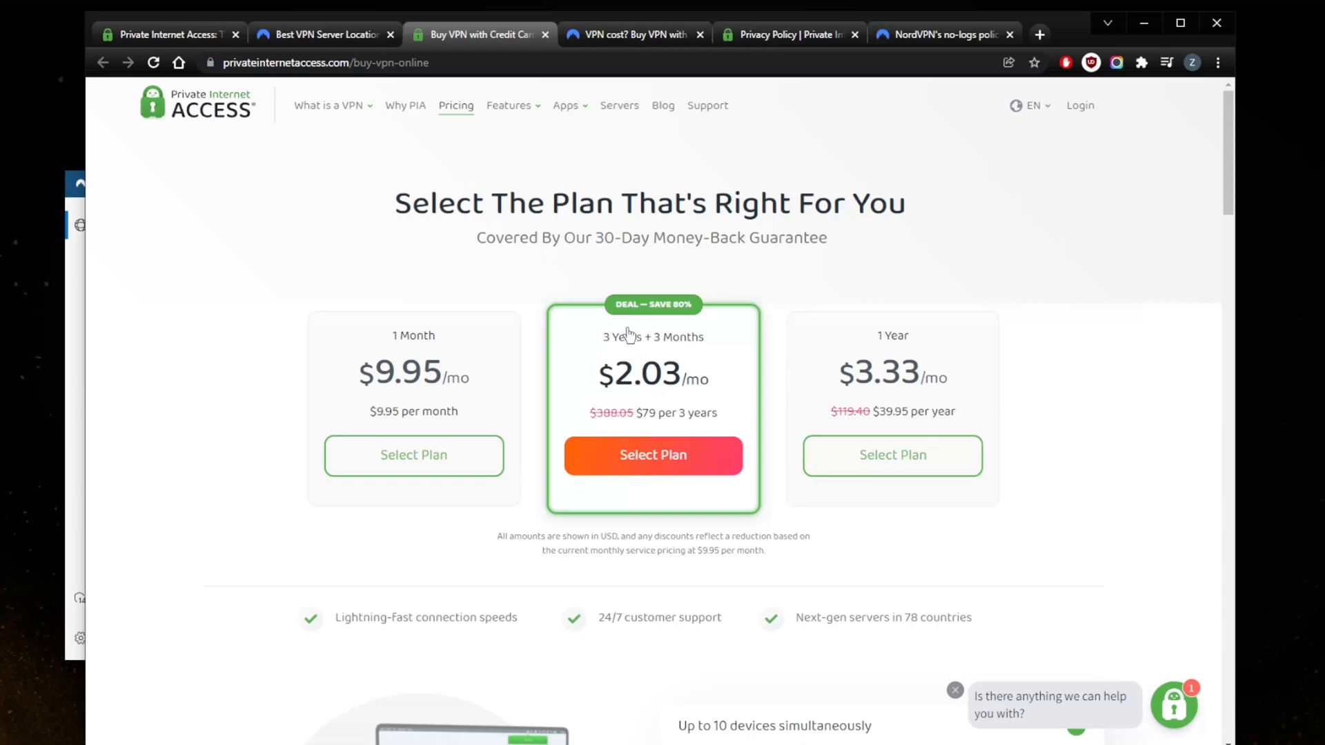
pyautogui.moveTo(652, 255)
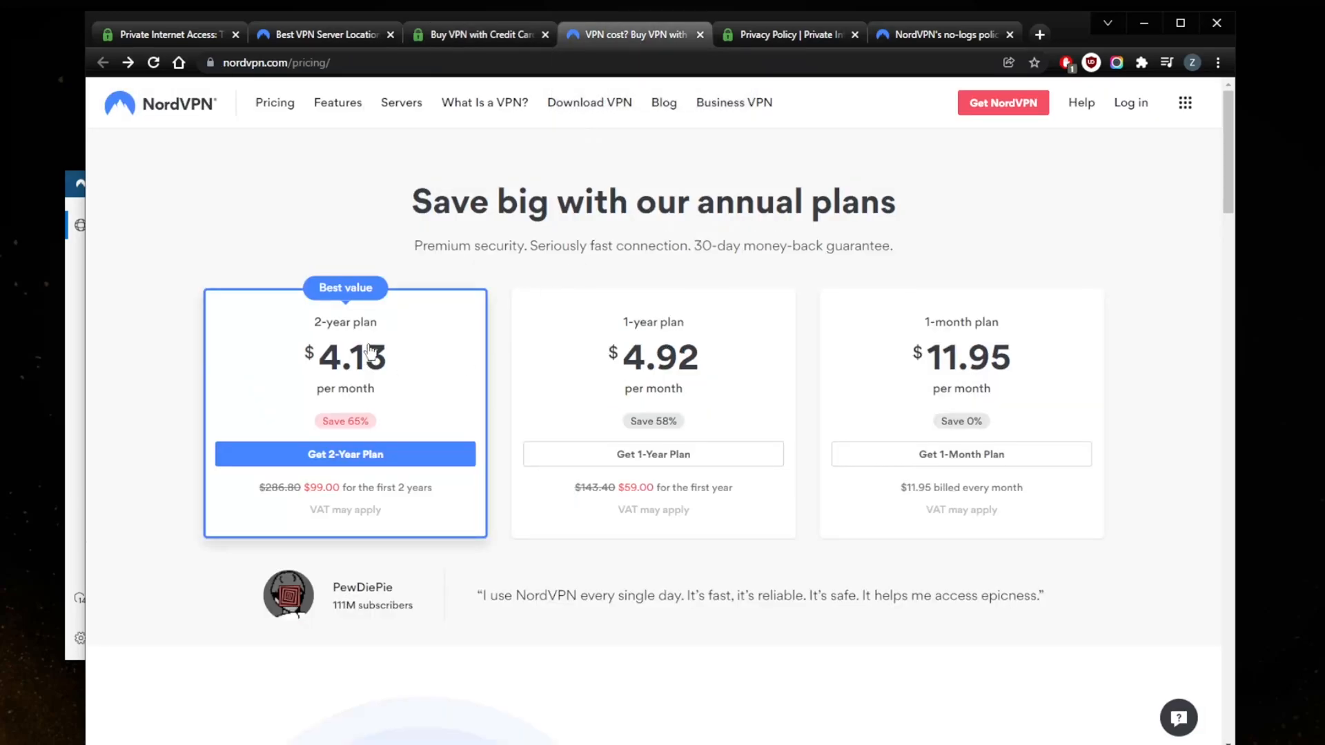
pyautogui.moveTo(380, 374)
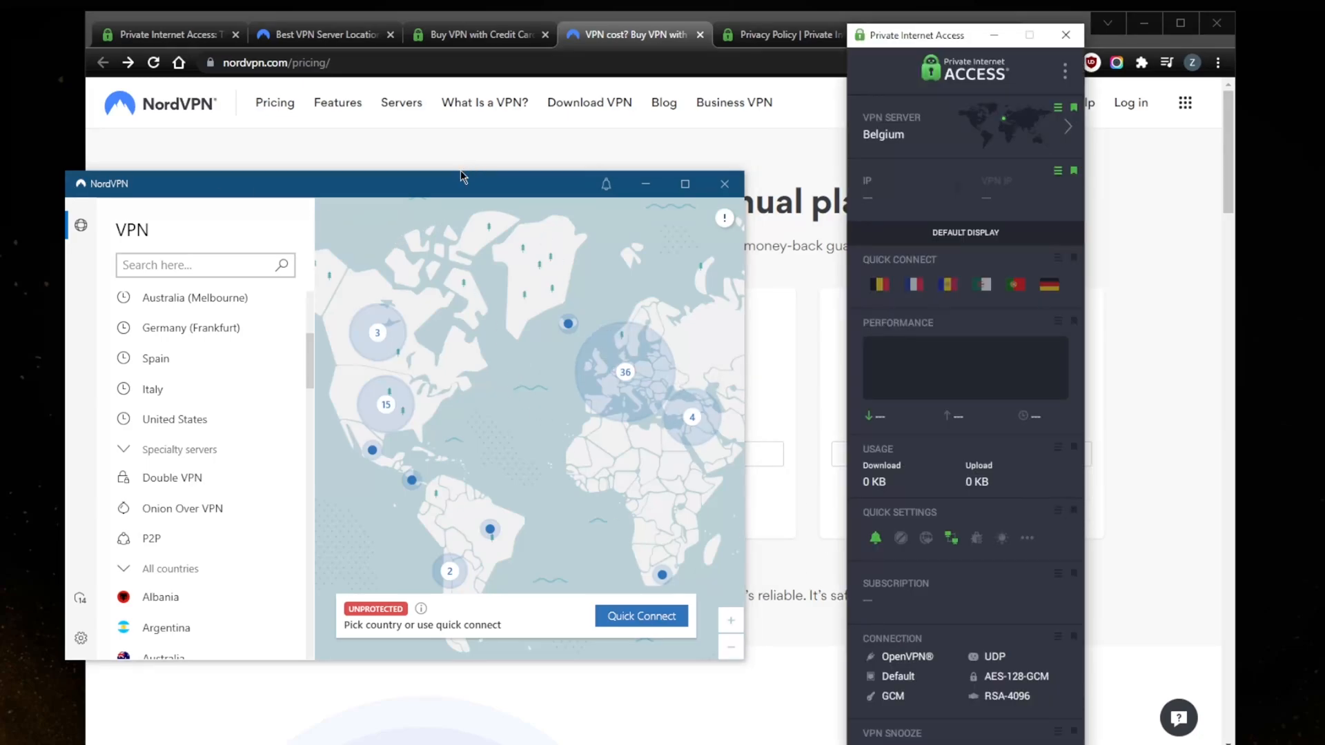
pyautogui.moveTo(463, 184)
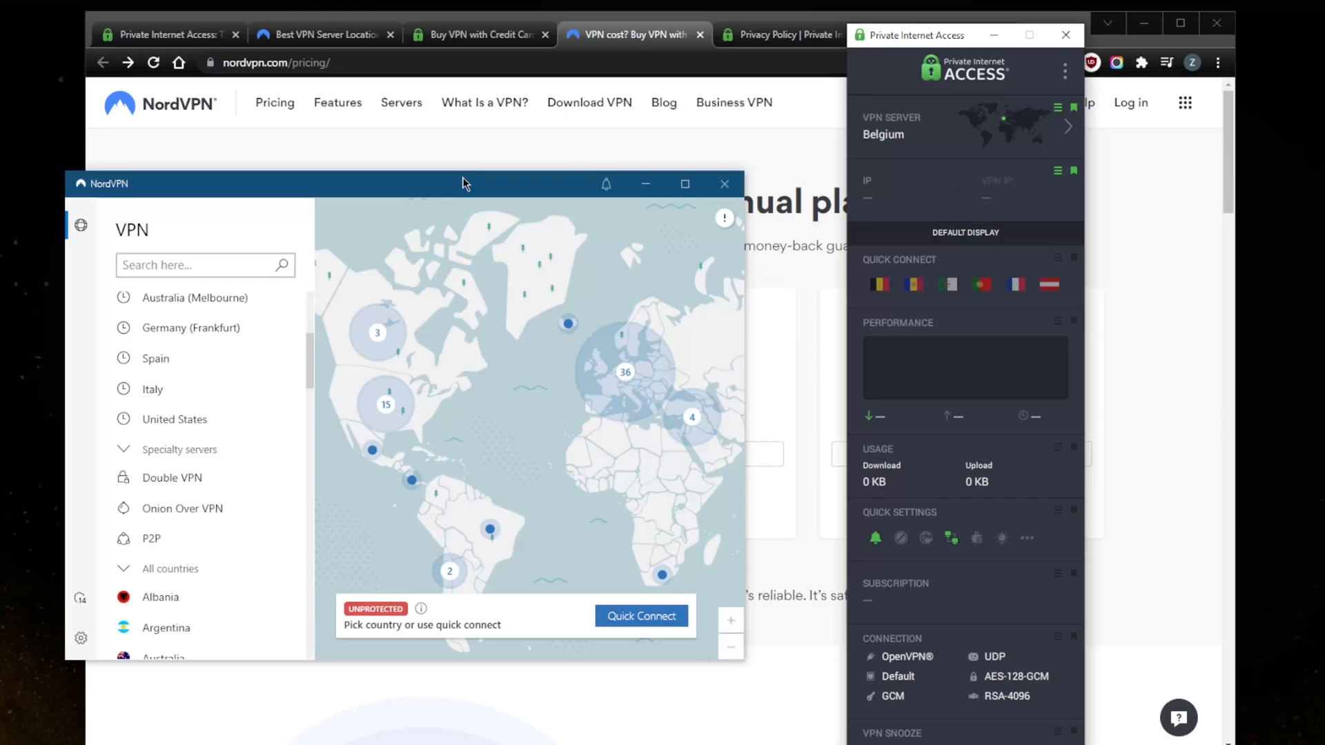
pyautogui.moveTo(231, 7)
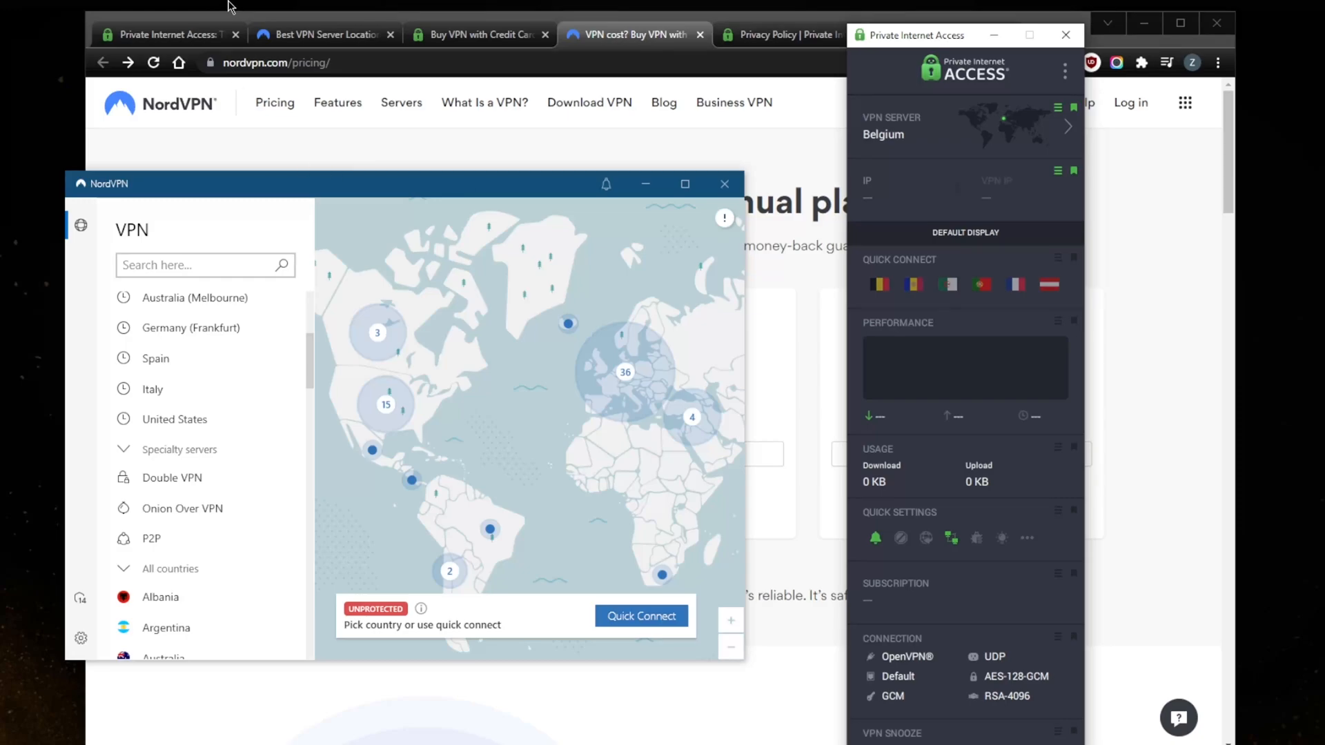
pyautogui.moveTo(693, 148)
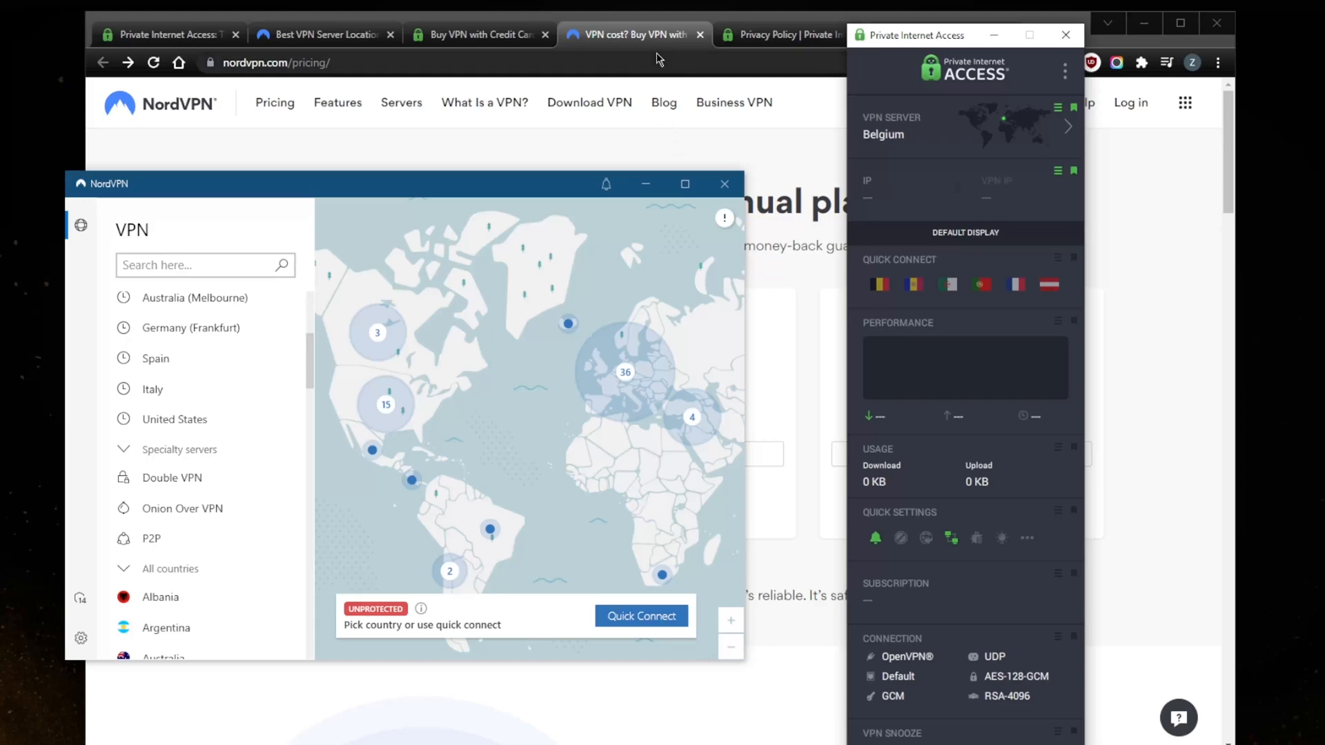
pyautogui.moveTo(1259, 108)
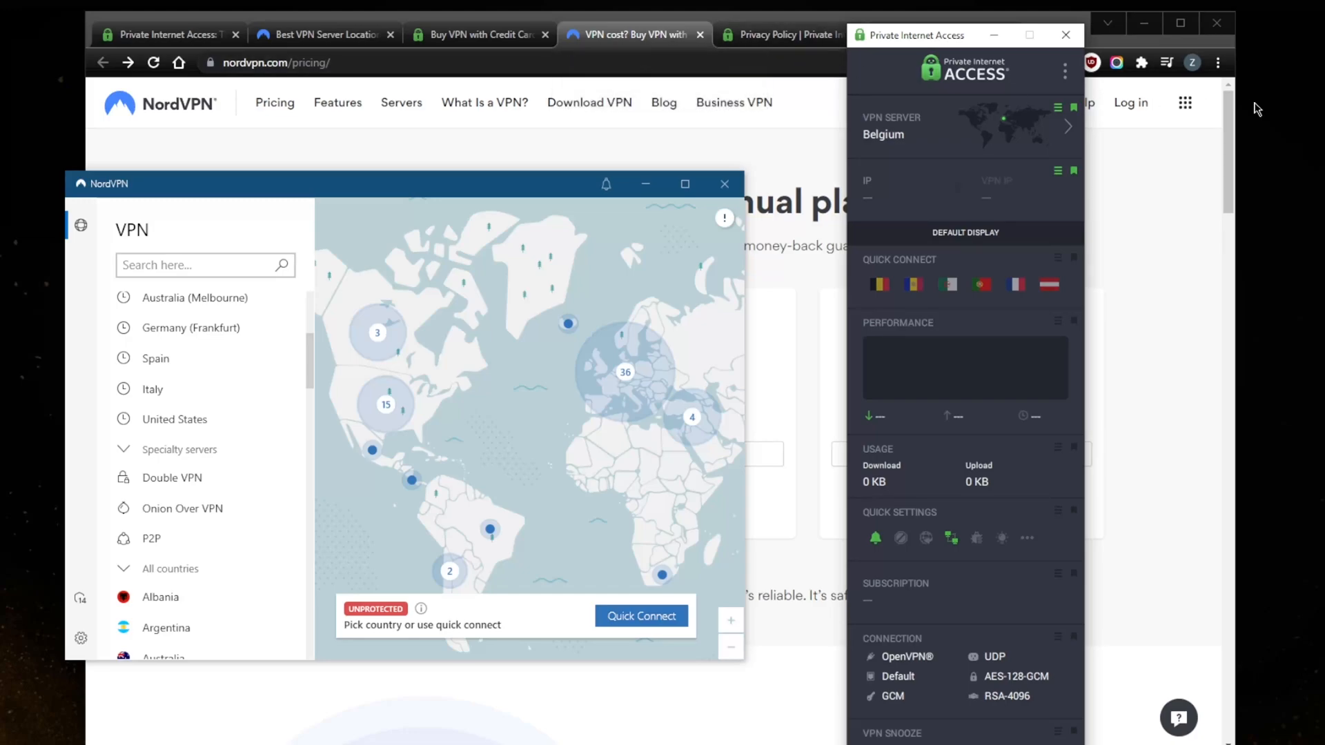